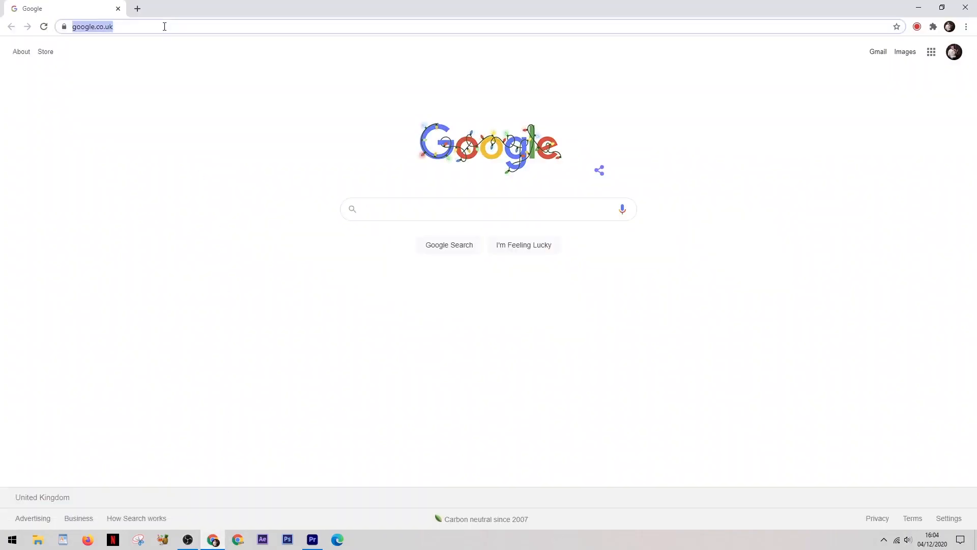
Go to squarespace.com and begin creating a new website from the home page
{"action": "type", "text": "squarespace.com"}
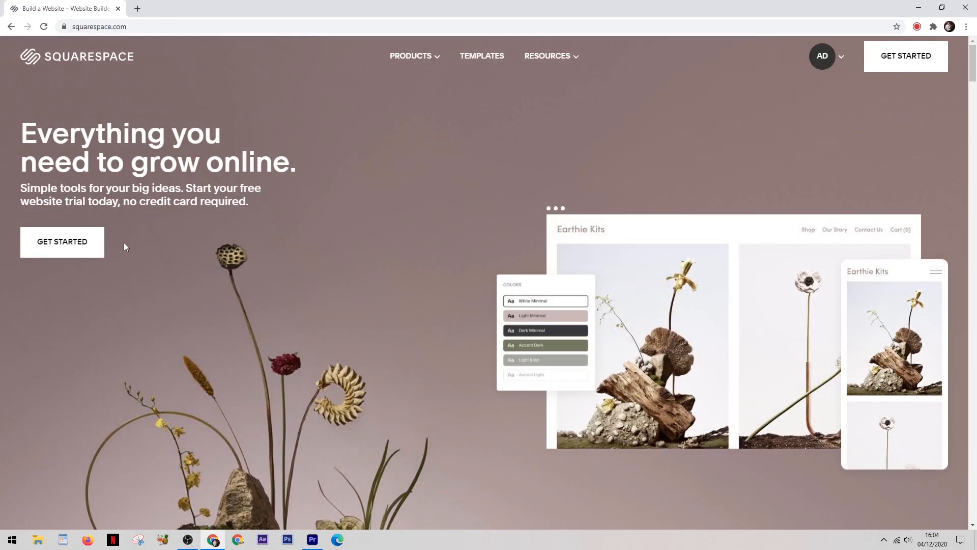
{"action": "left_click", "coordinate": [62, 242]}
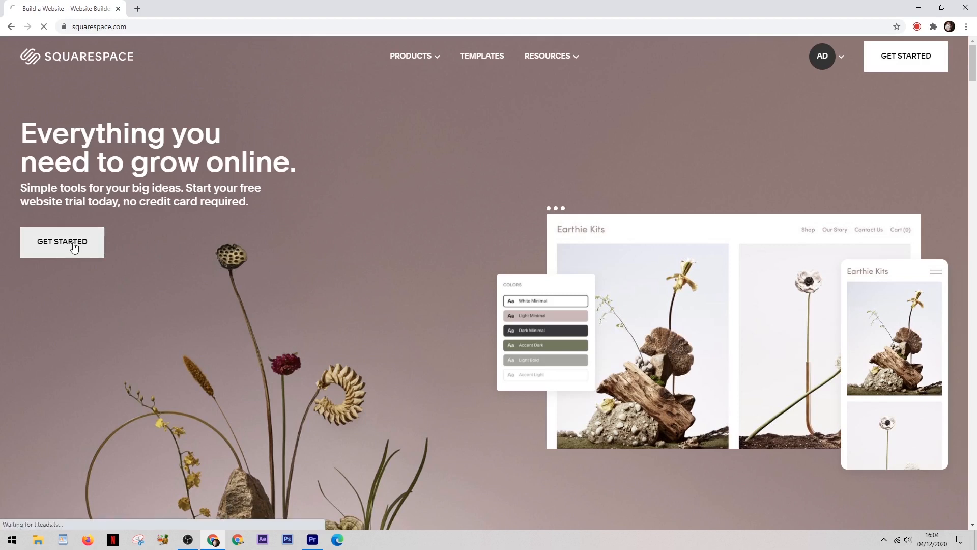
Filter the template gallery to Photography and browse down to Talva and Minetta
{"action": "left_click", "coordinate": [482, 56]}
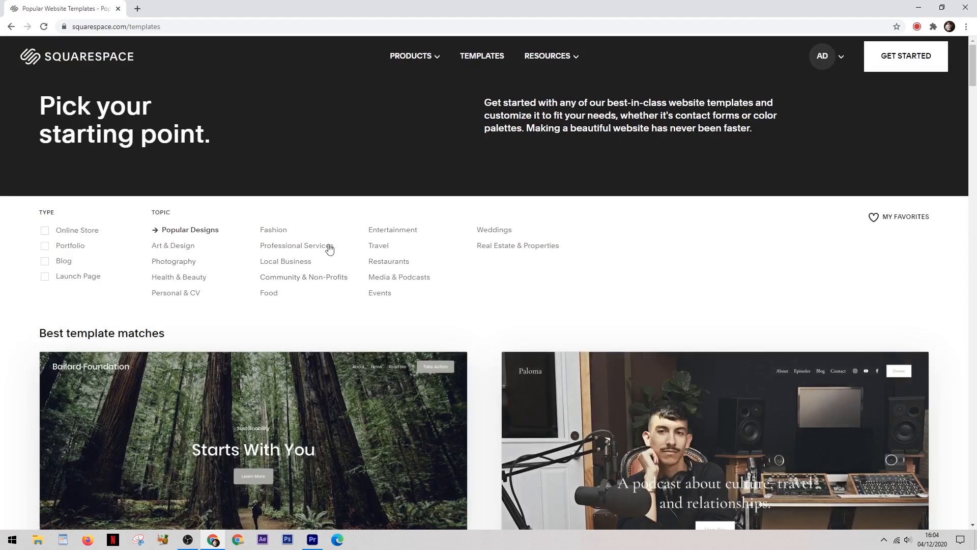
{"action": "mouse_move", "coordinate": [191, 263]}
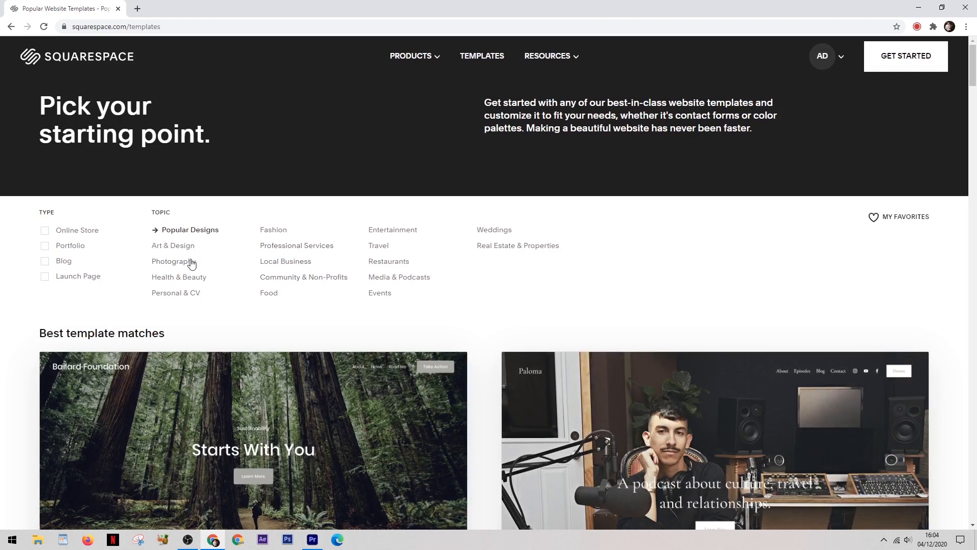
{"action": "left_click", "coordinate": [171, 260]}
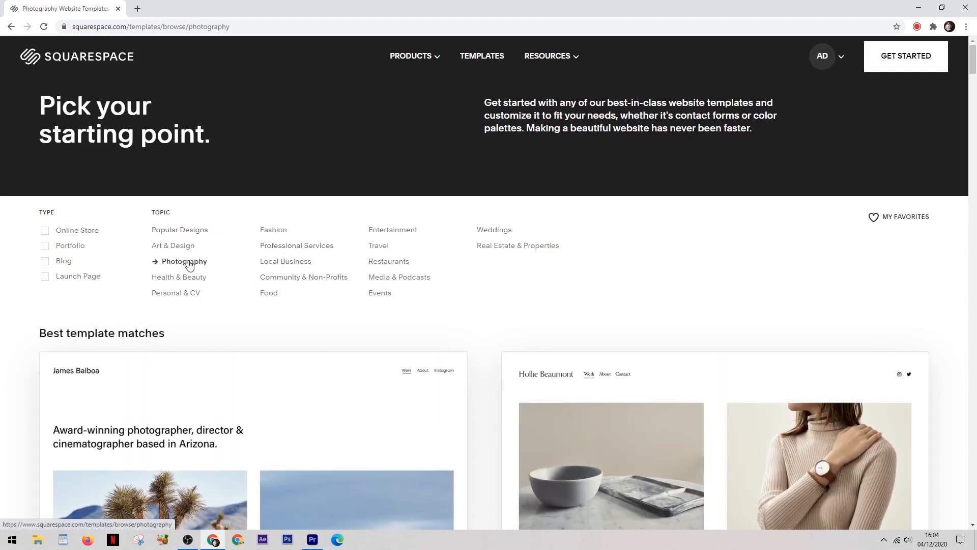
{"action": "mouse_move", "coordinate": [396, 273]}
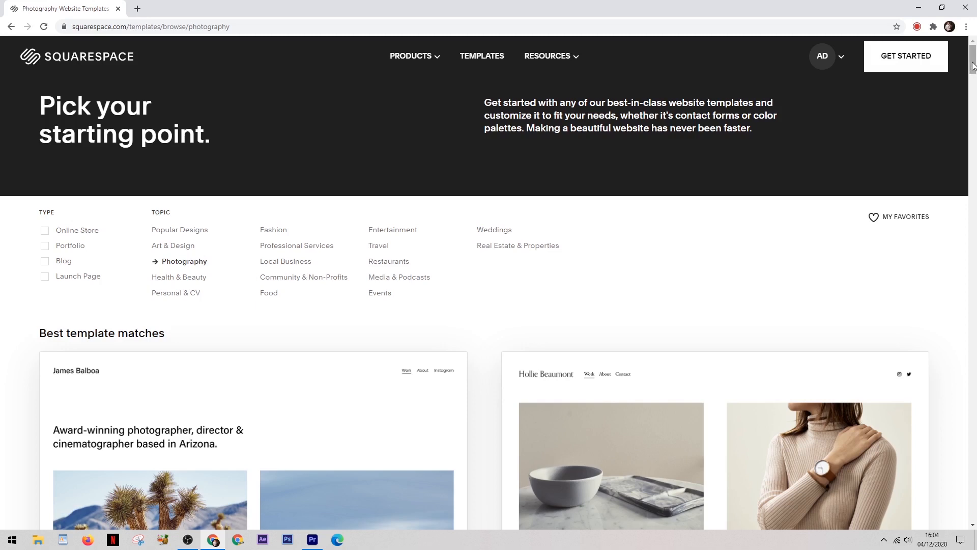
{"action": "scroll", "scroll_direction": "down", "scroll_amount": 3}
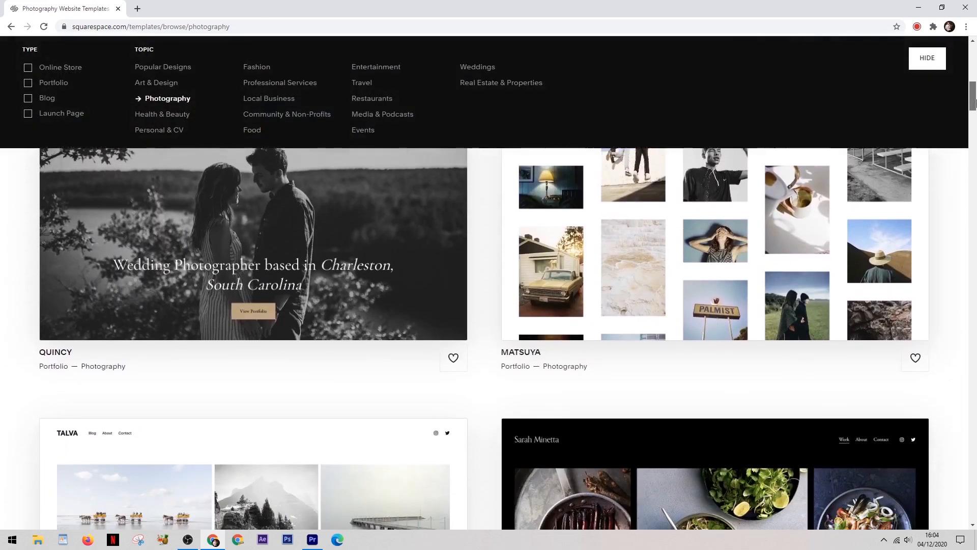
{"action": "scroll", "scroll_direction": "down", "scroll_amount": 3}
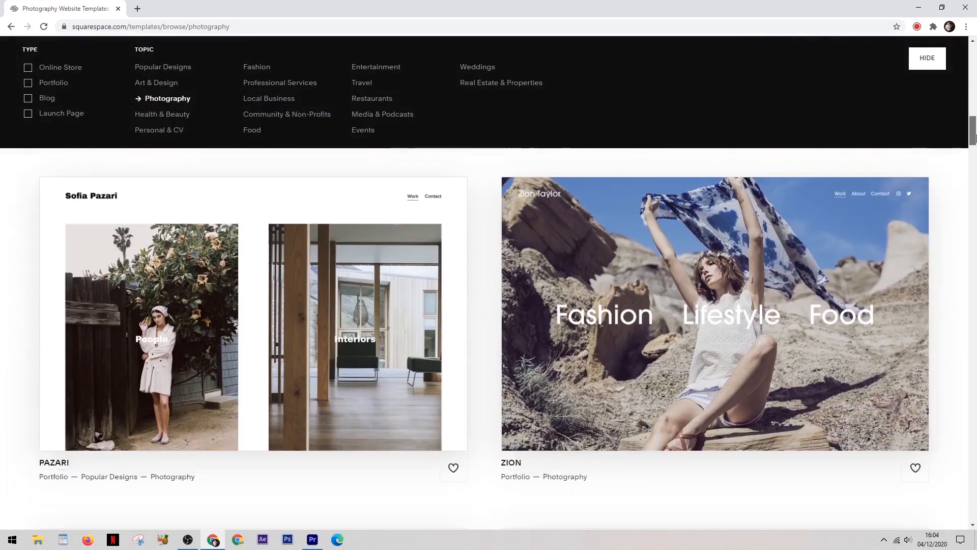
{"action": "scroll", "scroll_direction": "down", "scroll_amount": 3}
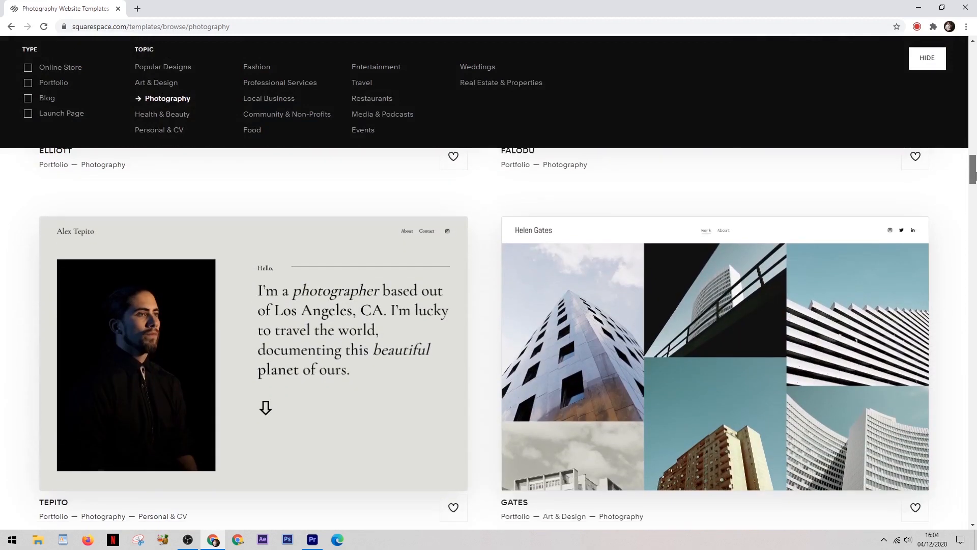
{"action": "scroll", "scroll_direction": "down", "scroll_amount": 3}
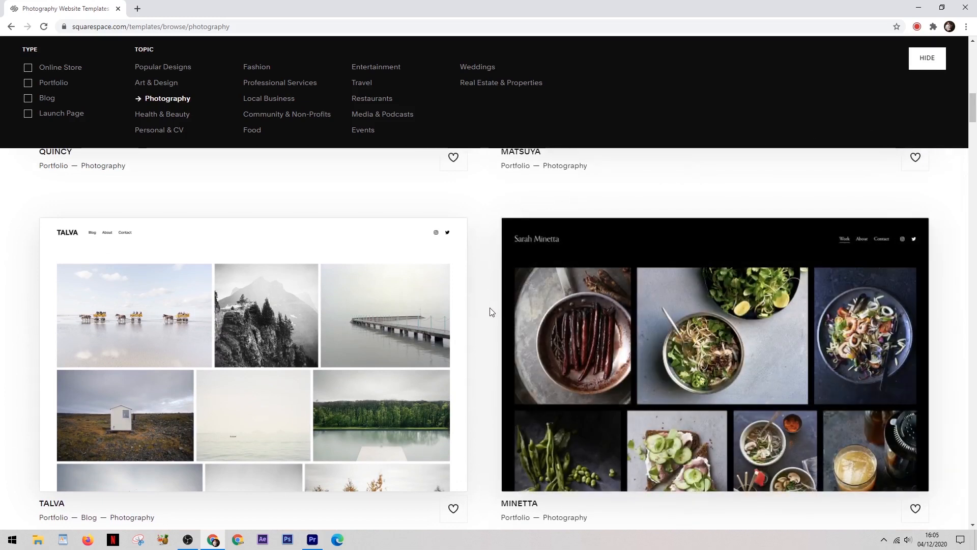
{"action": "mouse_move", "coordinate": [670, 346]}
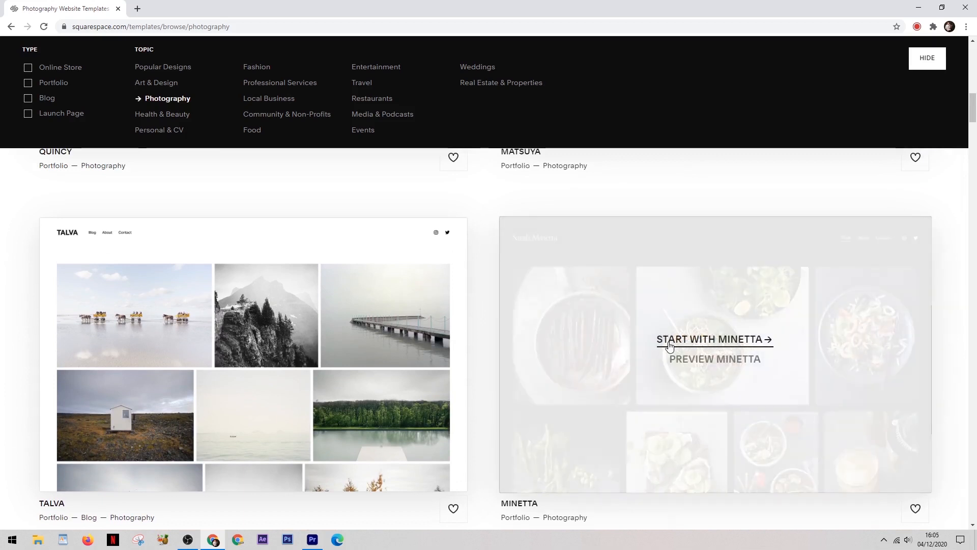
Start a Minetta site titled 'The Best Photography Site' and finish the welcome tour
{"action": "left_click", "coordinate": [712, 339]}
{"action": "type", "text": "The Best"}
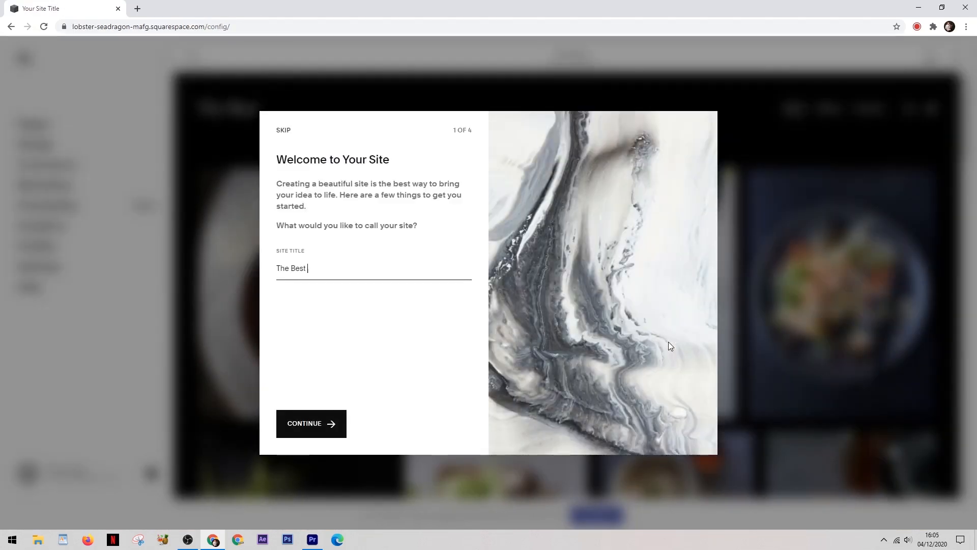
{"action": "type", "text": "Photography Site"}
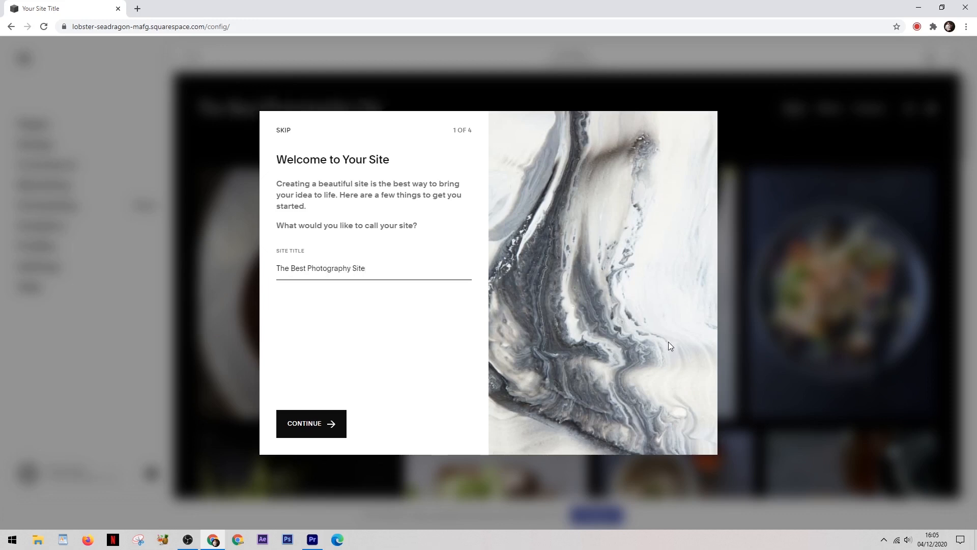
{"action": "mouse_move", "coordinate": [401, 432]}
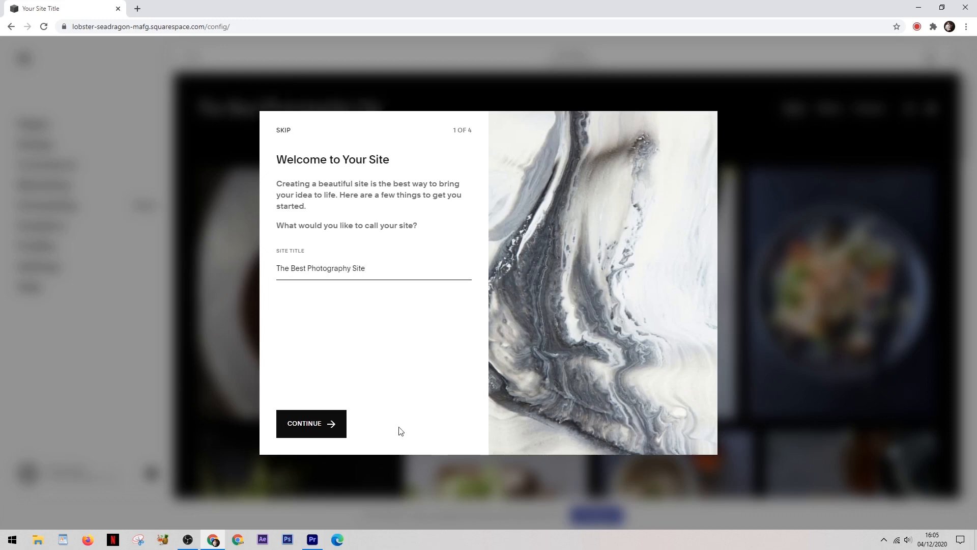
{"action": "left_click", "coordinate": [312, 424]}
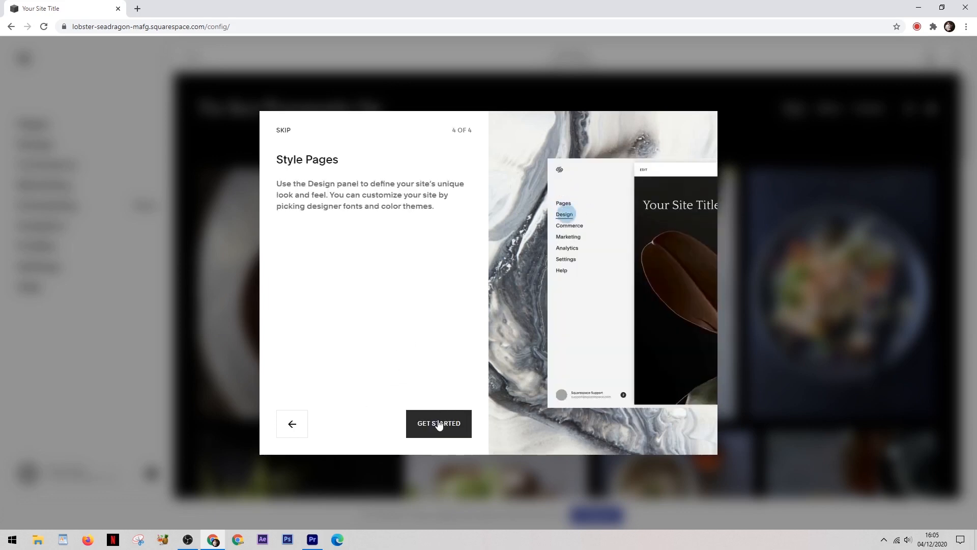
{"action": "left_click", "coordinate": [439, 423]}
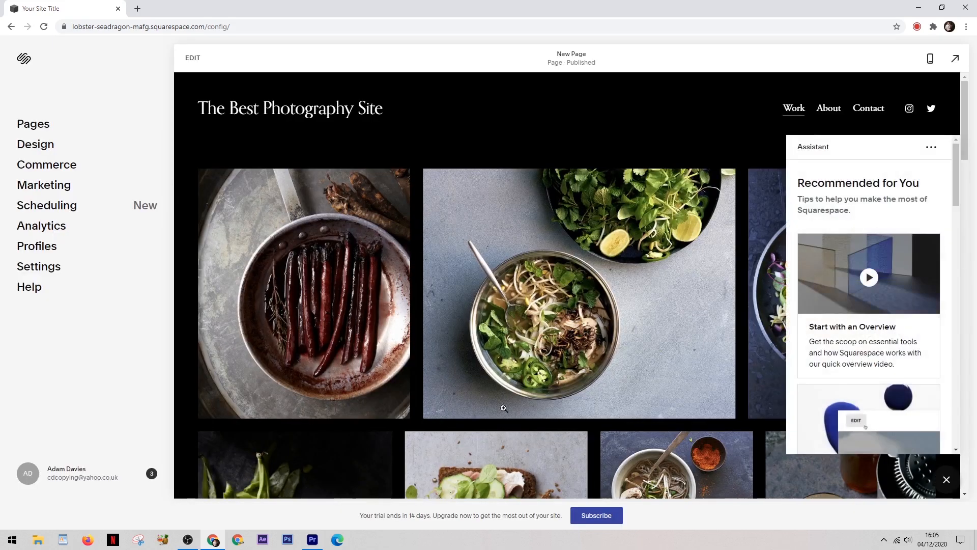
{"action": "mouse_move", "coordinate": [860, 199]}
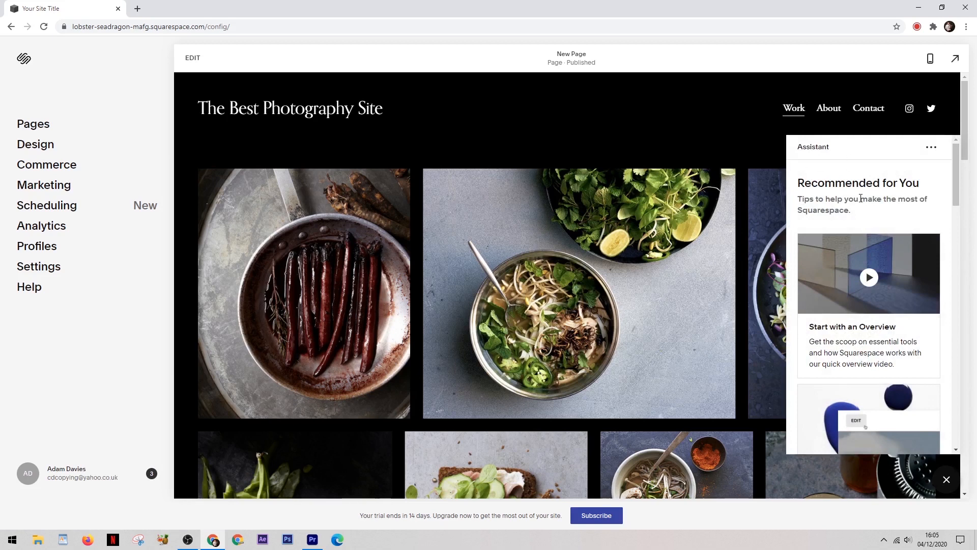
Dismiss the Assistant recommendations to leave the homepage photo grid in the editor
{"action": "scroll", "scroll_direction": "down", "scroll_amount": 3}
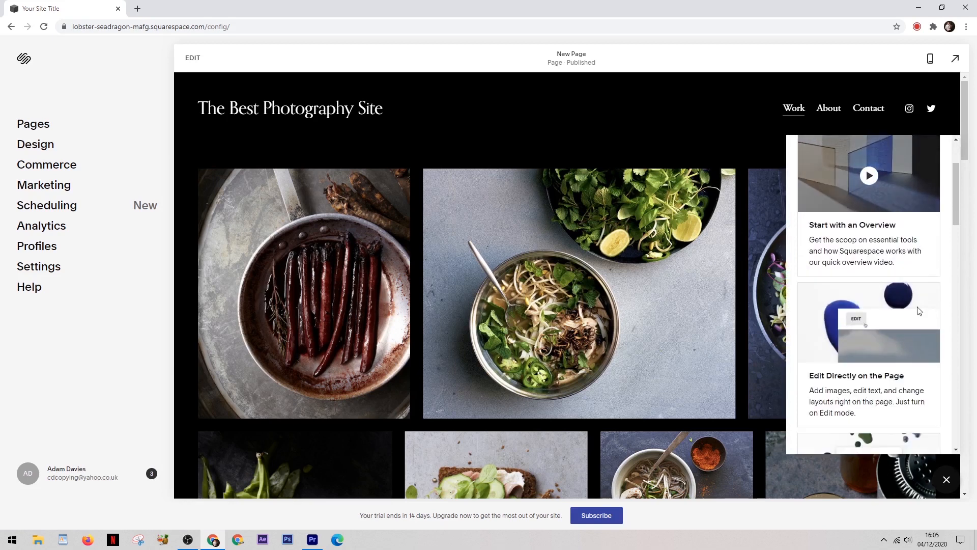
{"action": "left_click", "coordinate": [946, 479]}
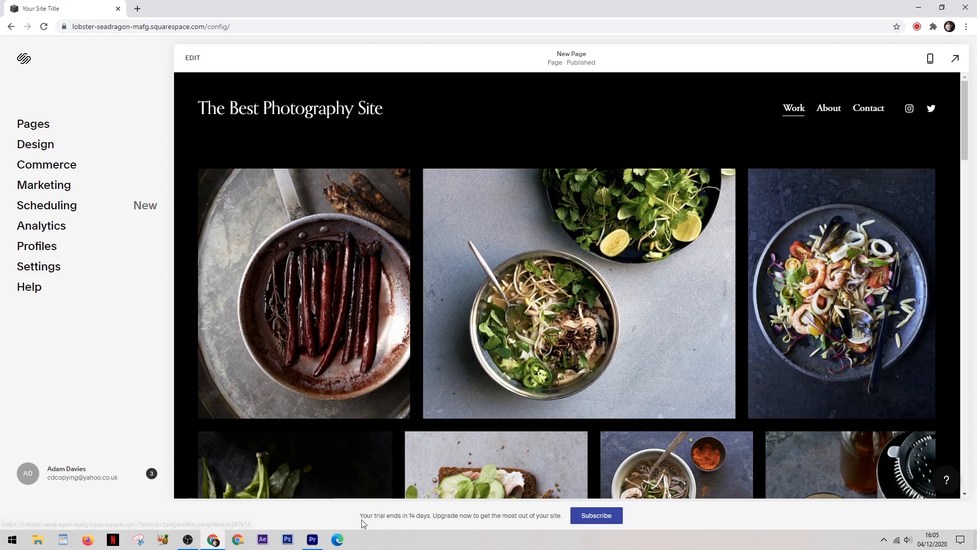
{"action": "mouse_move", "coordinate": [420, 532]}
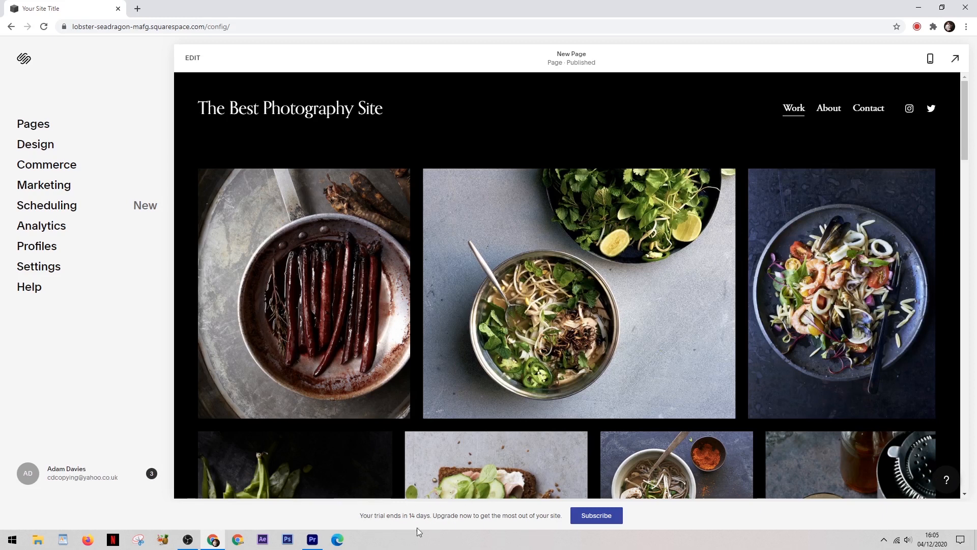
{"action": "mouse_move", "coordinate": [503, 515]}
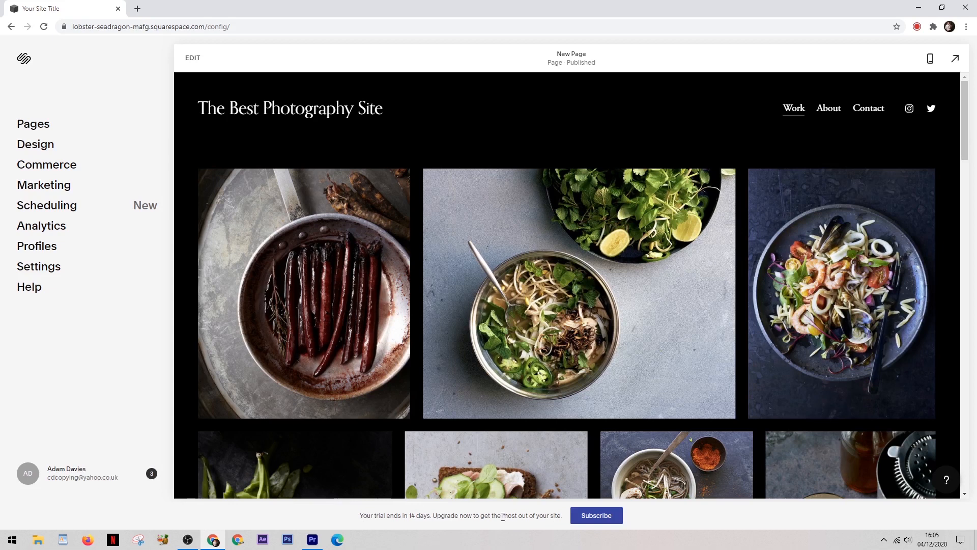
{"action": "mouse_move", "coordinate": [494, 516]}
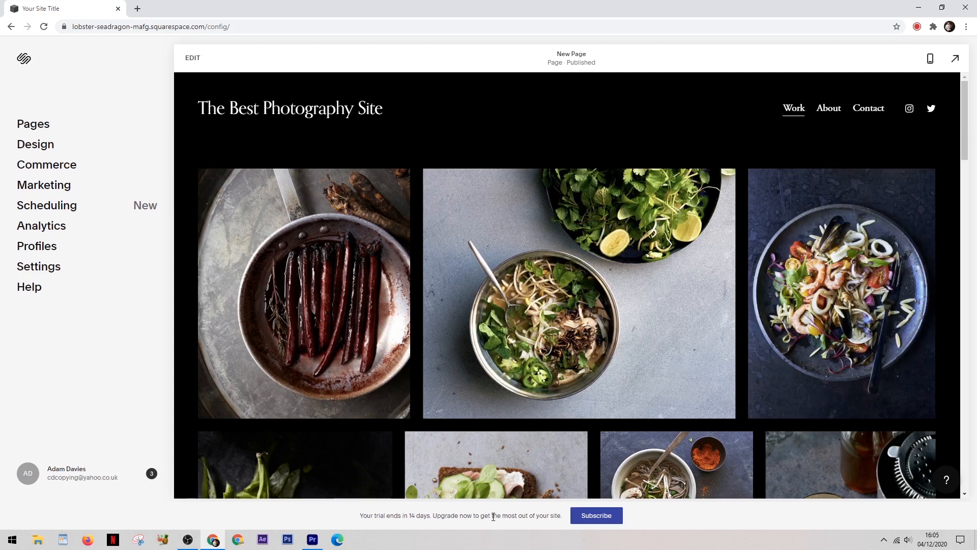
{"action": "mouse_move", "coordinate": [452, 511]}
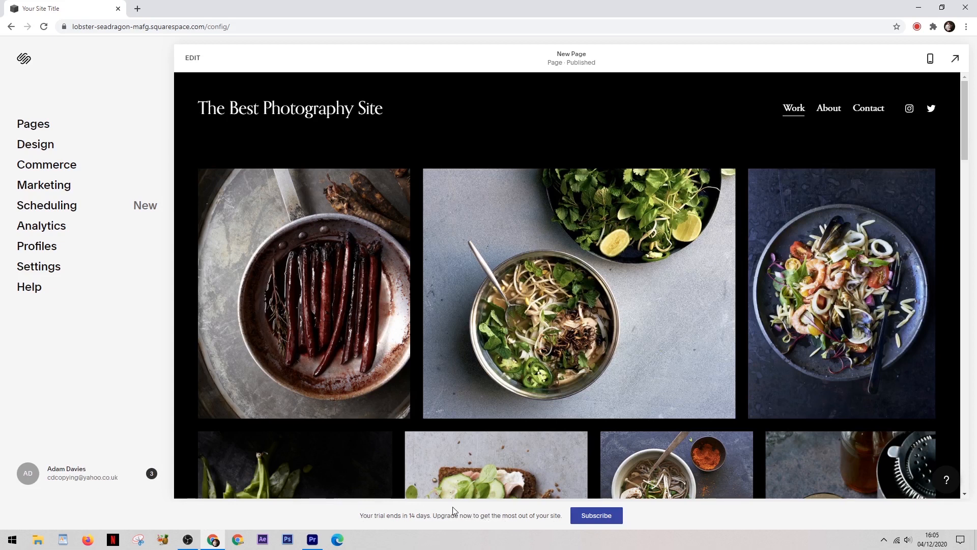
{"action": "mouse_move", "coordinate": [376, 512]}
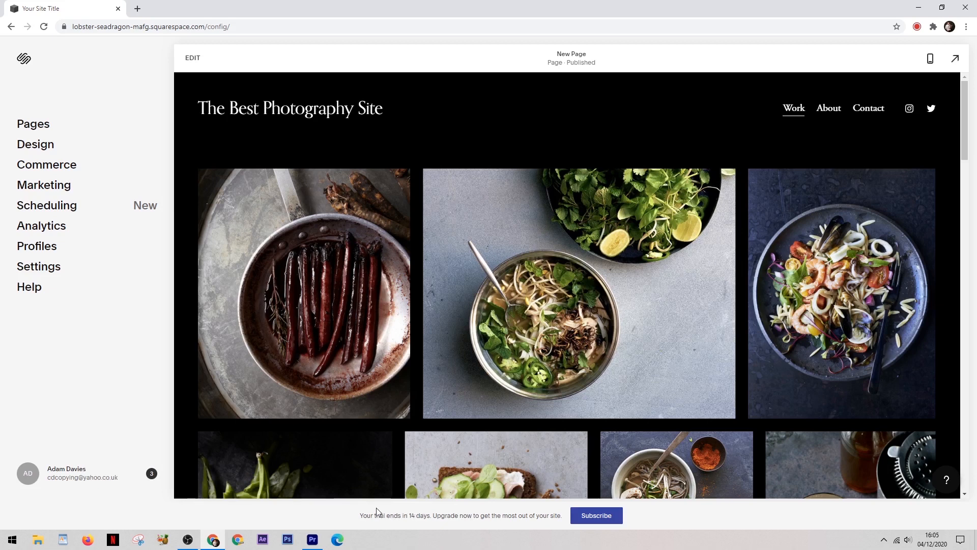
{"action": "mouse_move", "coordinate": [307, 503]}
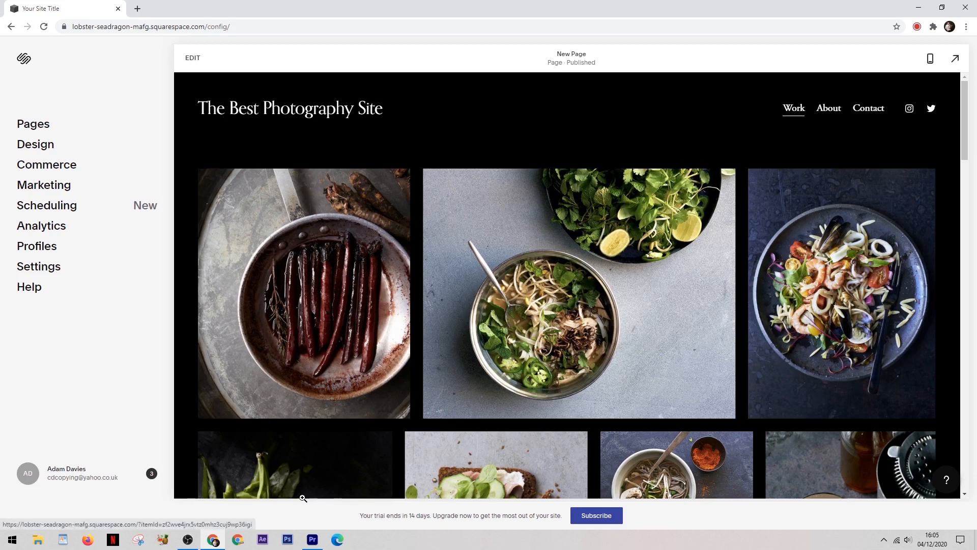
{"action": "mouse_move", "coordinate": [340, 478]}
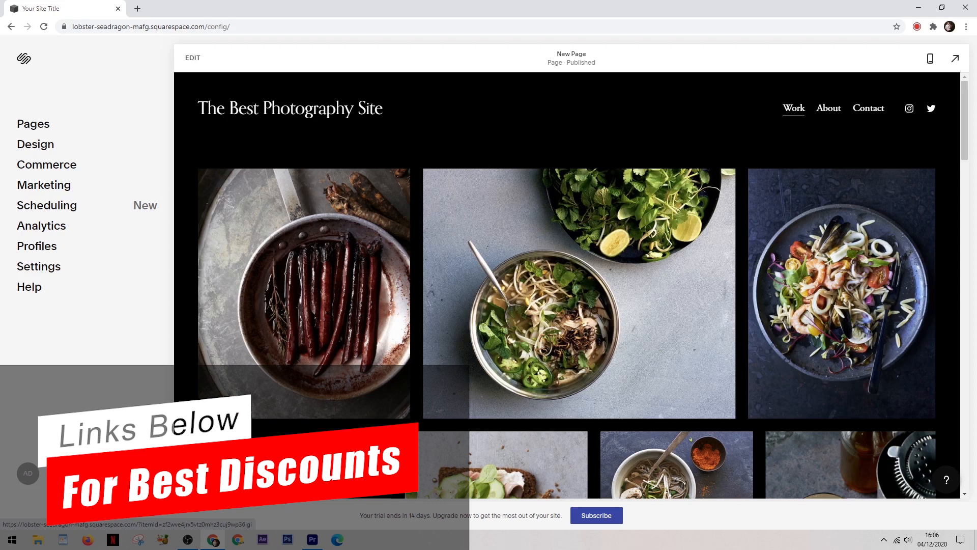
{"action": "mouse_move", "coordinate": [90, 169]}
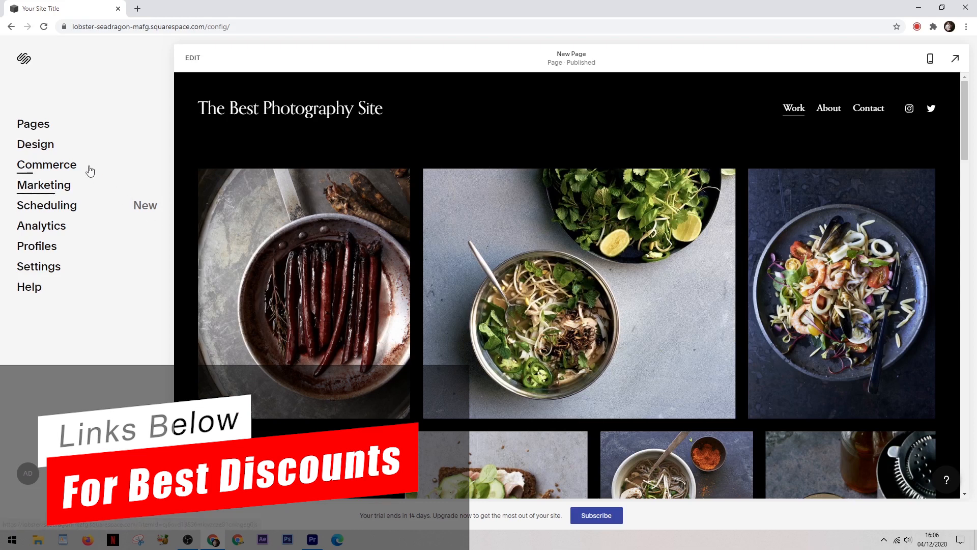
Review the Pages list, return to Home, and go into the Design settings
{"action": "left_click", "coordinate": [33, 123]}
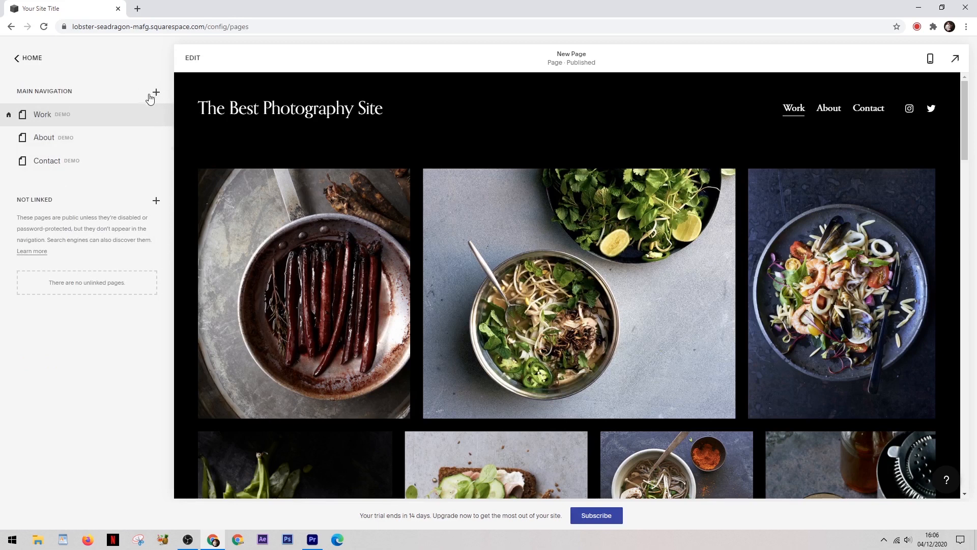
{"action": "mouse_move", "coordinate": [16, 57]}
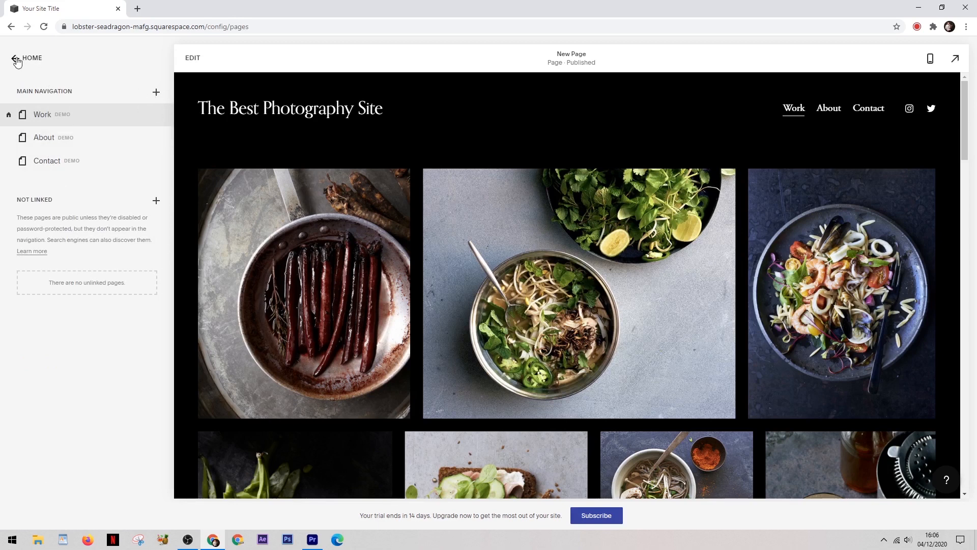
{"action": "left_click", "coordinate": [14, 57]}
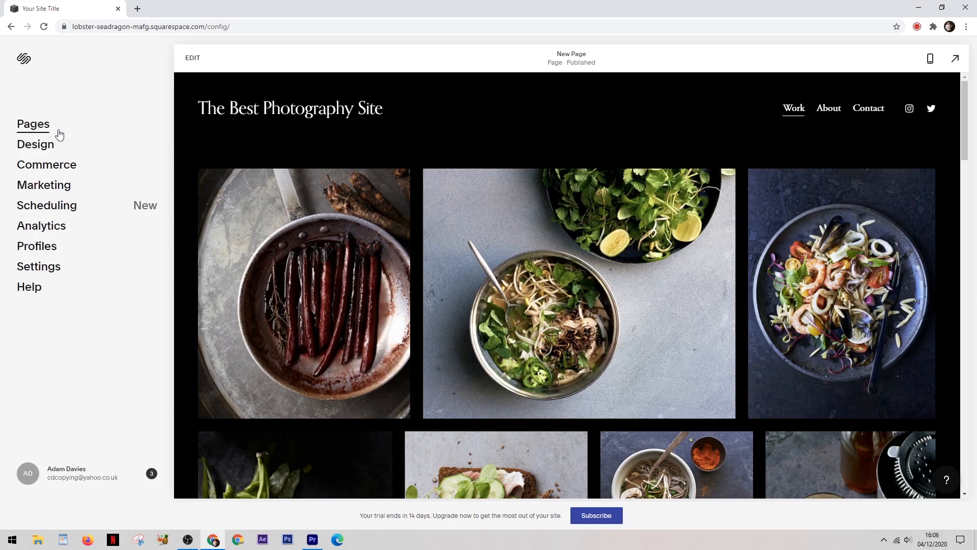
{"action": "left_click", "coordinate": [36, 145]}
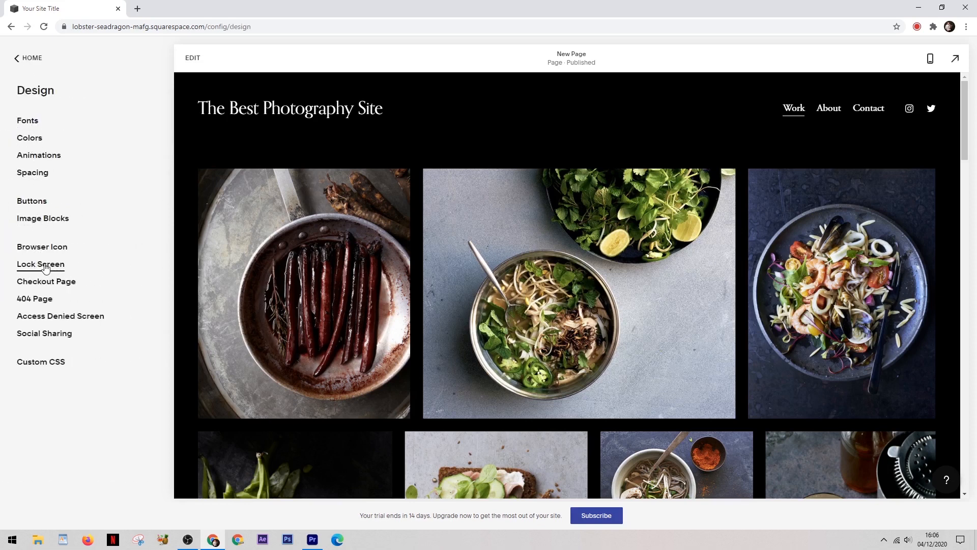
{"action": "mouse_move", "coordinate": [15, 59]}
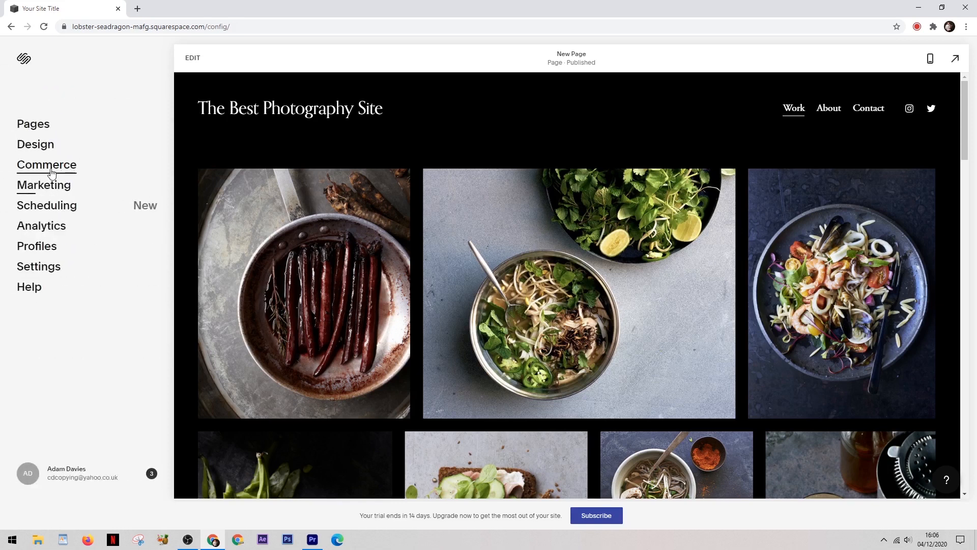
{"action": "mouse_move", "coordinate": [210, 142]}
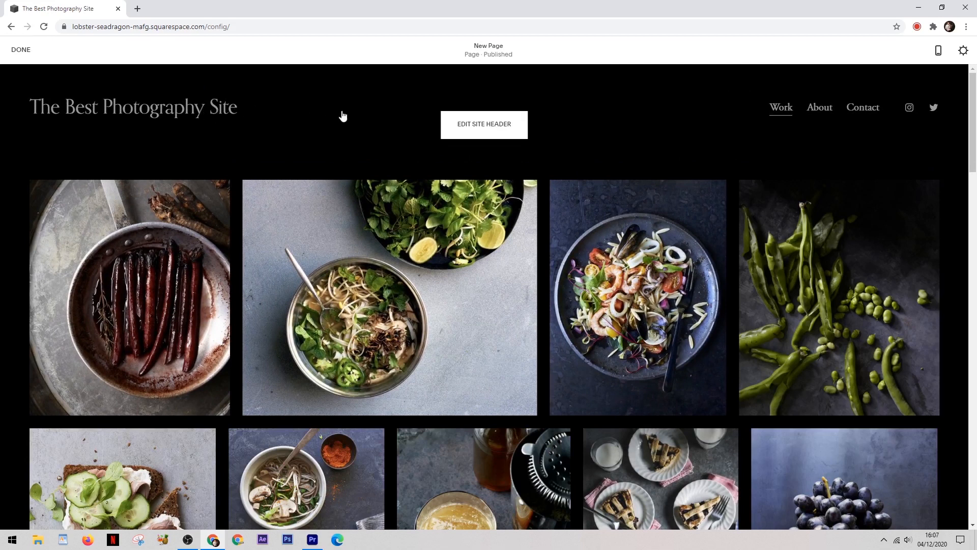
{"action": "left_click", "coordinate": [485, 124]}
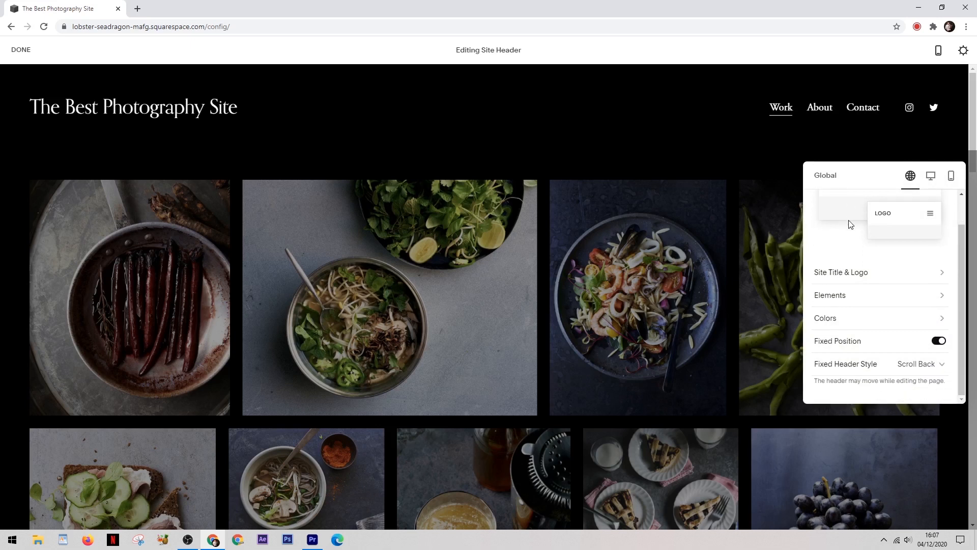
{"action": "left_click", "coordinate": [840, 273]}
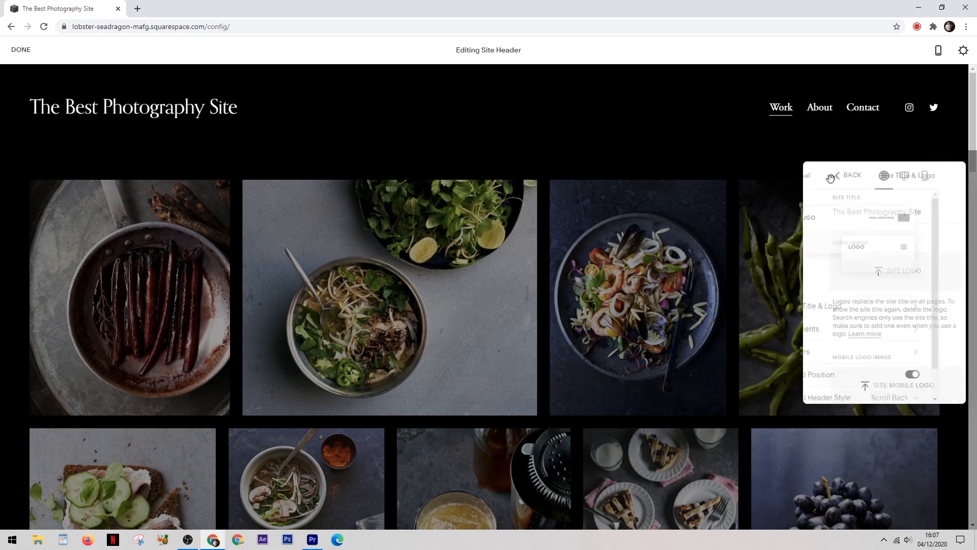
{"action": "left_click", "coordinate": [834, 175]}
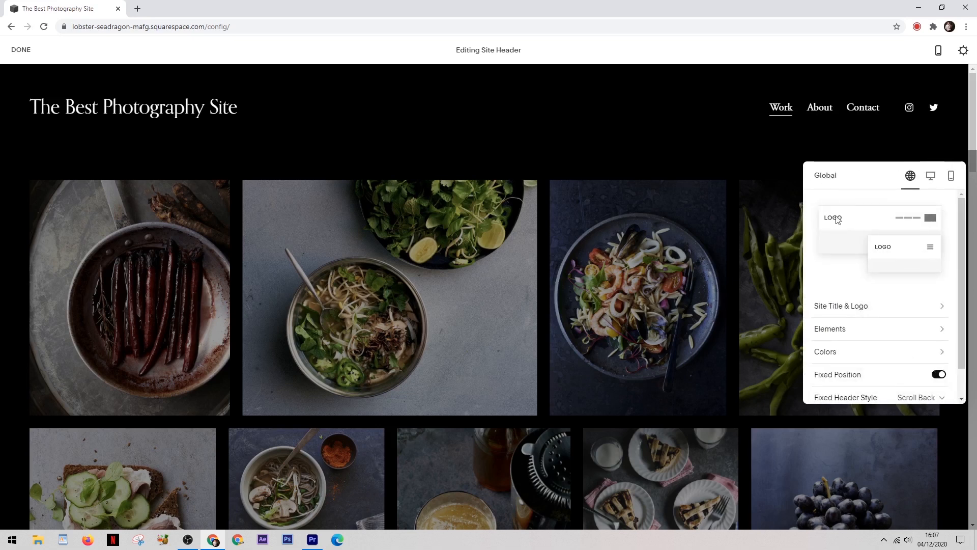
{"action": "left_click", "coordinate": [830, 328]}
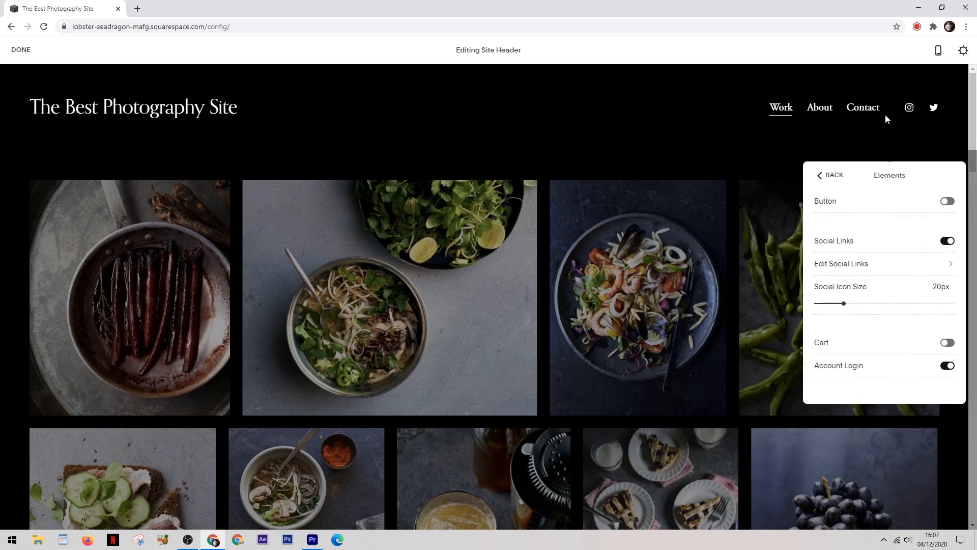
{"action": "mouse_move", "coordinate": [883, 263]}
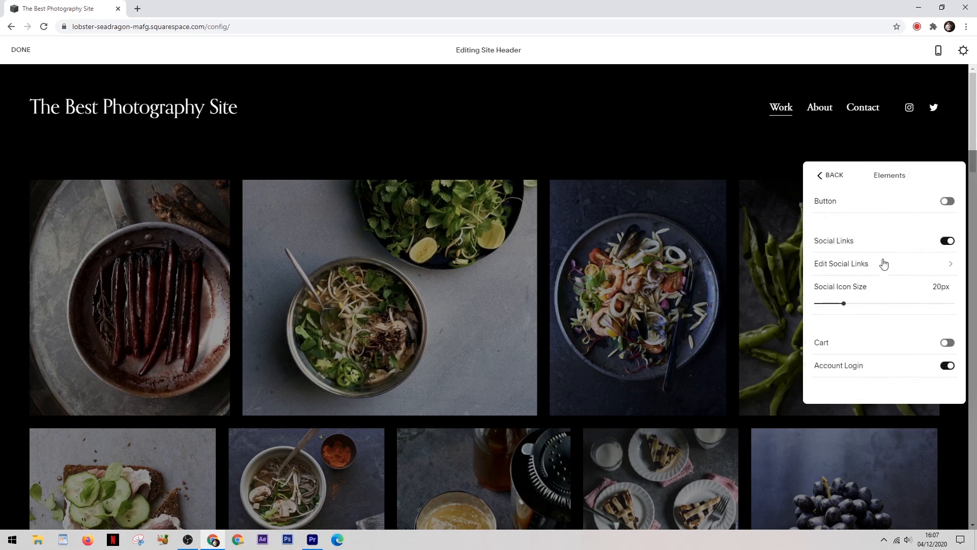
{"action": "left_click", "coordinate": [946, 240]}
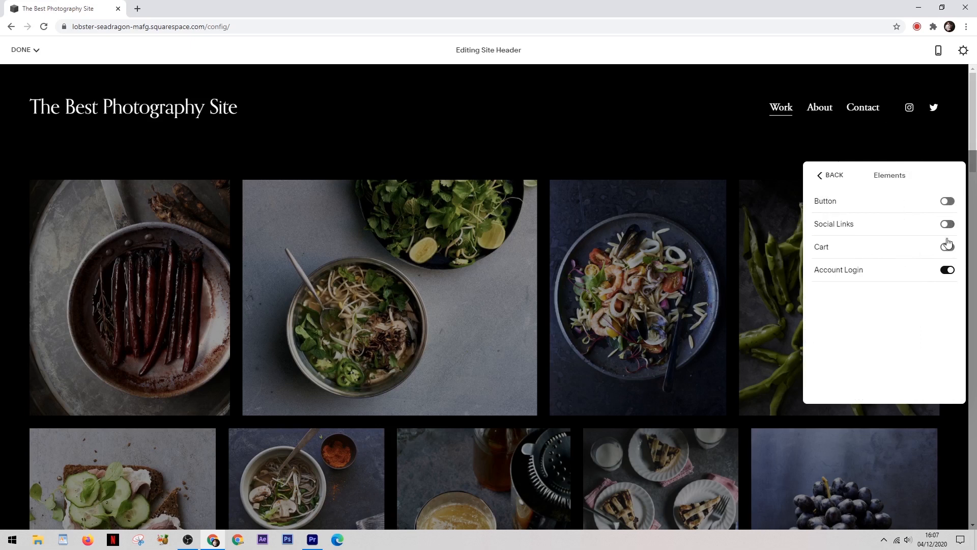
{"action": "left_click", "coordinate": [947, 224]}
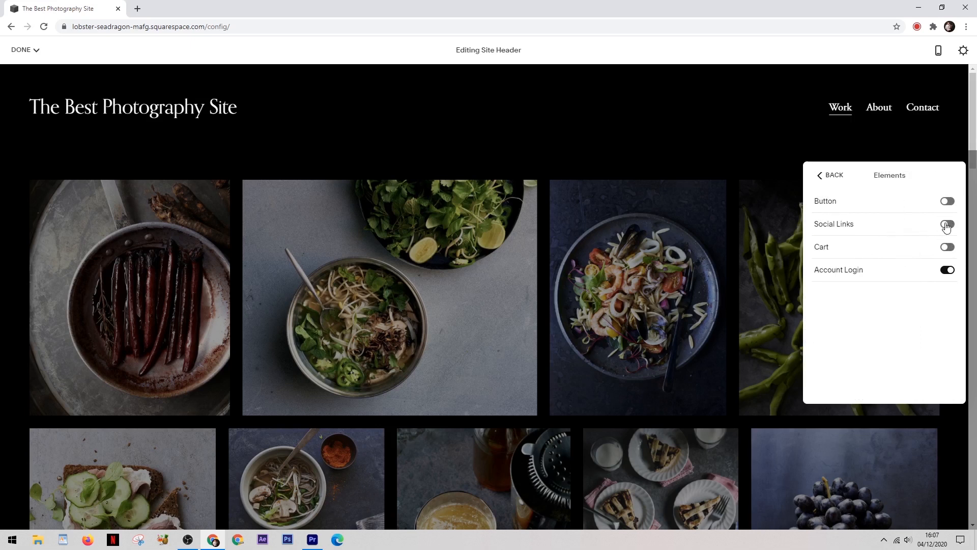
{"action": "left_click", "coordinate": [946, 224]}
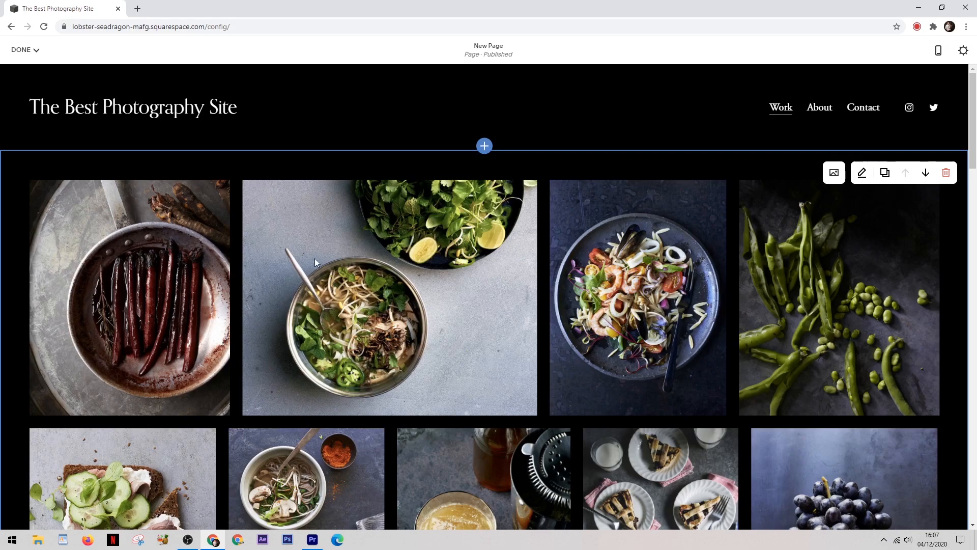
Scroll down the homepage to the closing bio section above the footer
{"action": "scroll", "scroll_direction": "down", "scroll_amount": 3}
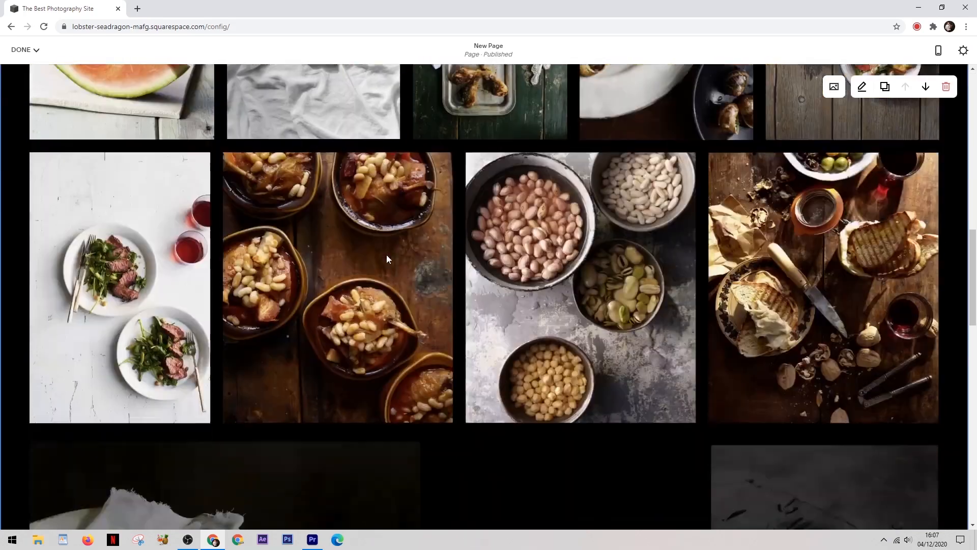
{"action": "scroll", "scroll_direction": "down", "scroll_amount": 3}
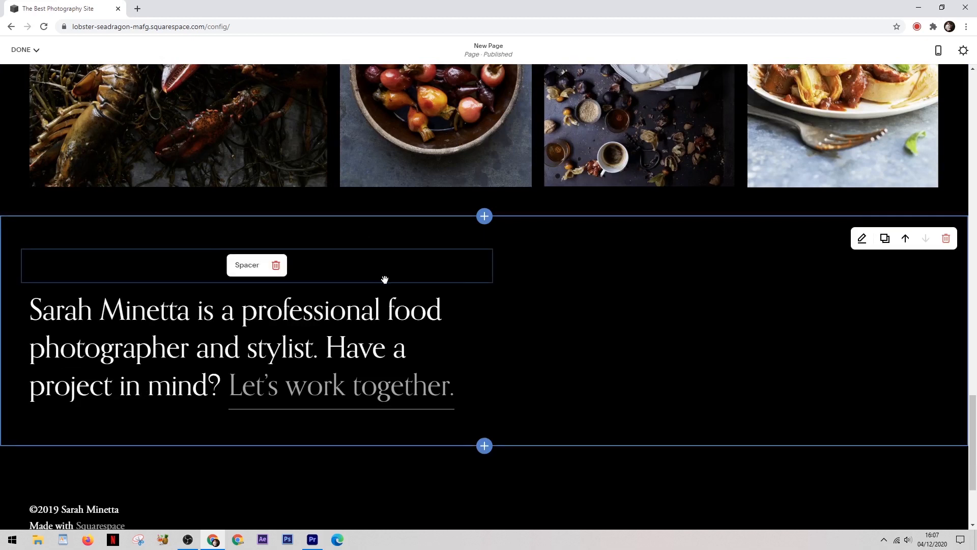
{"action": "mouse_move", "coordinate": [824, 252]}
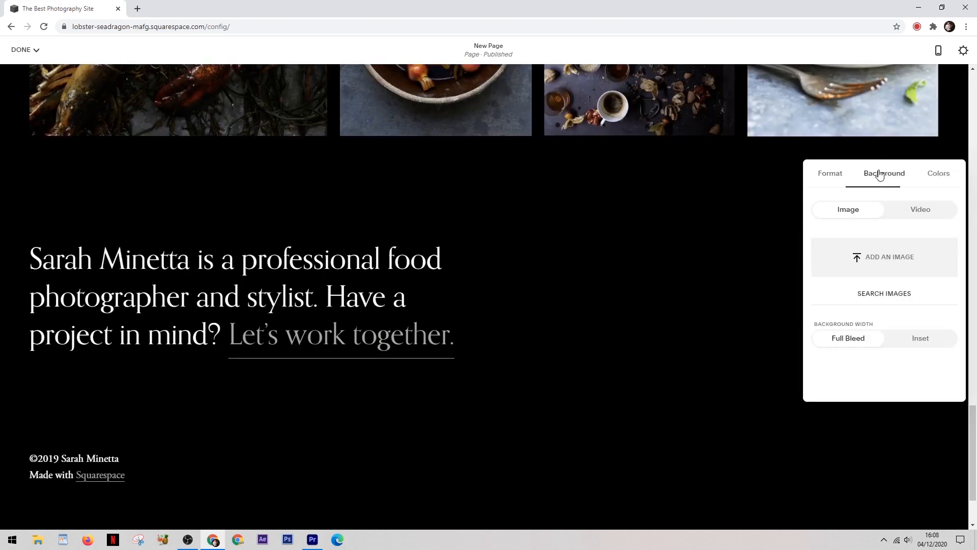
{"action": "mouse_move", "coordinate": [865, 261]}
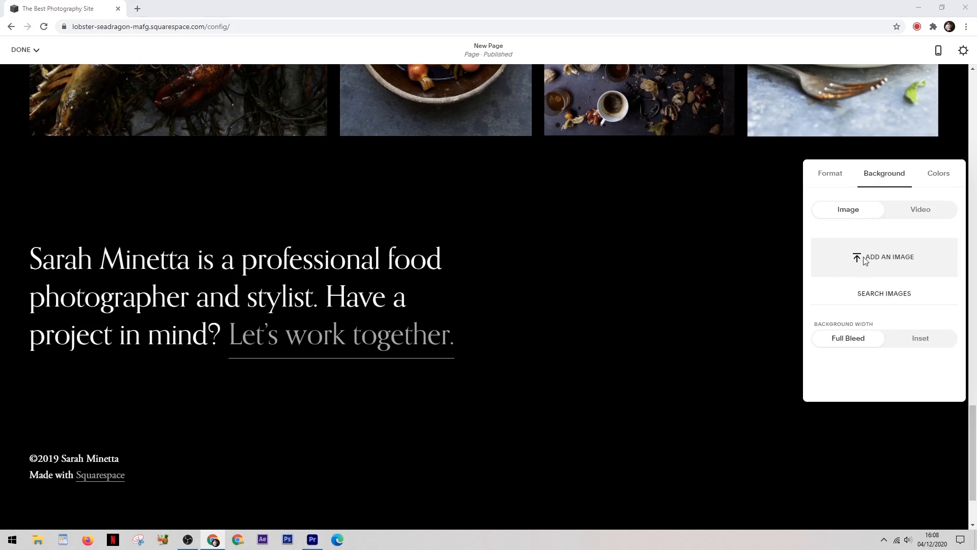
Upload the Earth-in-space photo from the Images folder as the bio section background
{"action": "left_click", "coordinate": [883, 257]}
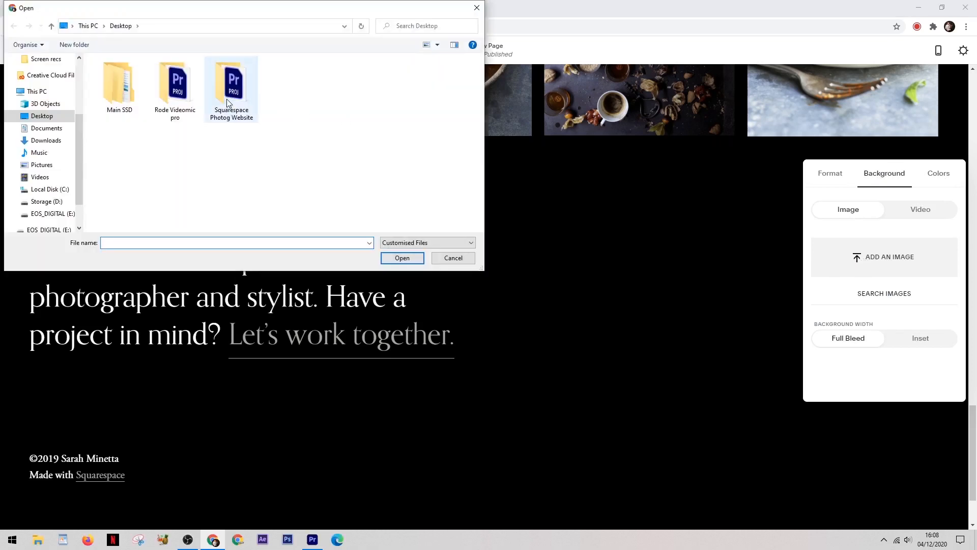
{"action": "double_click", "coordinate": [231, 83]}
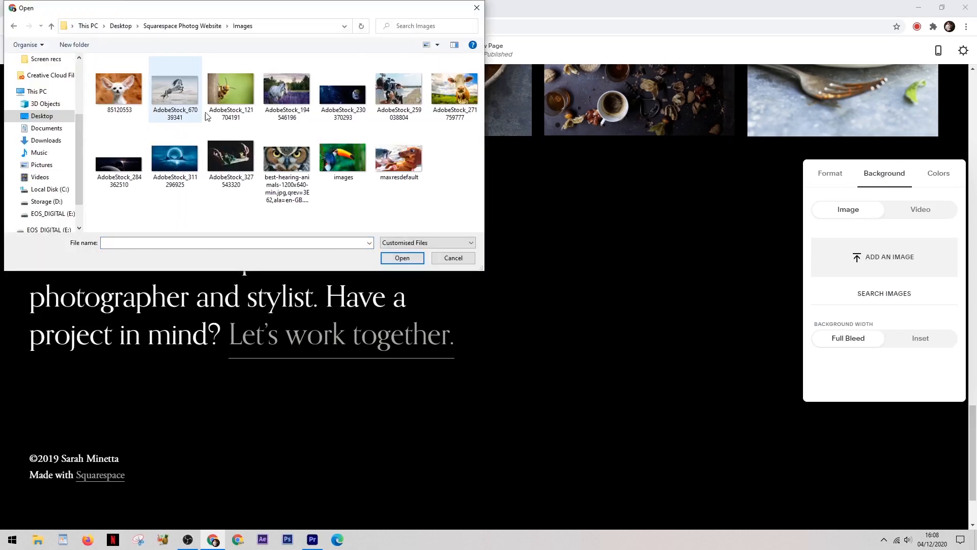
{"action": "left_click", "coordinate": [401, 258]}
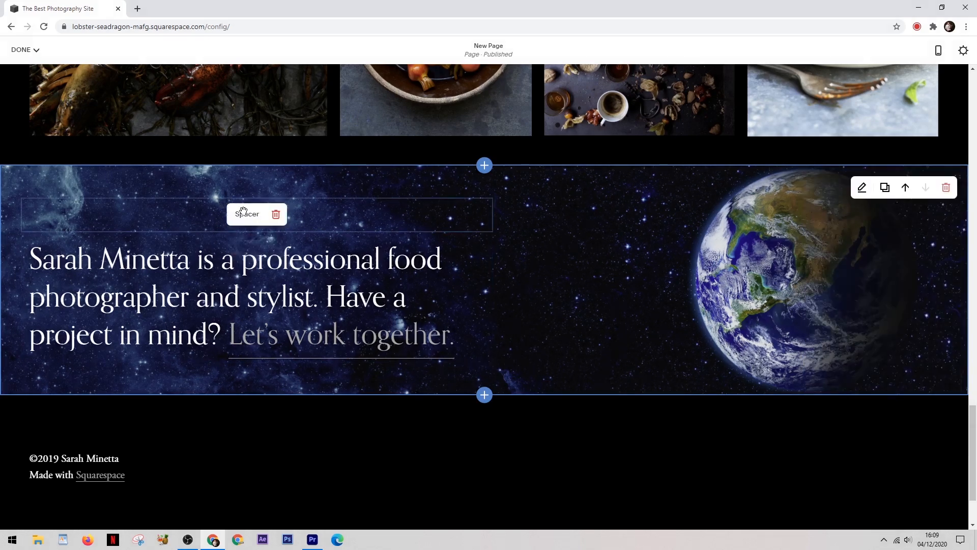
{"action": "mouse_move", "coordinate": [315, 213]}
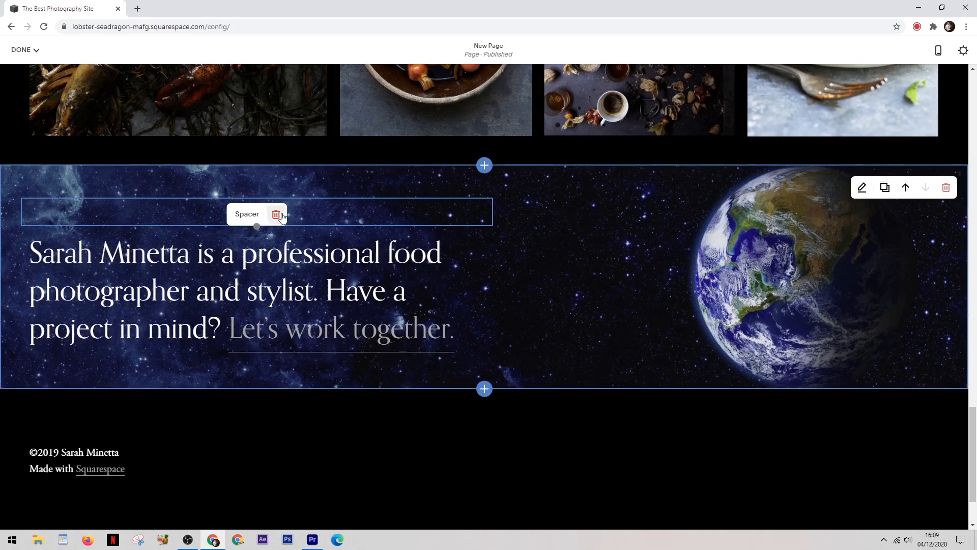
Delete the spacer block sitting above the bio text
{"action": "left_click", "coordinate": [274, 214]}
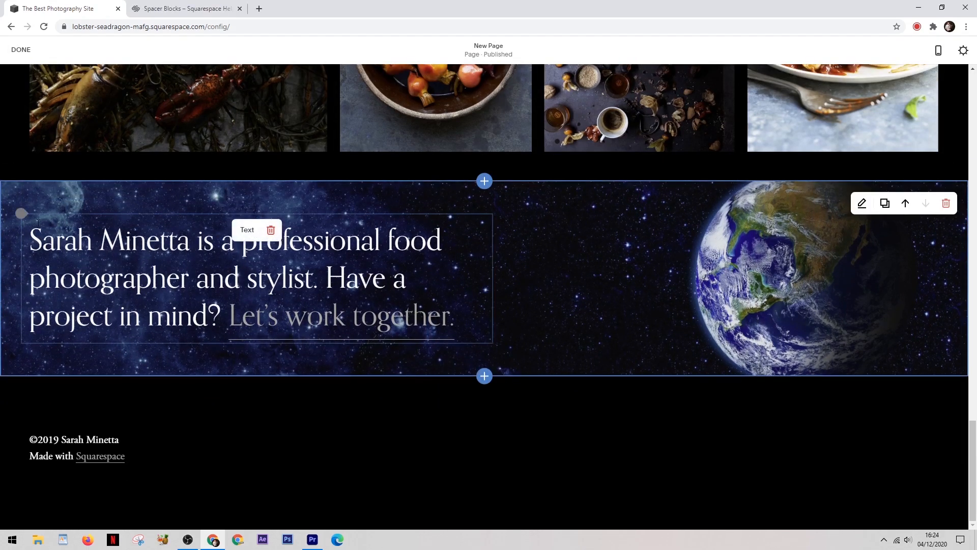
Insert a new Spacer block above the bio text from the content block list
{"action": "left_click", "coordinate": [484, 181]}
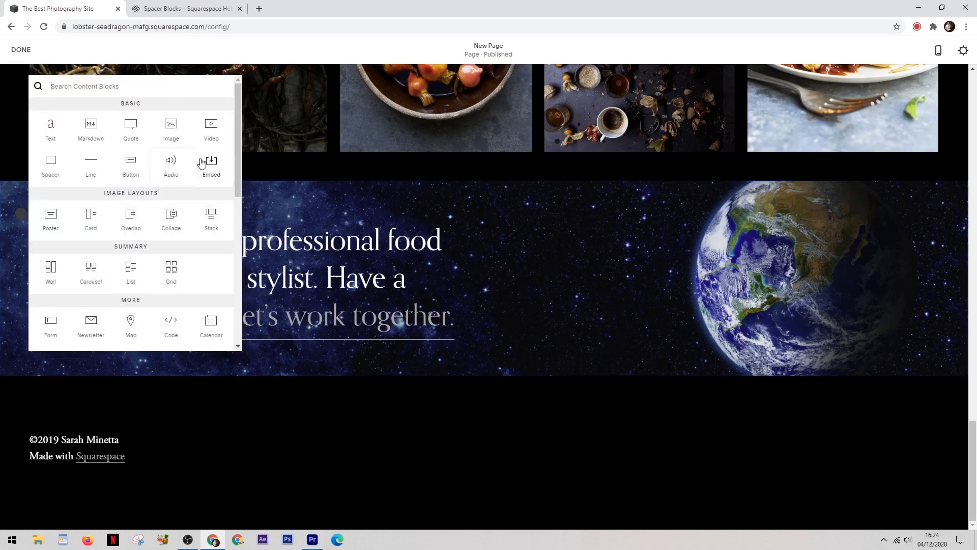
{"action": "scroll", "scroll_direction": "down", "scroll_amount": 3}
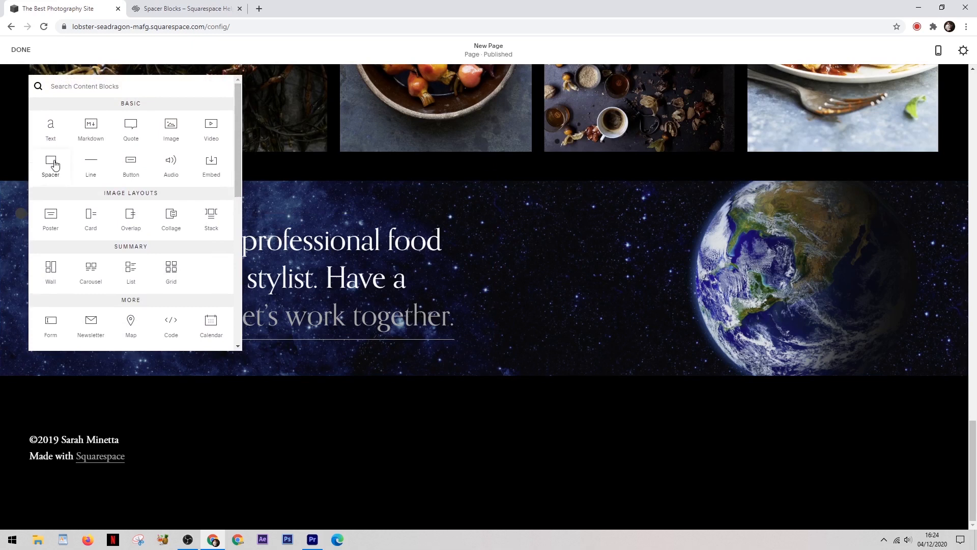
{"action": "left_click", "coordinate": [51, 161]}
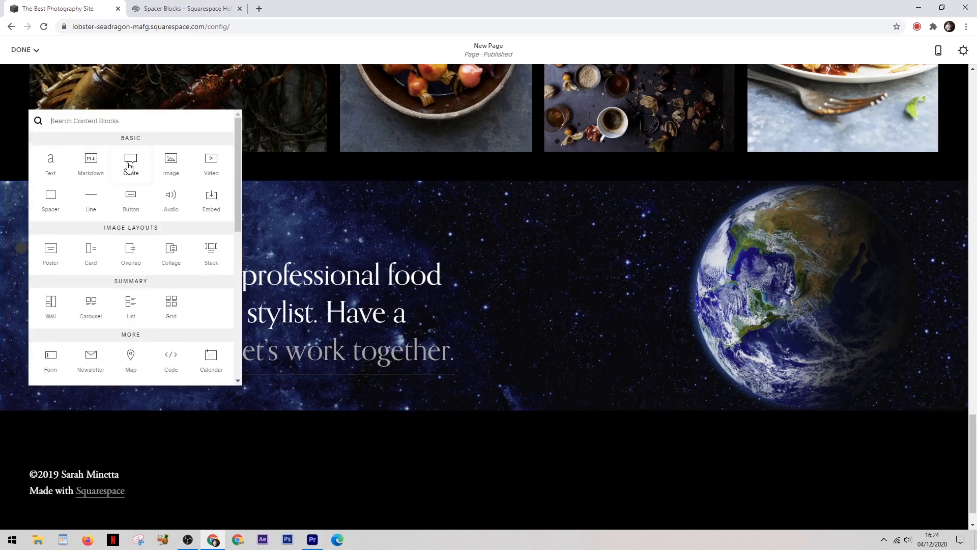
Enter the quote 'Adam is the best' with source Mike Tyson and apply it
{"action": "left_click", "coordinate": [131, 158]}
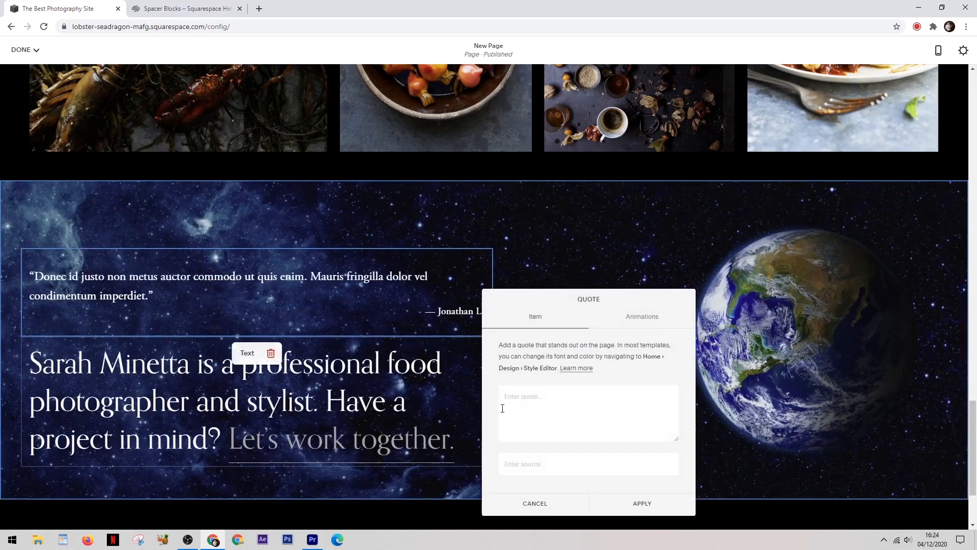
{"action": "type", "text": "Adam is th"}
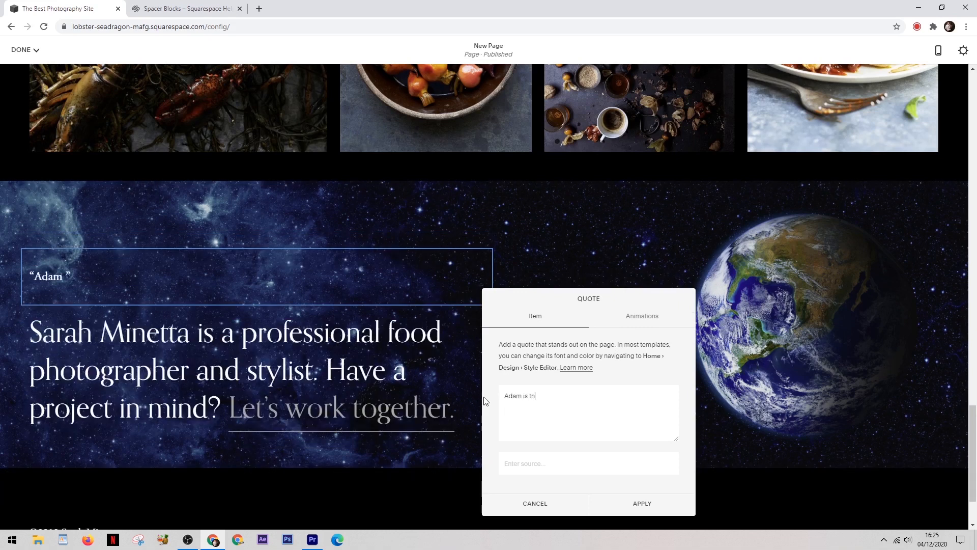
{"action": "type", "text": "e best"}
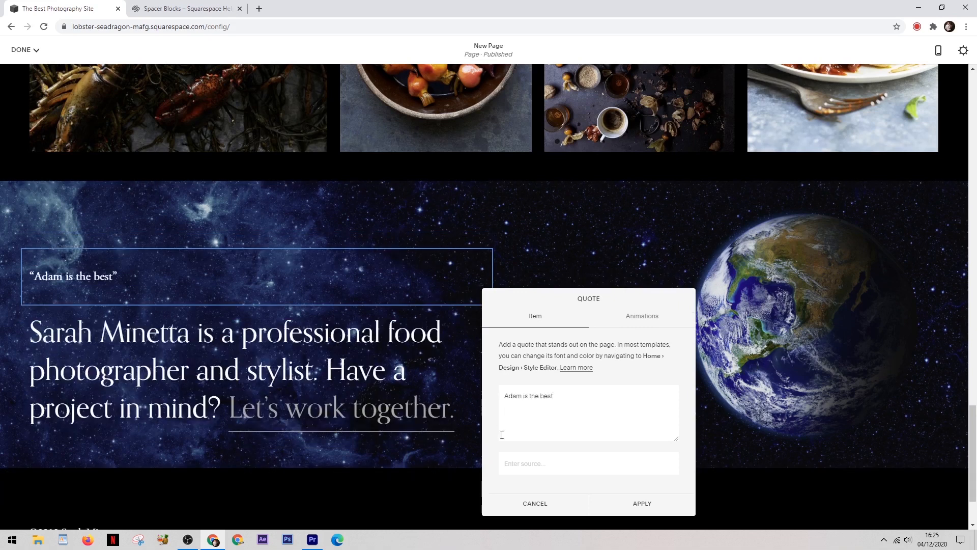
{"action": "type", "text": "Mike"}
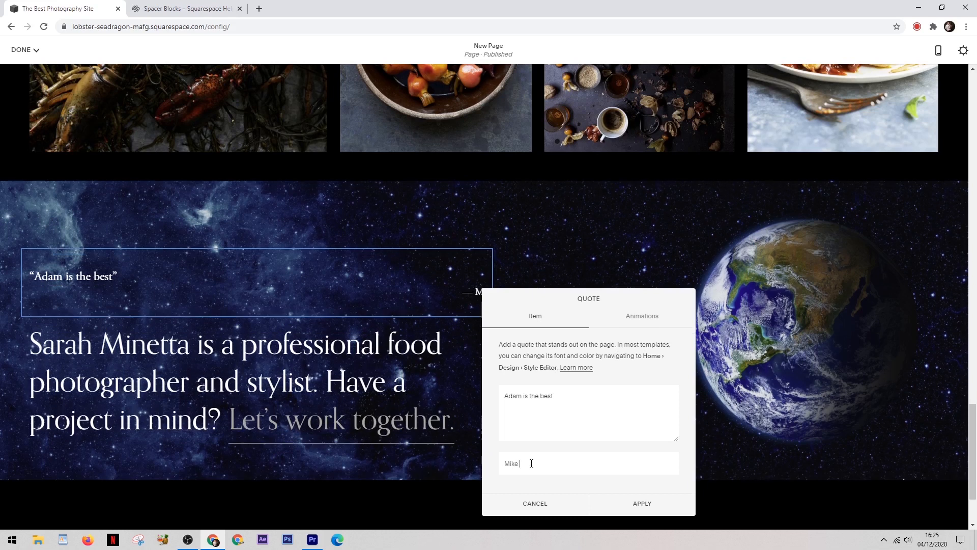
{"action": "type", "text": "Tyson"}
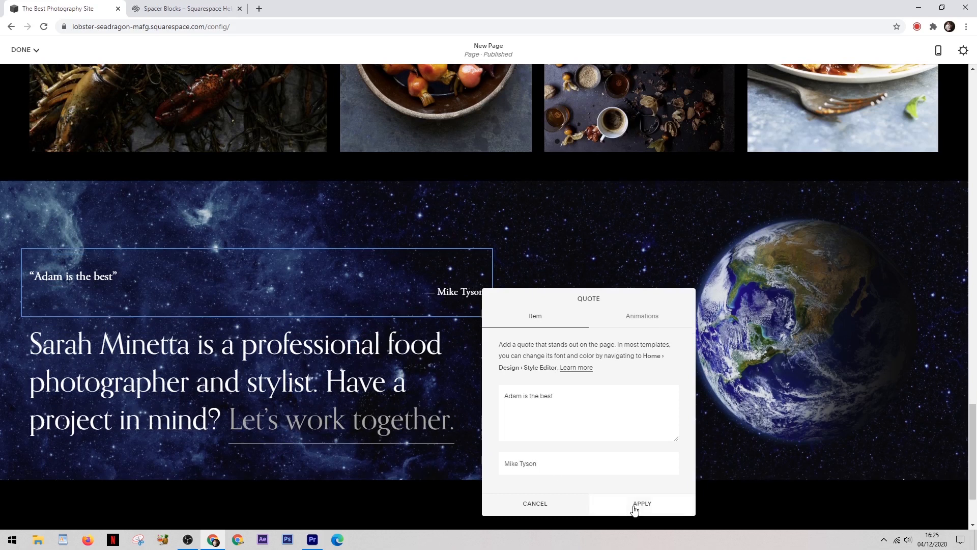
{"action": "left_click", "coordinate": [641, 503]}
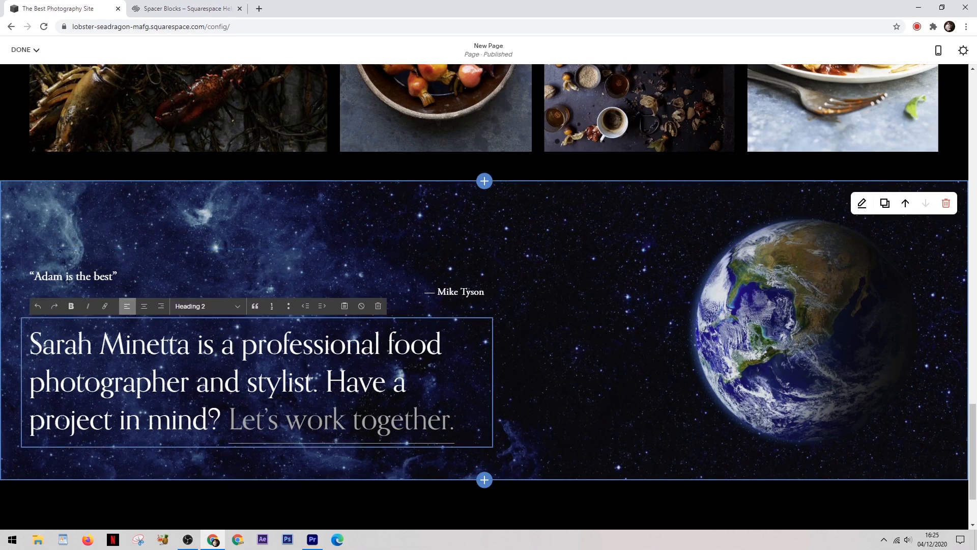
Replace Sarah Minetta with Adam in the Heading 2 text beside the quote
{"action": "type", "text": "Adam"}
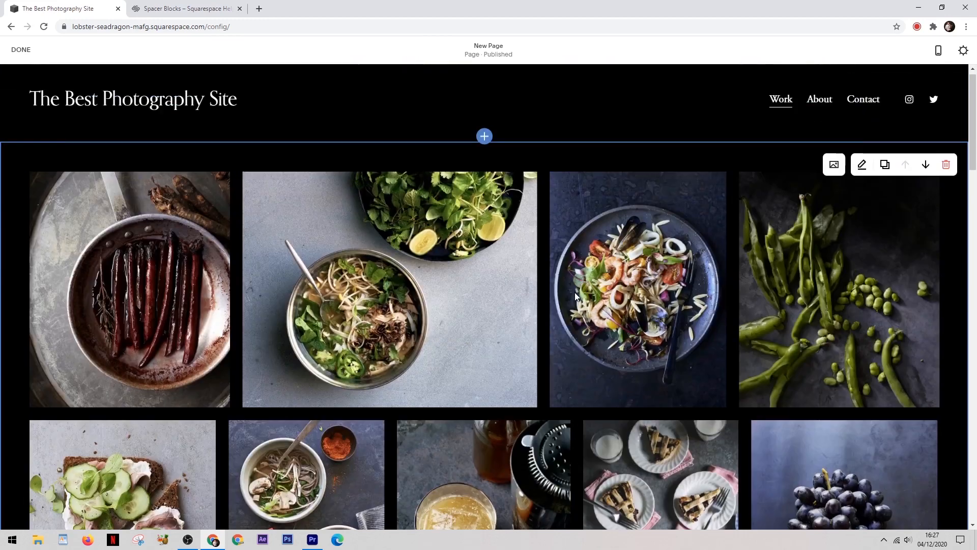
Add a grid gallery section of mountain and cabin photos above the food gallery
{"action": "scroll", "scroll_direction": "down", "scroll_amount": 3}
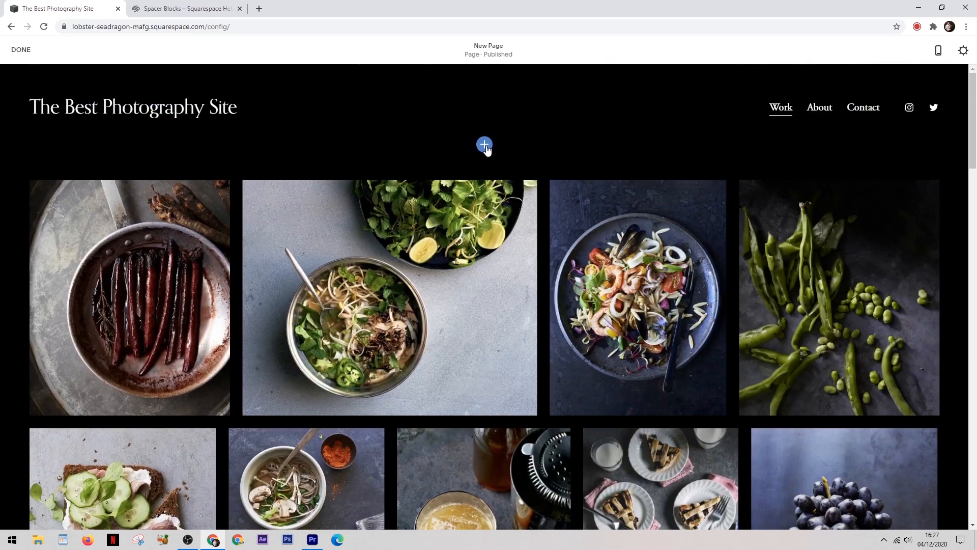
{"action": "left_click", "coordinate": [485, 144]}
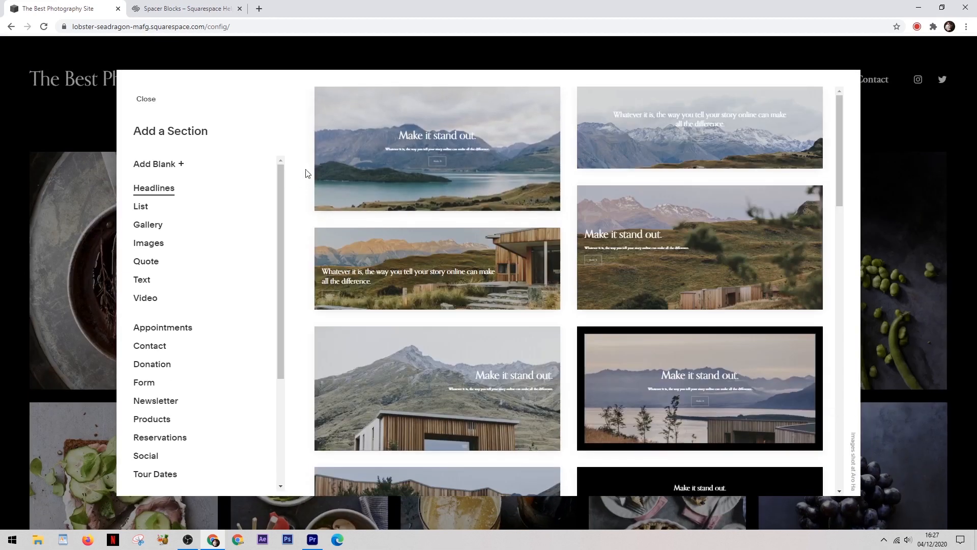
{"action": "scroll", "scroll_direction": "down", "scroll_amount": 3}
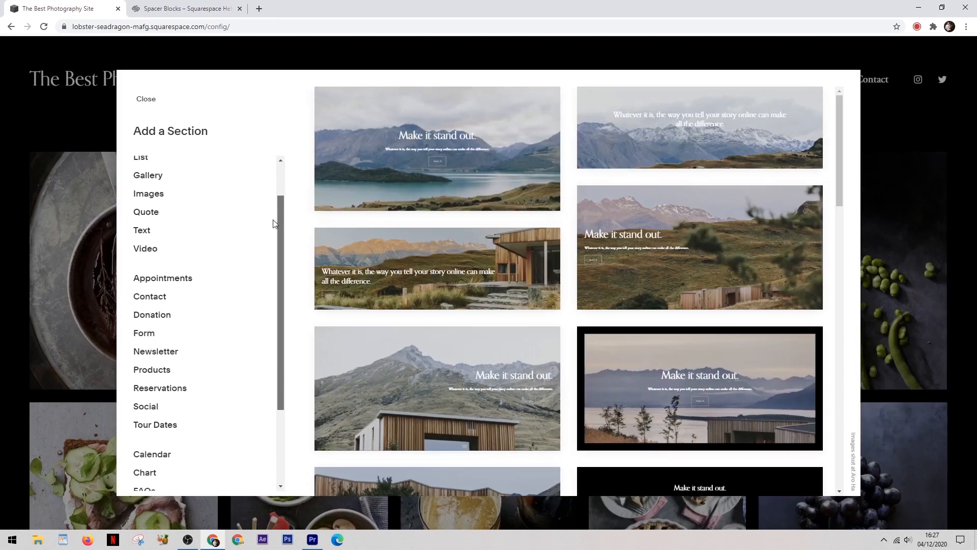
{"action": "scroll", "scroll_direction": "down", "scroll_amount": 3}
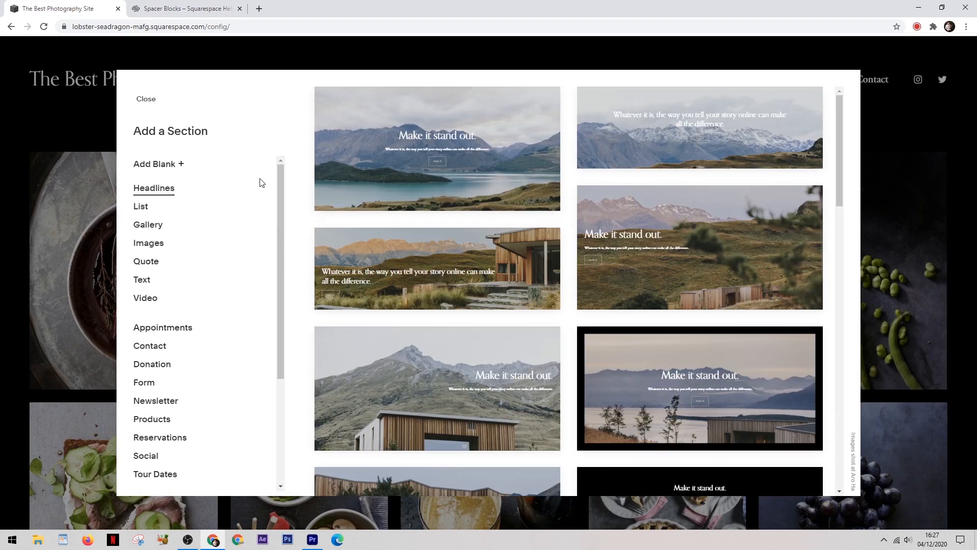
{"action": "mouse_move", "coordinate": [154, 232]}
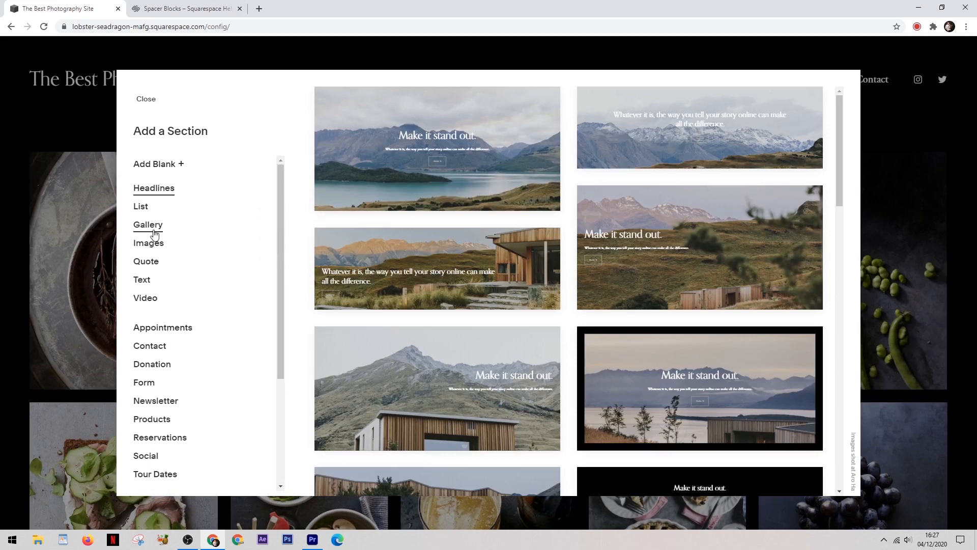
{"action": "left_click", "coordinate": [147, 224]}
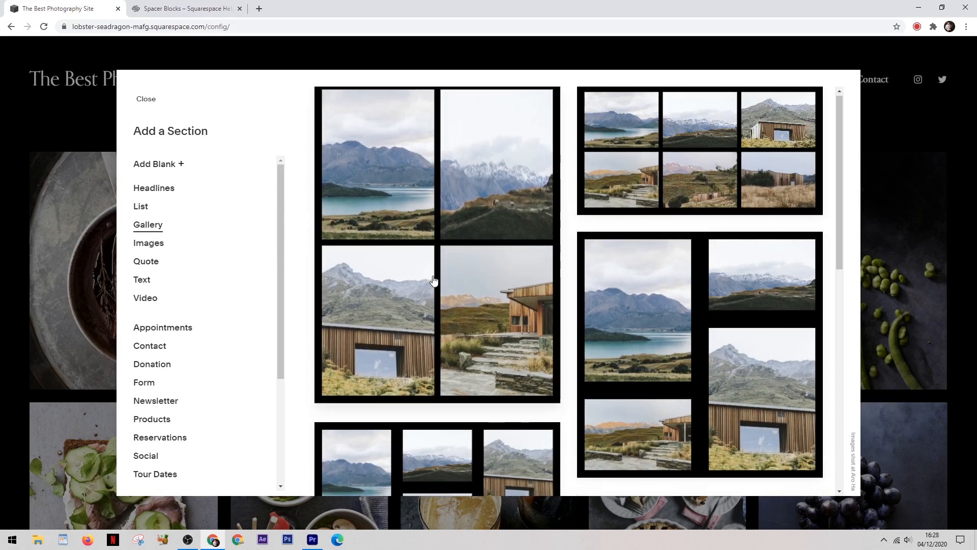
{"action": "scroll", "scroll_direction": "down", "scroll_amount": 3}
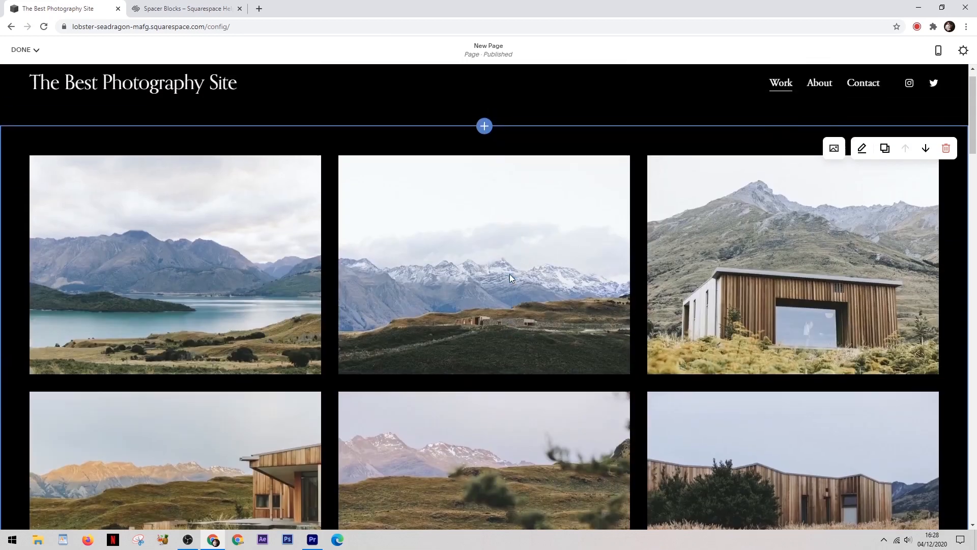
Head the gallery Mountains and add an Animals Heading 1 section below it
{"action": "left_click", "coordinate": [485, 126]}
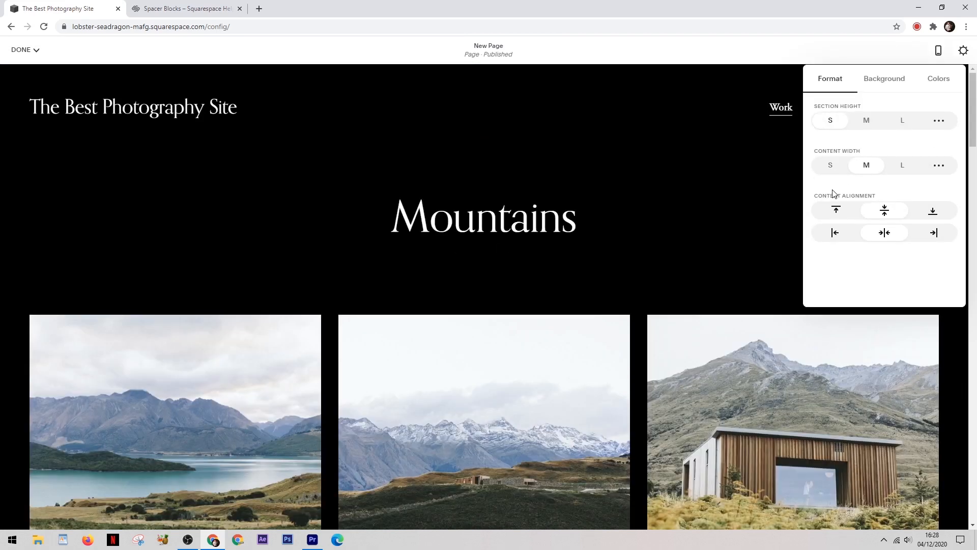
{"action": "scroll", "scroll_direction": "down", "scroll_amount": 3}
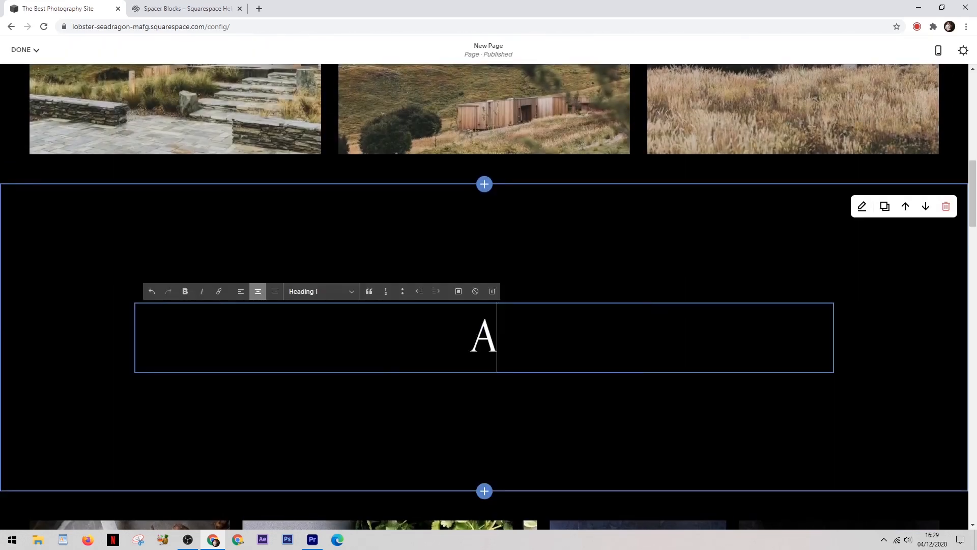
{"action": "type", "text": "nimals"}
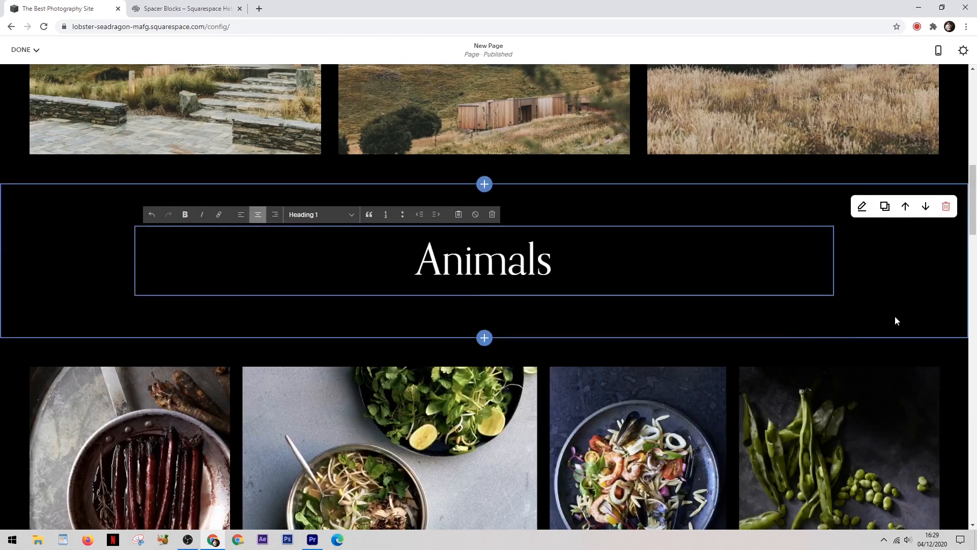
{"action": "scroll", "scroll_direction": "down", "scroll_amount": 3}
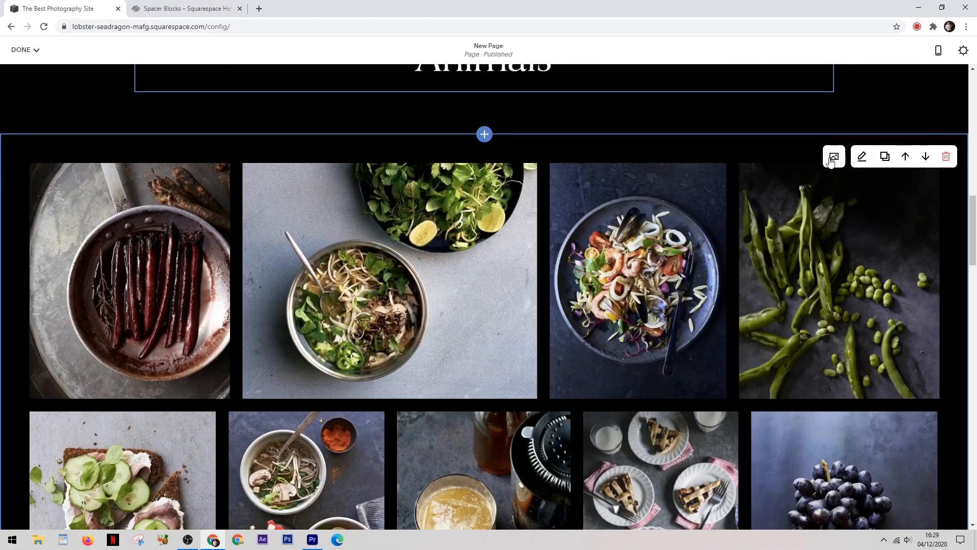
Delete all 25 food photos from the gallery under Animals and show the add-image choices
{"action": "left_click", "coordinate": [834, 156]}
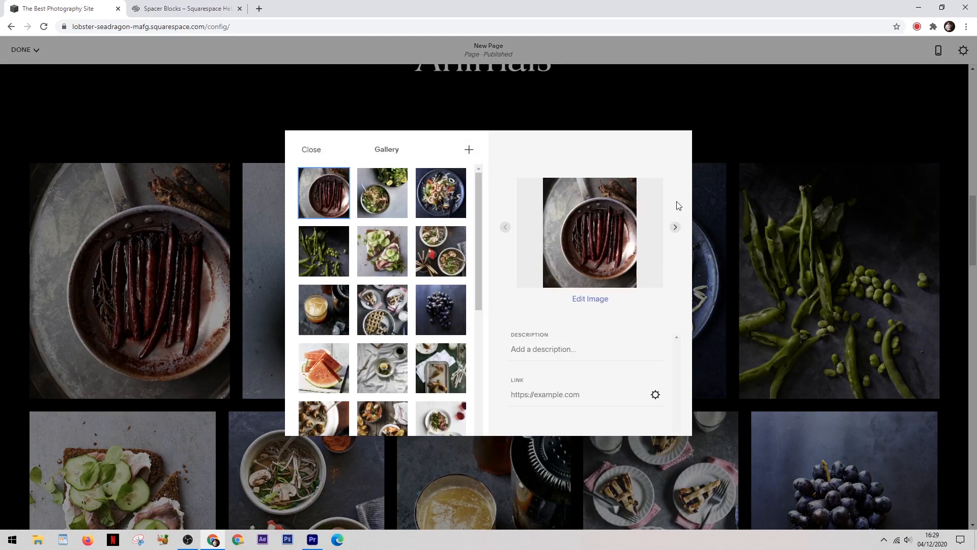
{"action": "left_click", "coordinate": [383, 194]}
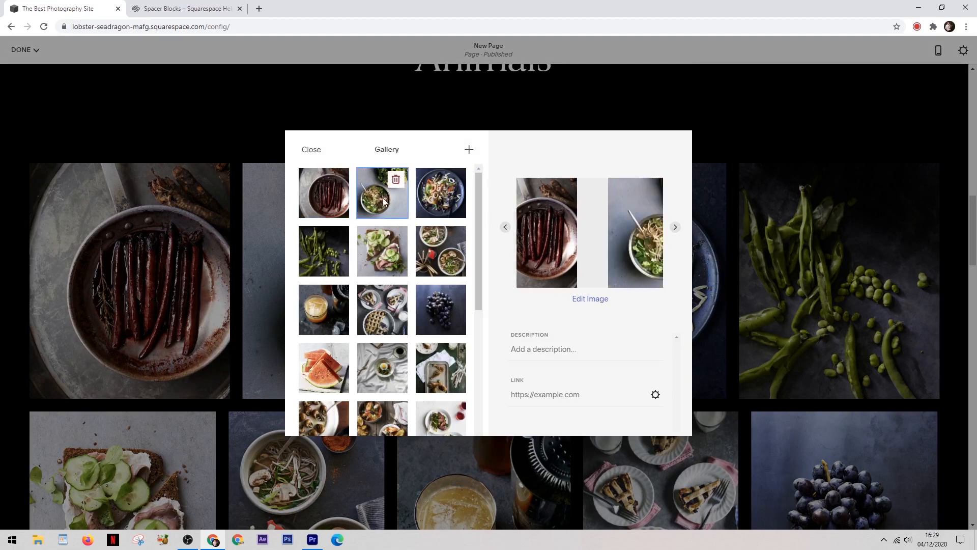
{"action": "left_click", "coordinate": [323, 193]}
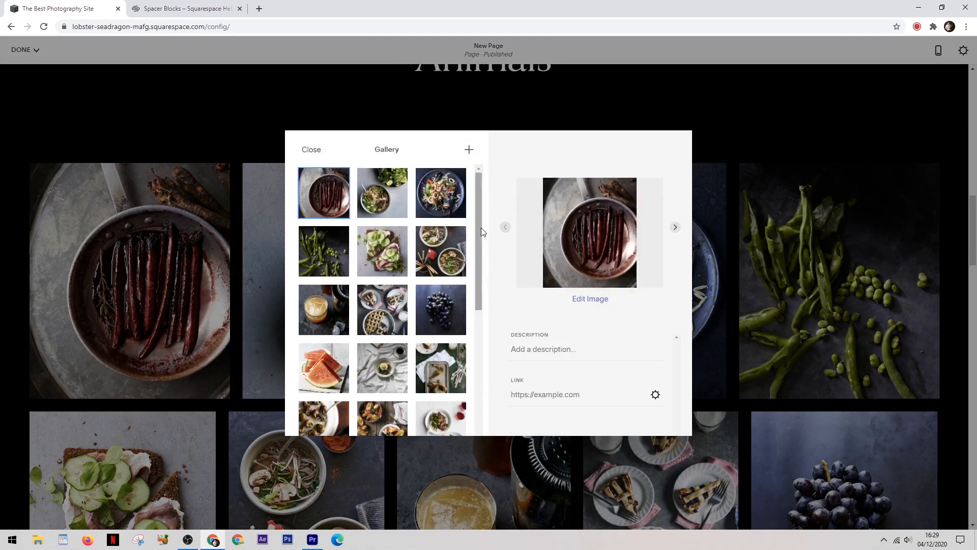
{"action": "scroll", "scroll_direction": "down", "scroll_amount": 3}
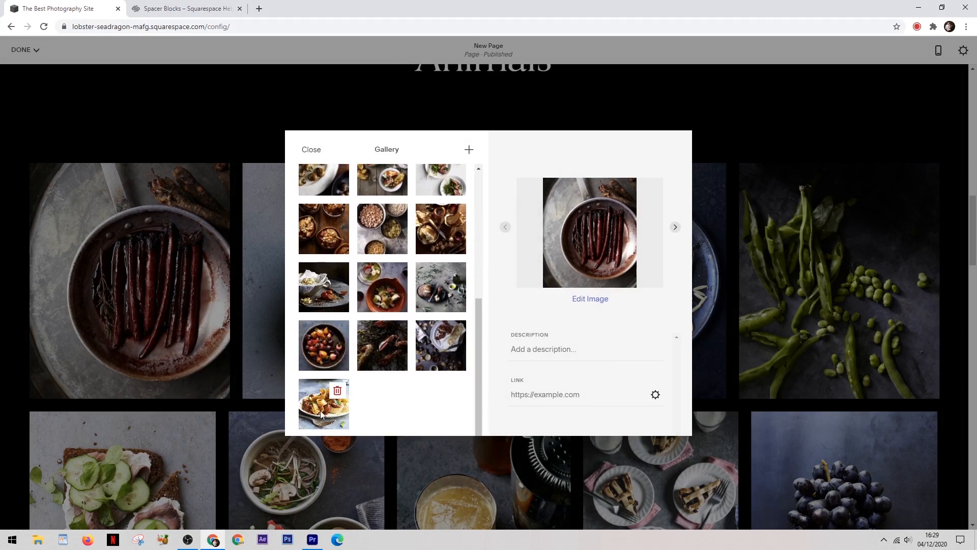
{"action": "left_click", "coordinate": [324, 403]}
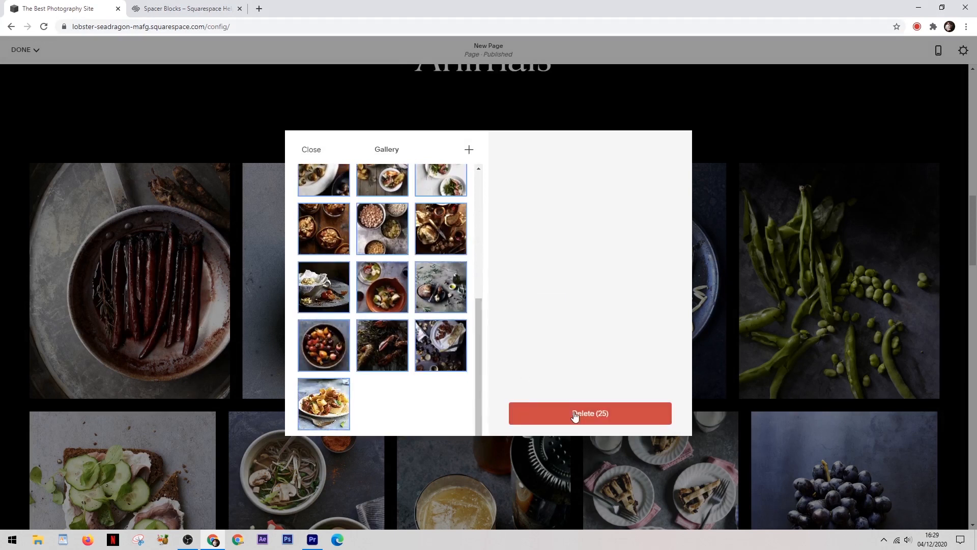
{"action": "left_click", "coordinate": [590, 413]}
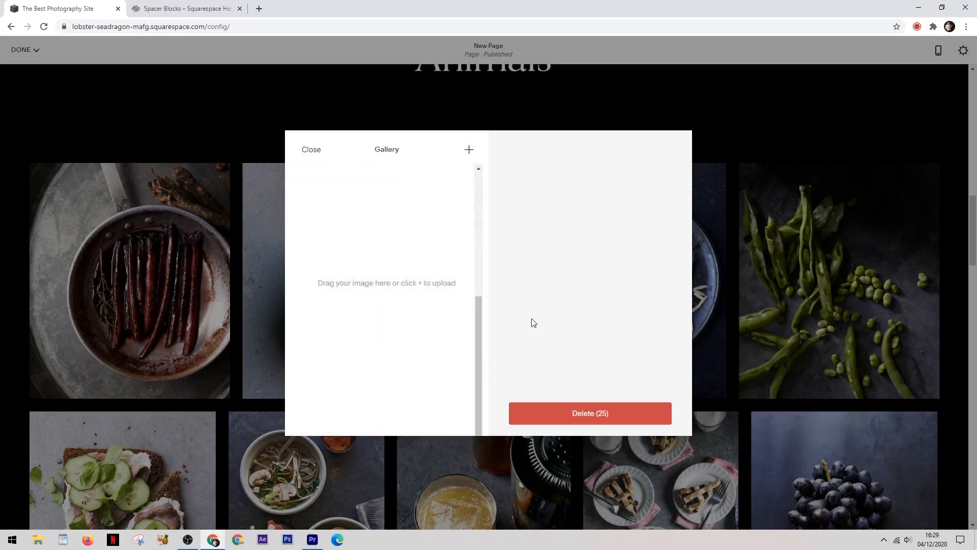
{"action": "left_click", "coordinate": [468, 150]}
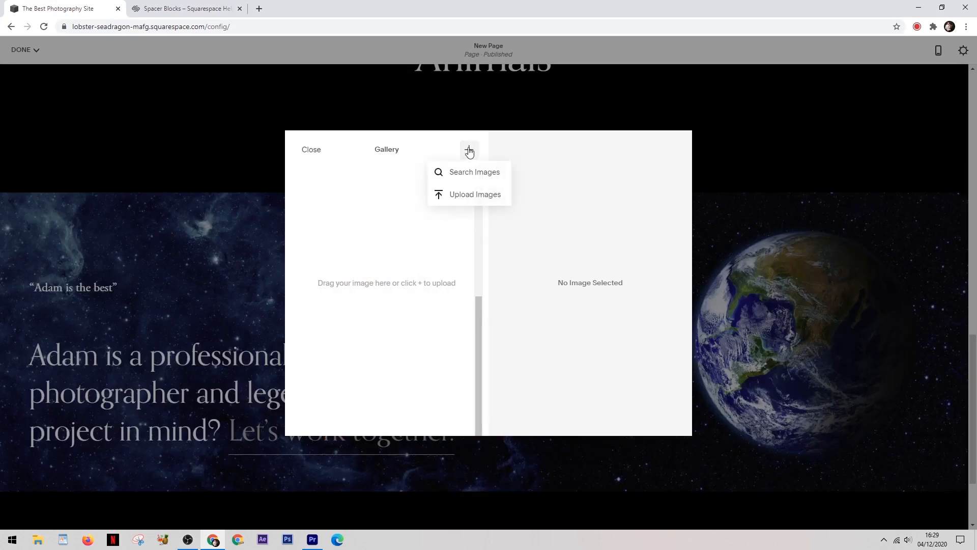
{"action": "left_click", "coordinate": [475, 194]}
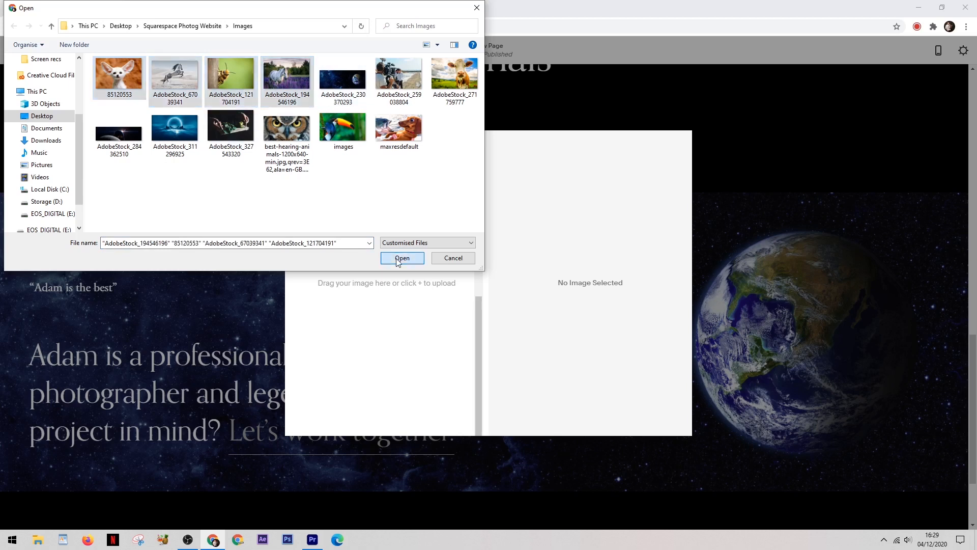
{"action": "left_click", "coordinate": [402, 259]}
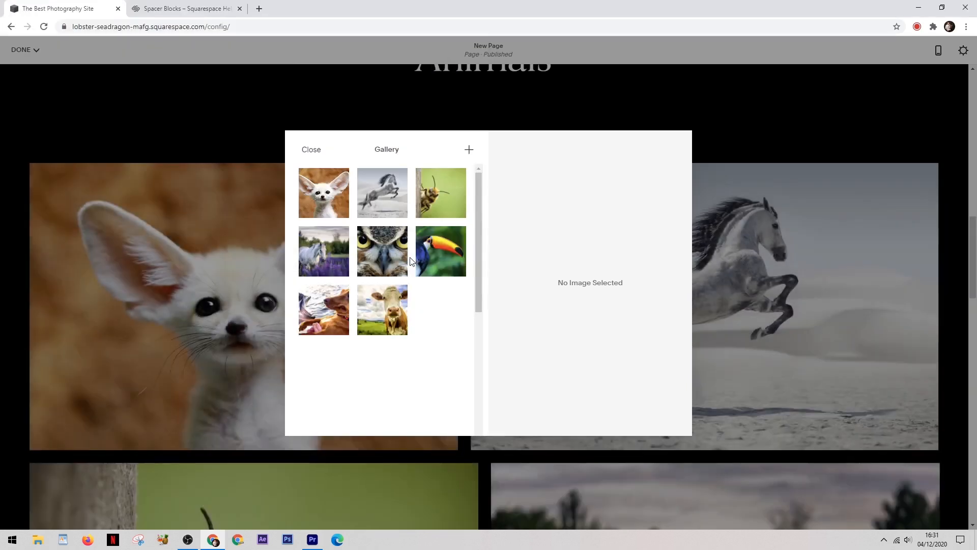
{"action": "left_click", "coordinate": [311, 149]}
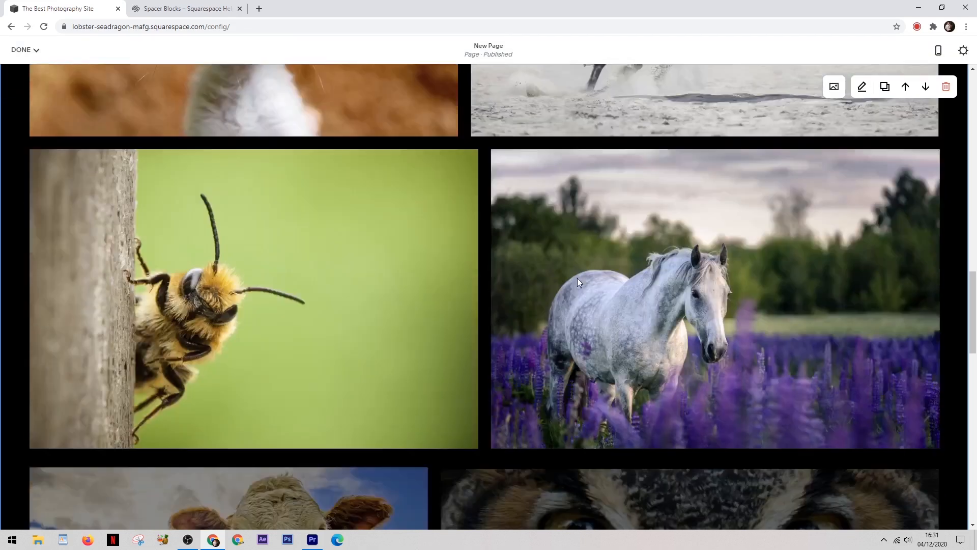
{"action": "scroll", "scroll_direction": "down", "scroll_amount": 3}
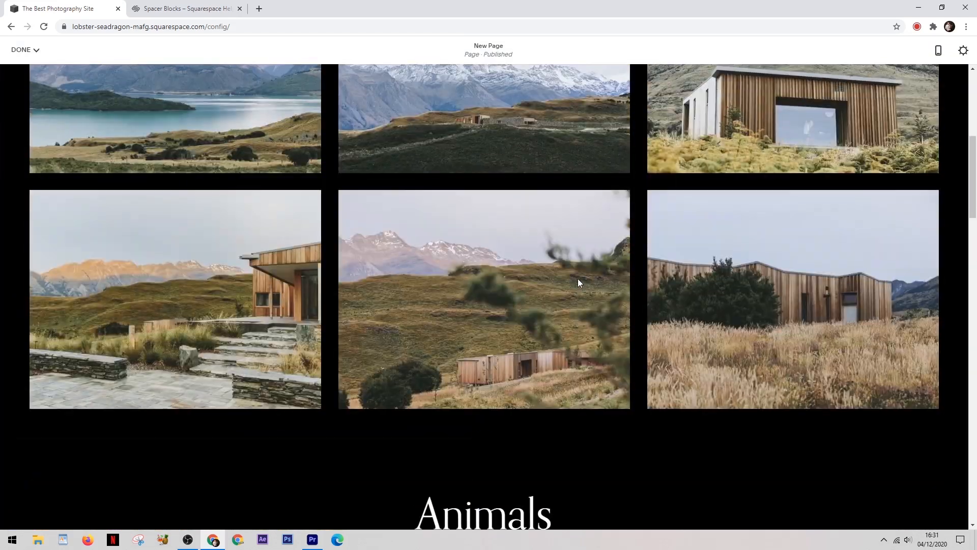
{"action": "scroll", "scroll_direction": "down", "scroll_amount": 3}
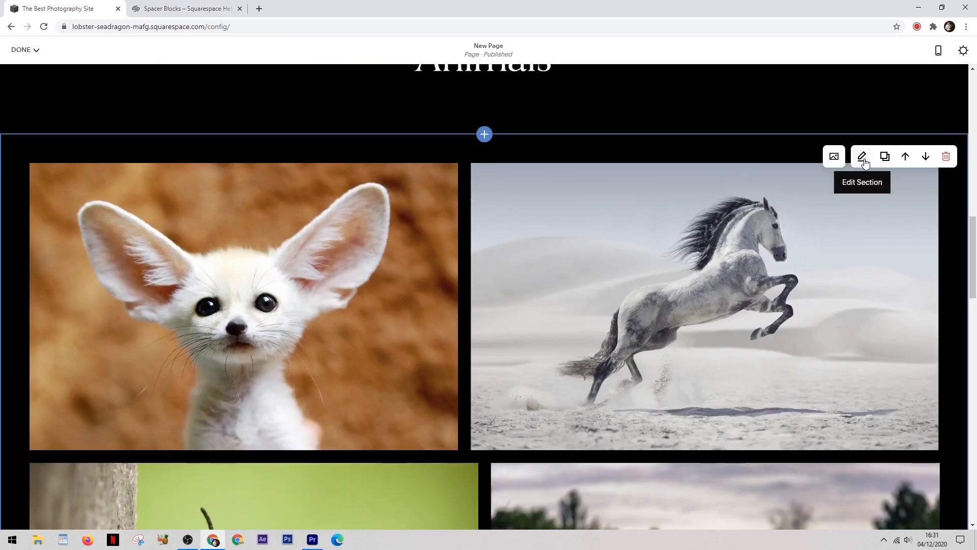
Set the Animals gallery spacing to 11 and shorten the row height so more photos fit per row
{"action": "left_click", "coordinate": [862, 157]}
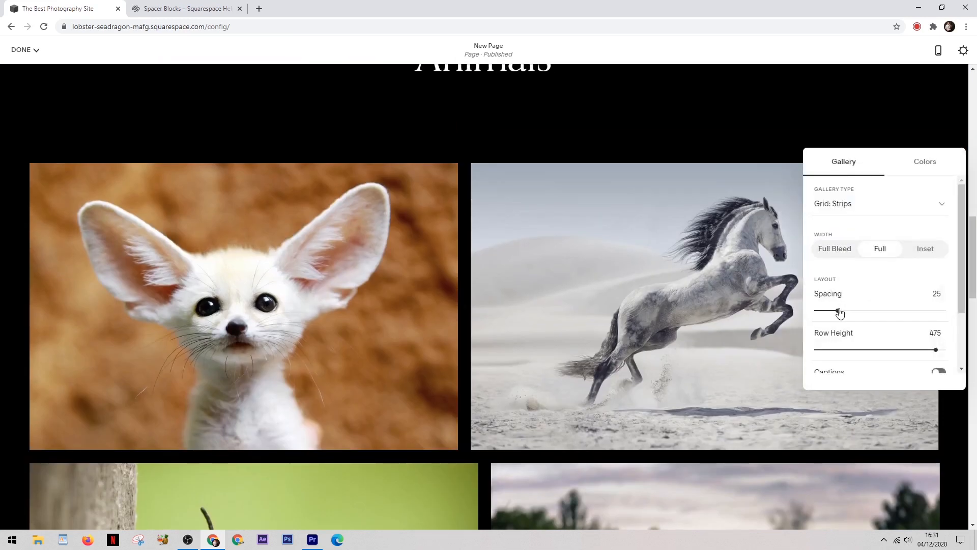
{"action": "left_click_drag", "start_coordinate": [840, 309], "coordinate": [855, 309]}
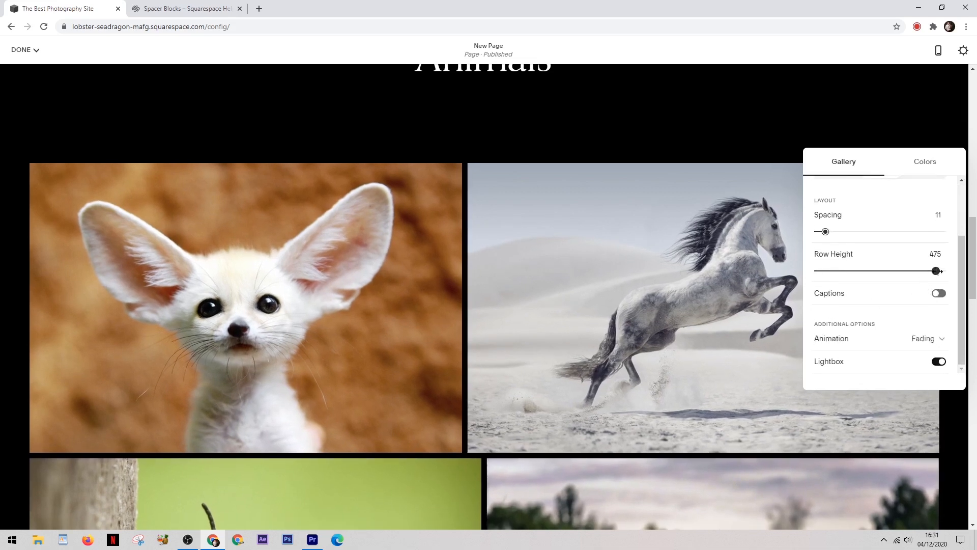
{"action": "left_click_drag", "start_coordinate": [936, 270], "coordinate": [856, 271]}
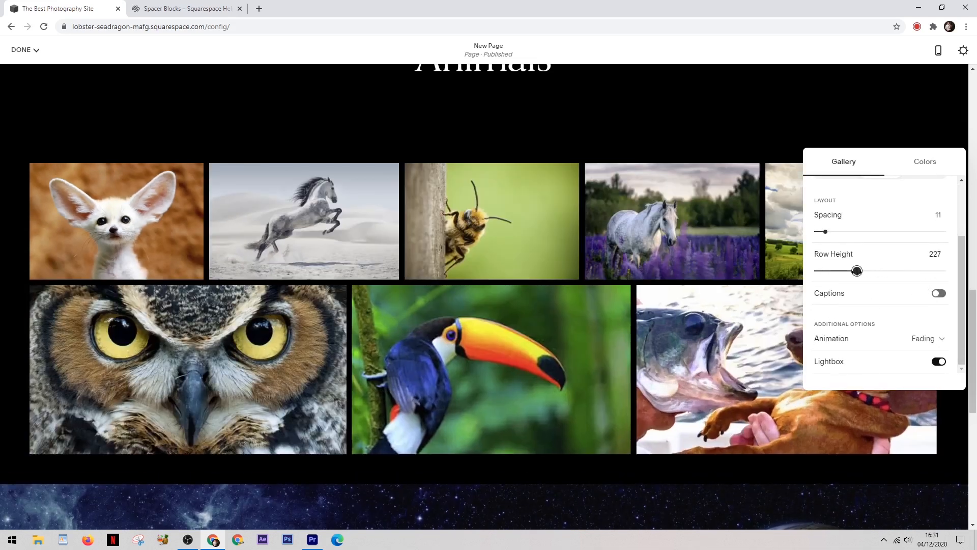
{"action": "left_click_drag", "start_coordinate": [856, 271], "coordinate": [865, 270]}
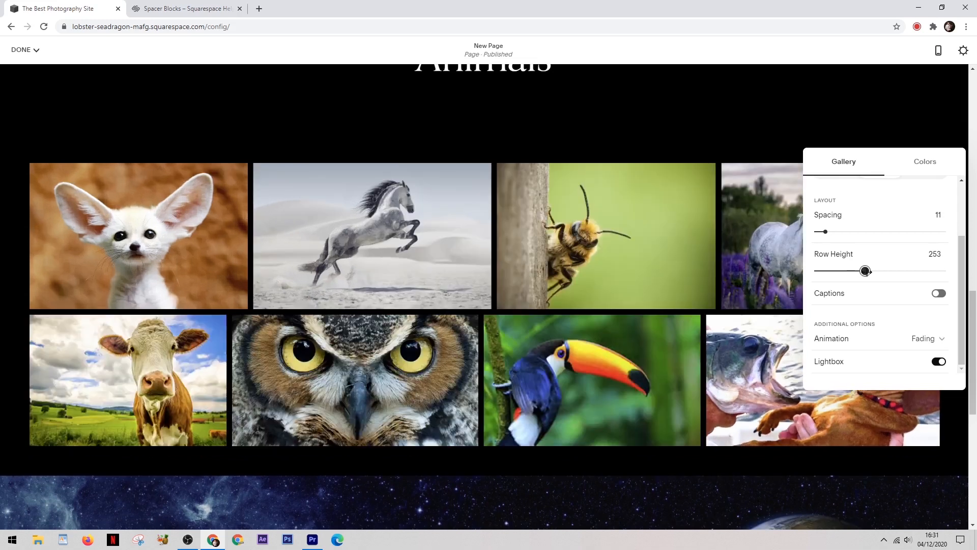
{"action": "left_click_drag", "start_coordinate": [865, 271], "coordinate": [871, 271]}
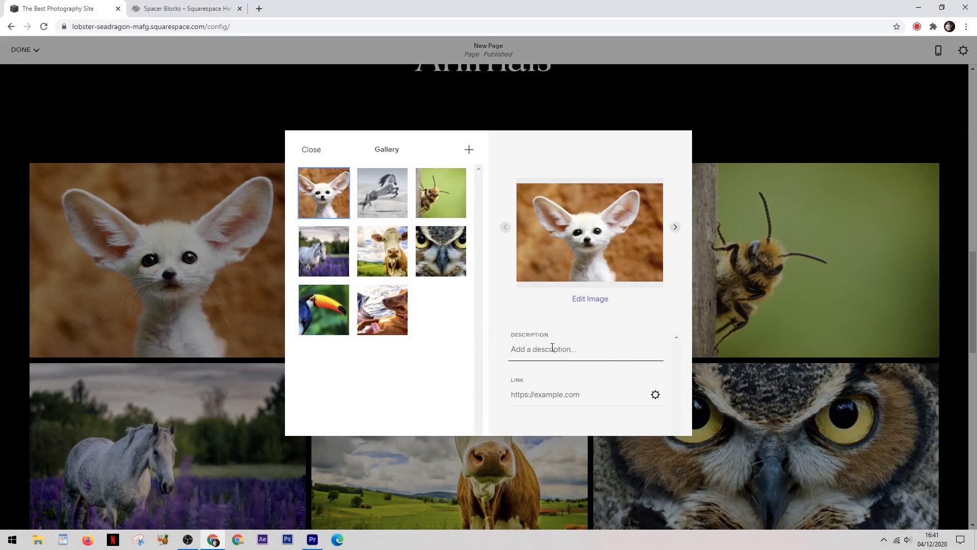
Give the fennec fox photo the description Big Ears and close the image manager
{"action": "type", "text": "Big Ears"}
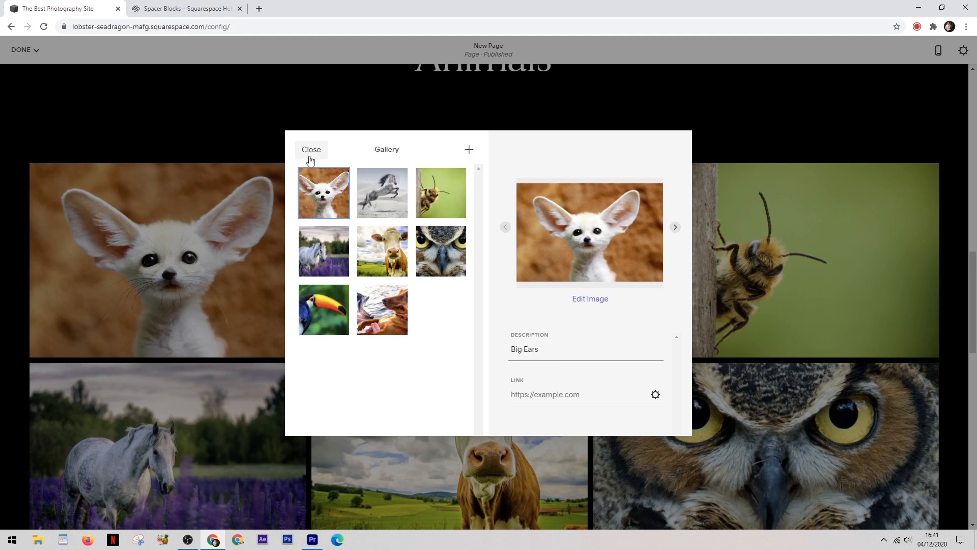
{"action": "left_click", "coordinate": [311, 149]}
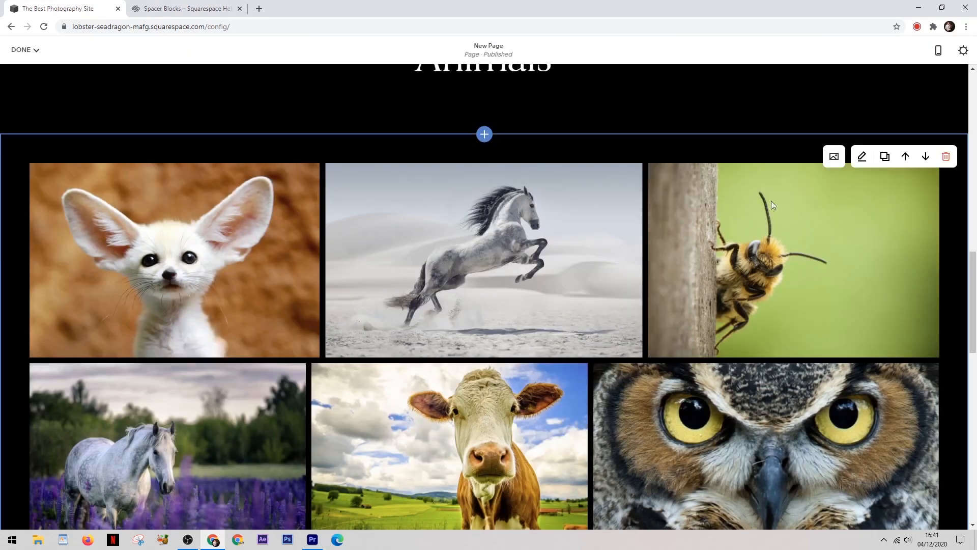
Turn on captions for the Animals gallery so Big Ears shows under the fox photo
{"action": "left_click", "coordinate": [861, 157]}
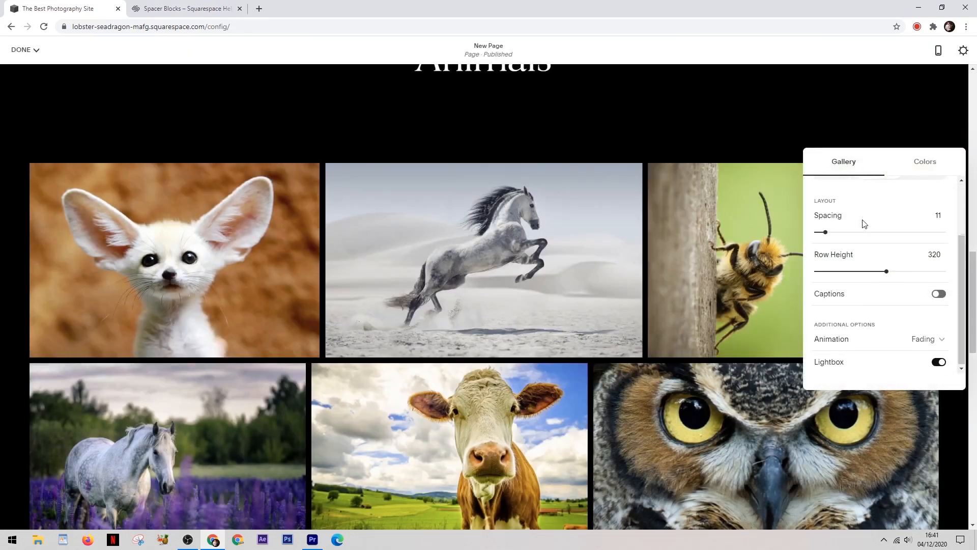
{"action": "left_click", "coordinate": [938, 293]}
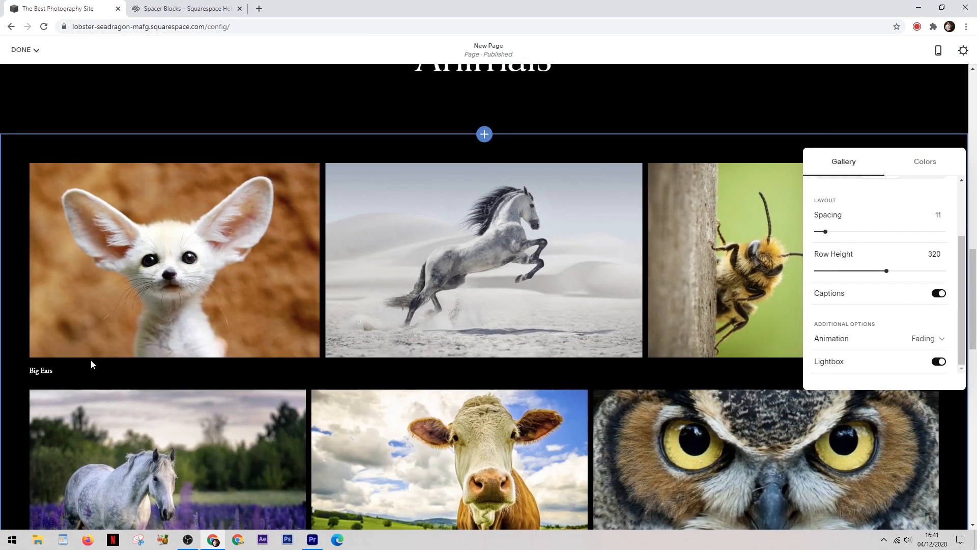
{"action": "scroll", "scroll_direction": "down", "scroll_amount": 3}
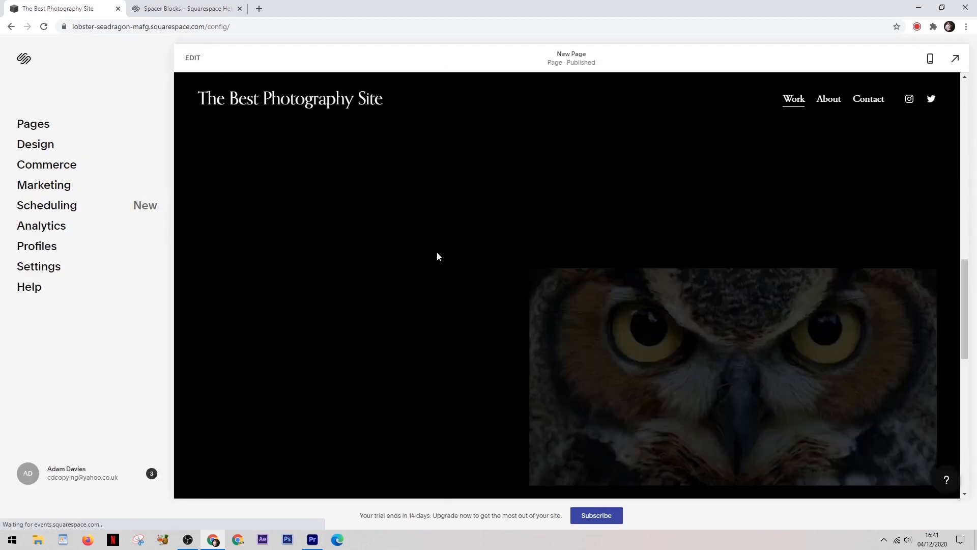
{"action": "scroll", "scroll_direction": "down", "scroll_amount": 3}
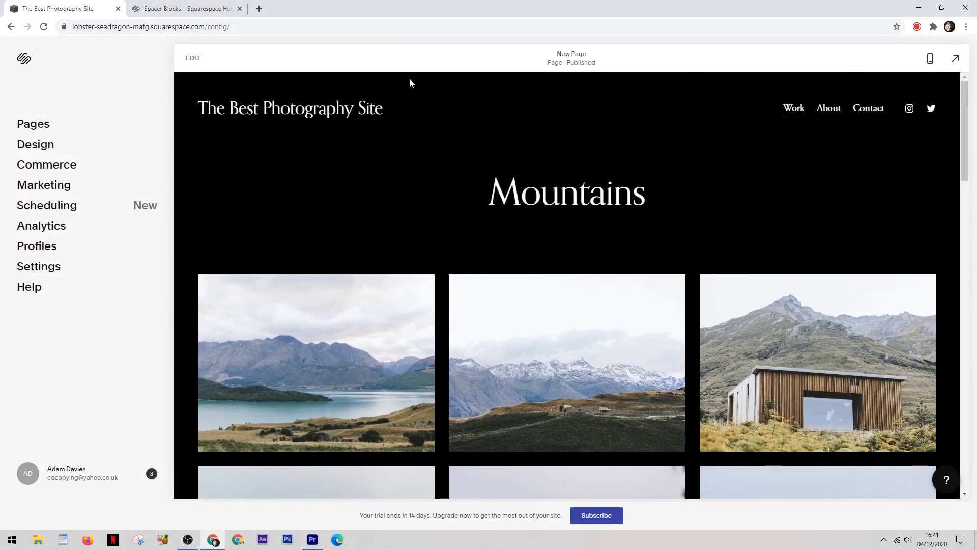
{"action": "scroll", "scroll_direction": "down", "scroll_amount": 3}
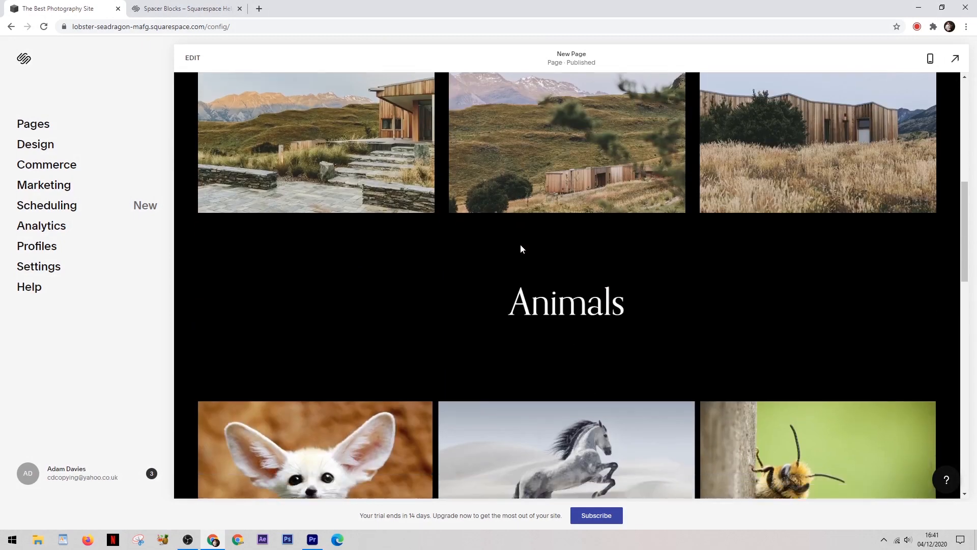
{"action": "scroll", "scroll_direction": "down", "scroll_amount": 3}
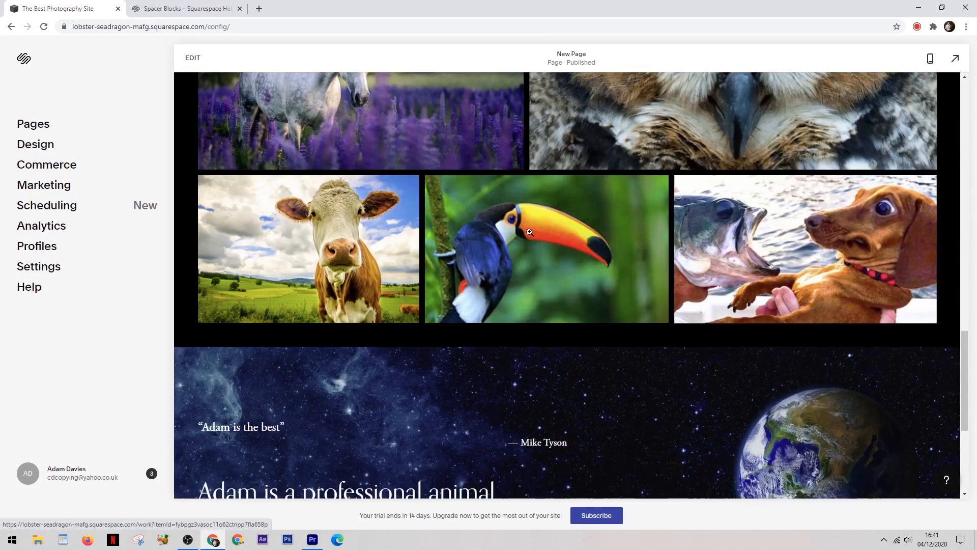
{"action": "scroll", "scroll_direction": "down", "scroll_amount": 3}
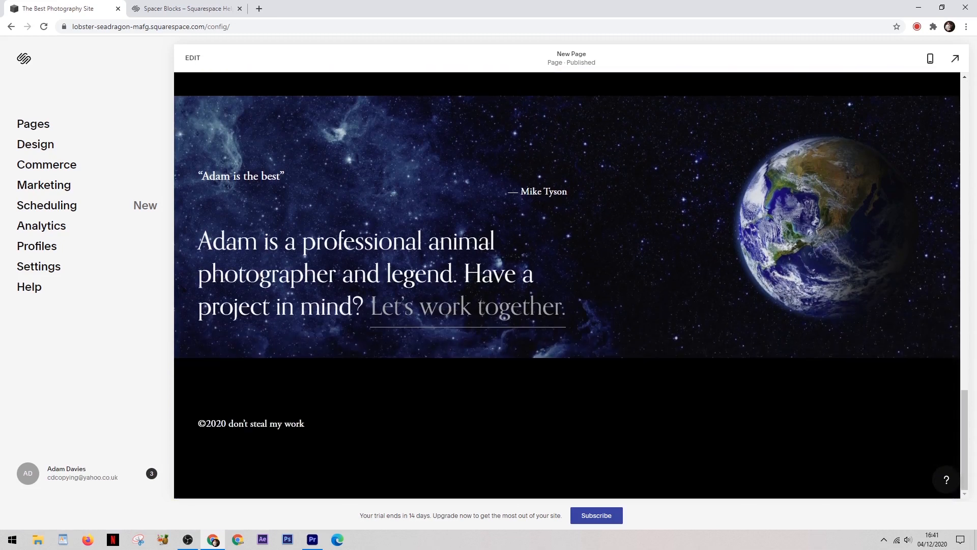
{"action": "mouse_move", "coordinate": [260, 383]}
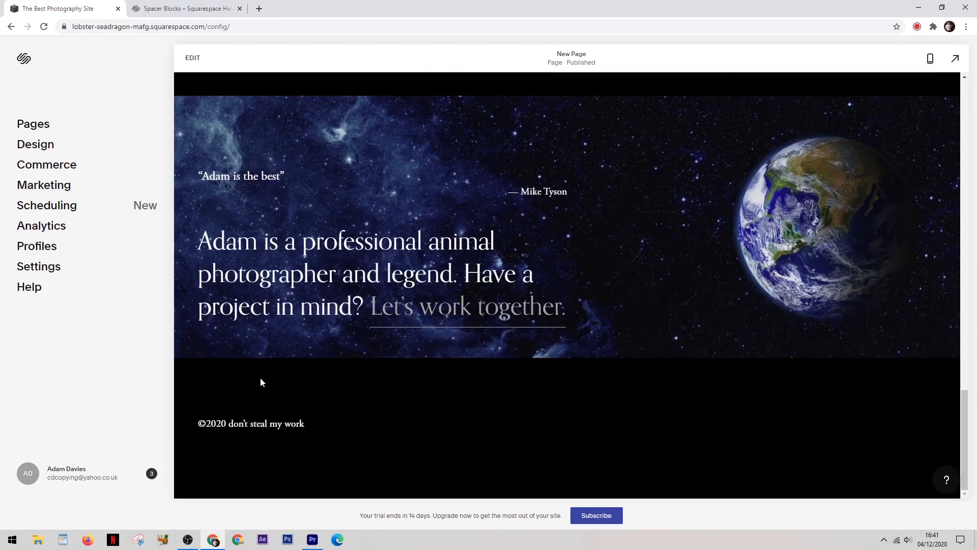
{"action": "scroll", "scroll_direction": "up", "scroll_amount": 3}
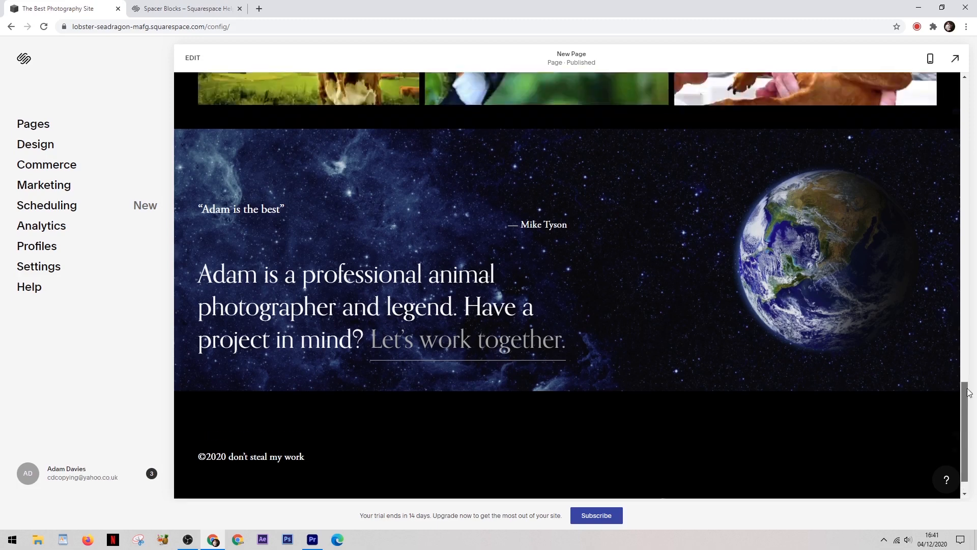
{"action": "scroll", "scroll_direction": "up", "scroll_amount": 3}
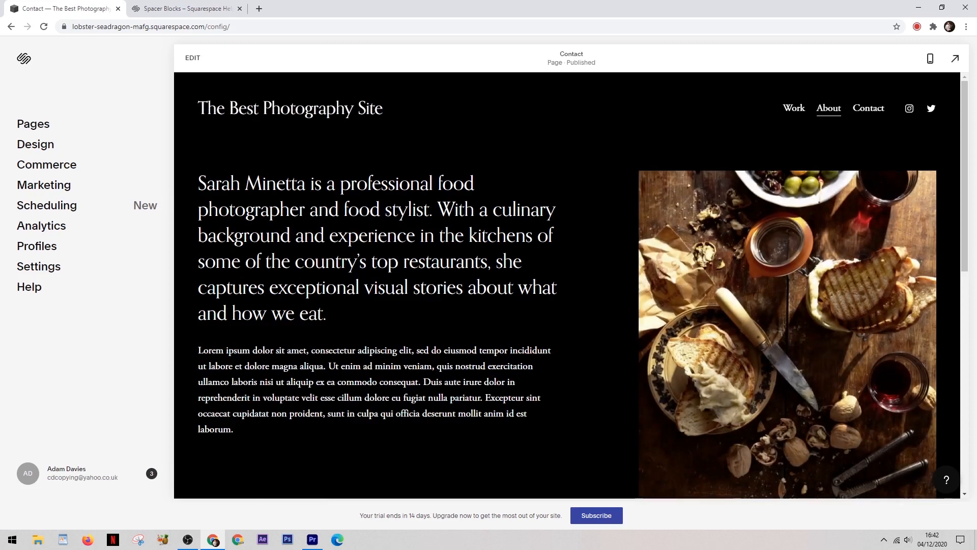
{"action": "mouse_move", "coordinate": [569, 402]}
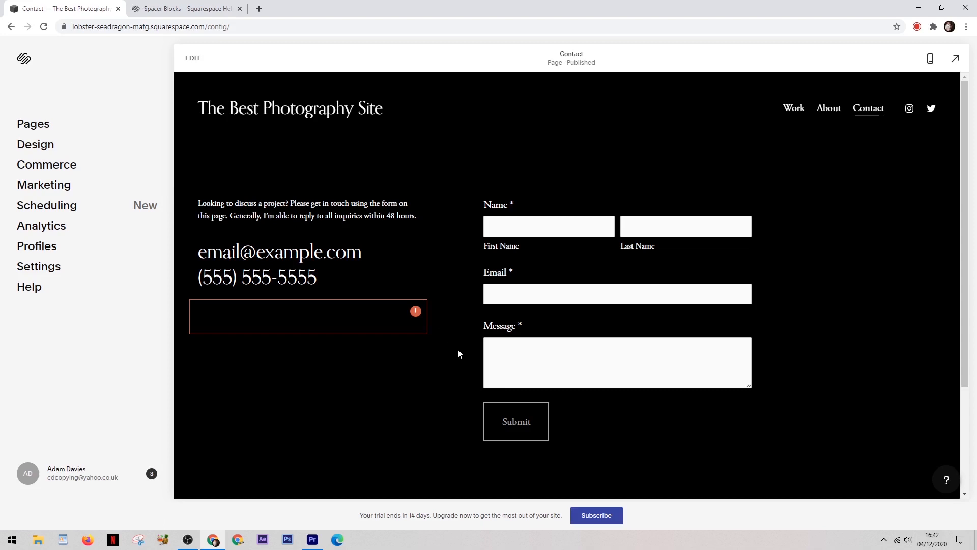
{"action": "mouse_move", "coordinate": [449, 236]}
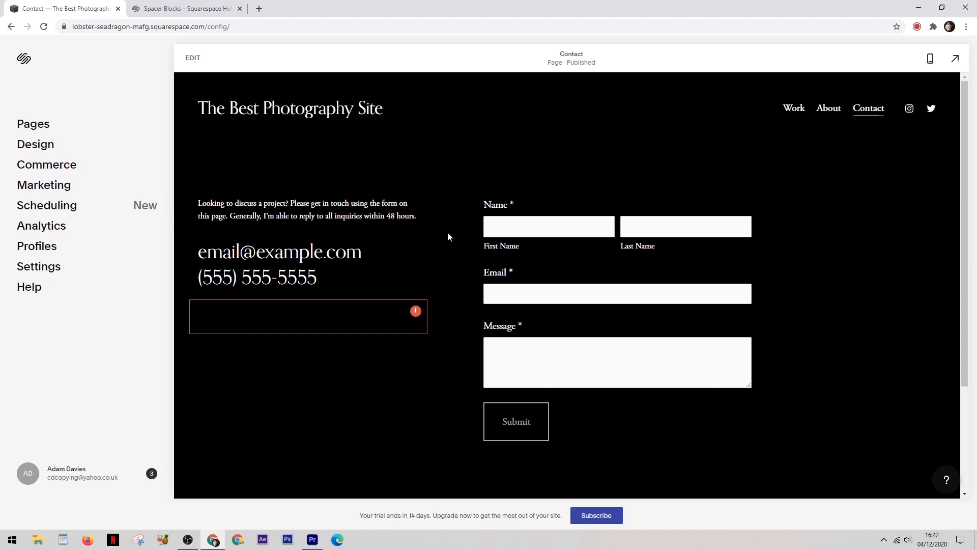
{"action": "mouse_move", "coordinate": [390, 234]}
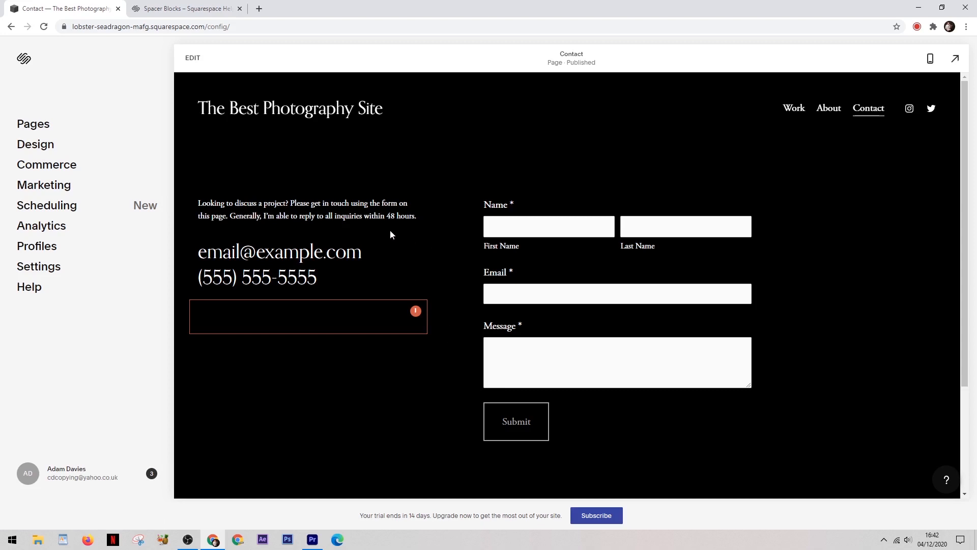
{"action": "mouse_move", "coordinate": [563, 188]}
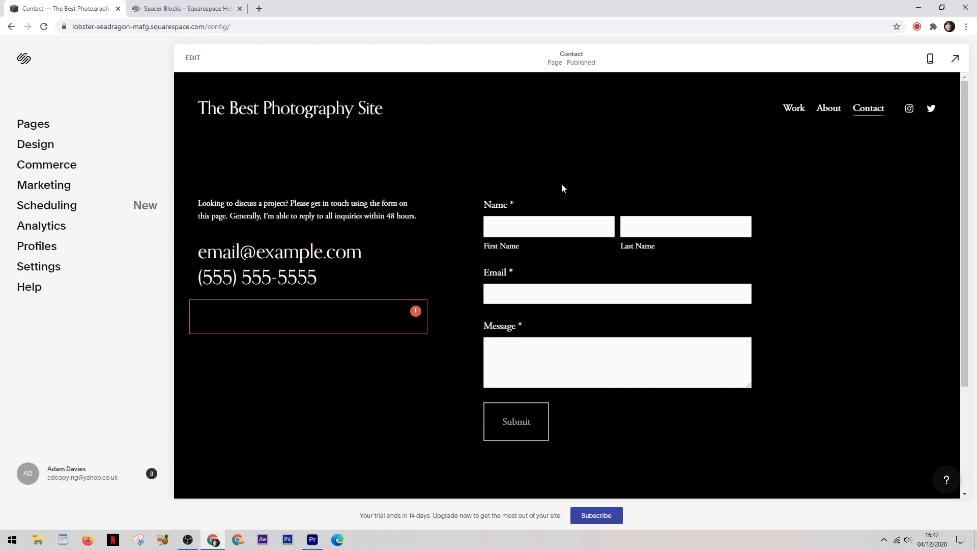
{"action": "mouse_move", "coordinate": [890, 114]}
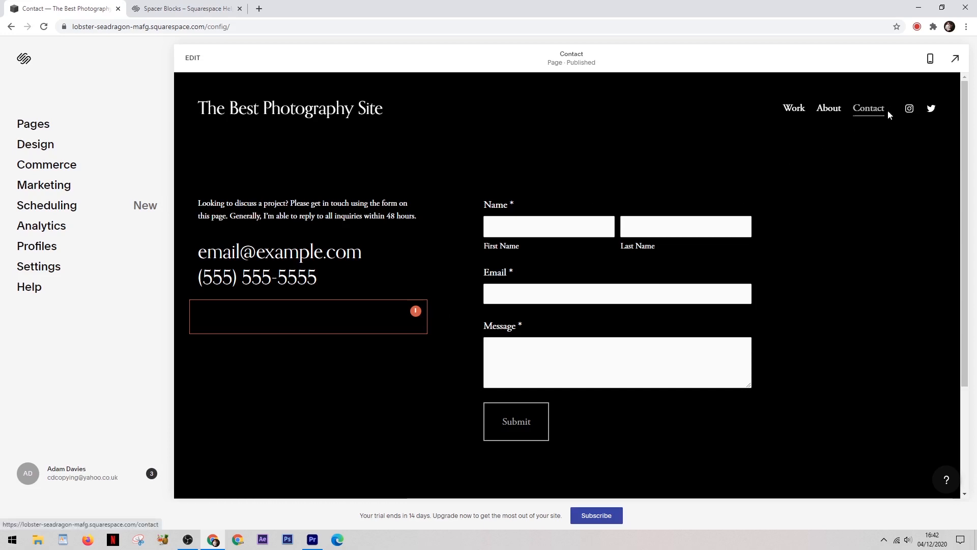
{"action": "mouse_move", "coordinate": [767, 147]}
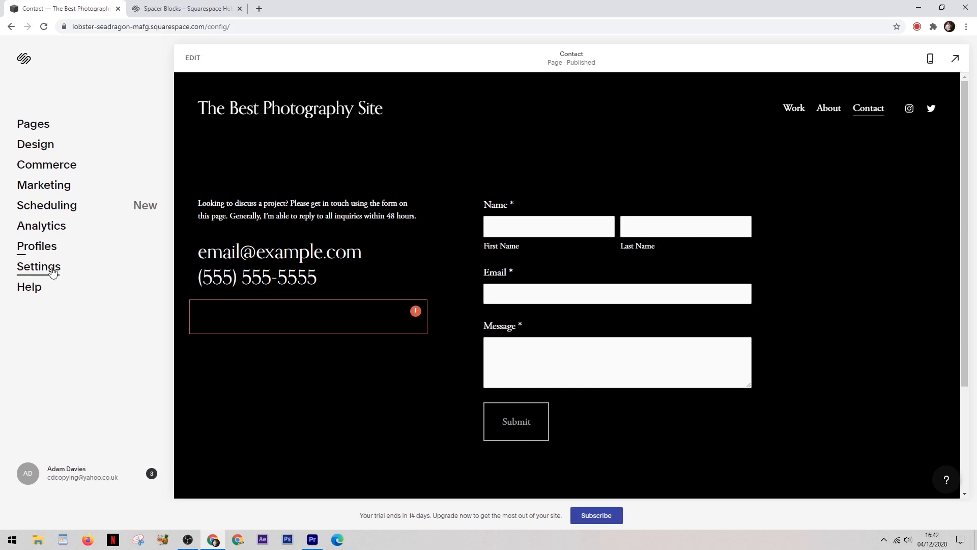
Review the empty Business Information contact fields in Settings, then return to the dashboard
{"action": "left_click", "coordinate": [39, 267]}
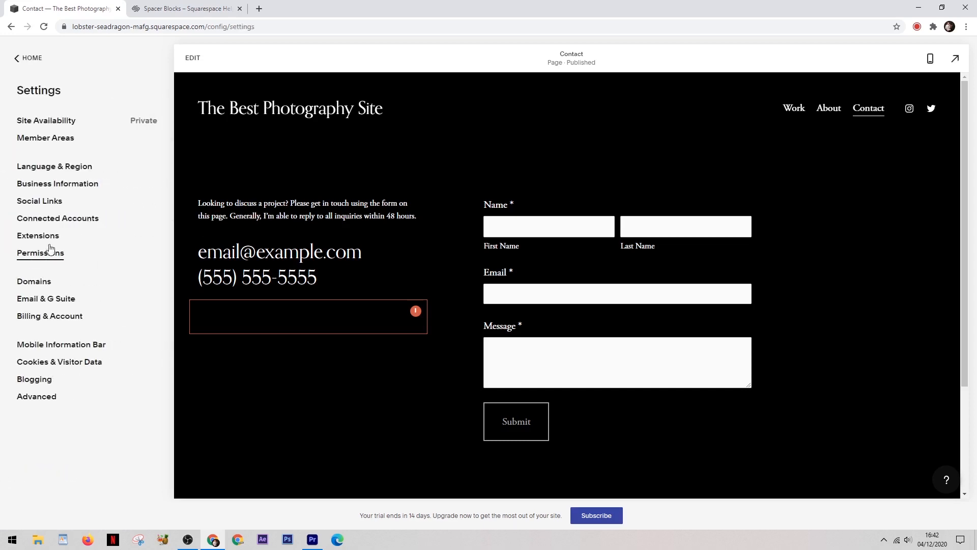
{"action": "left_click", "coordinate": [38, 200]}
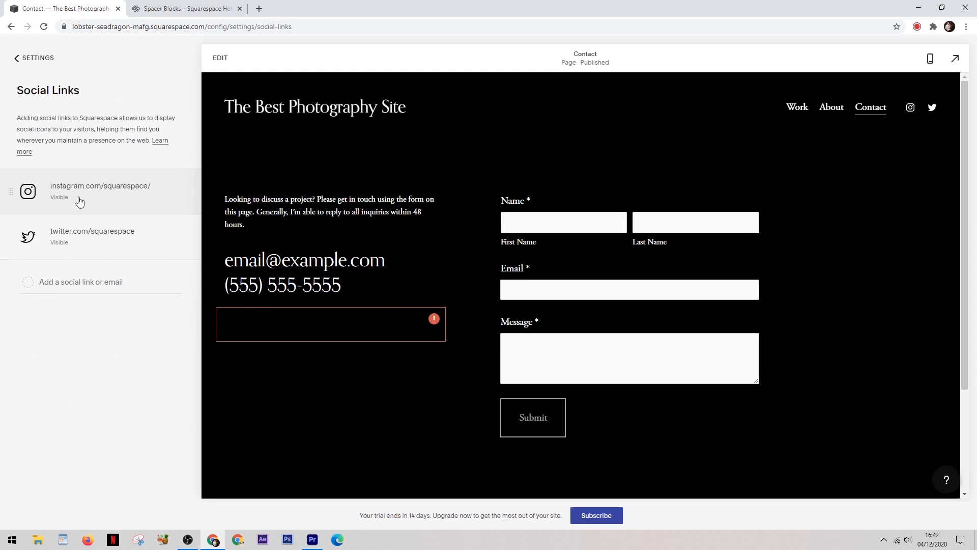
{"action": "mouse_move", "coordinate": [112, 250]}
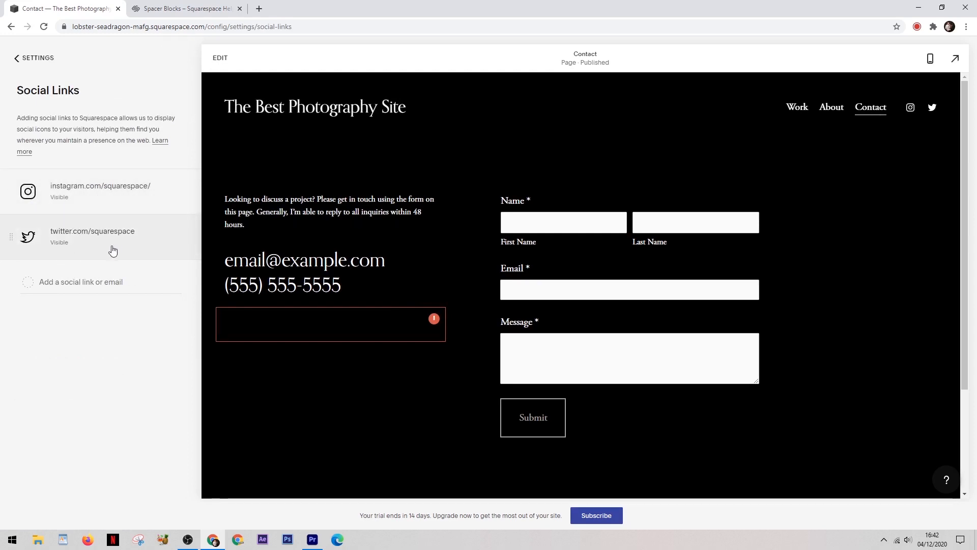
{"action": "left_click", "coordinate": [31, 57]}
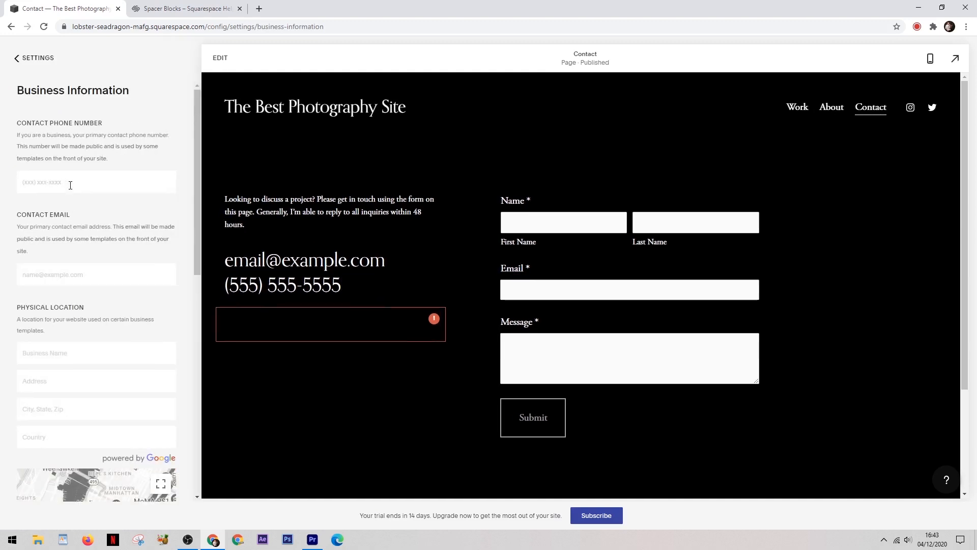
{"action": "scroll", "scroll_direction": "down", "scroll_amount": 3}
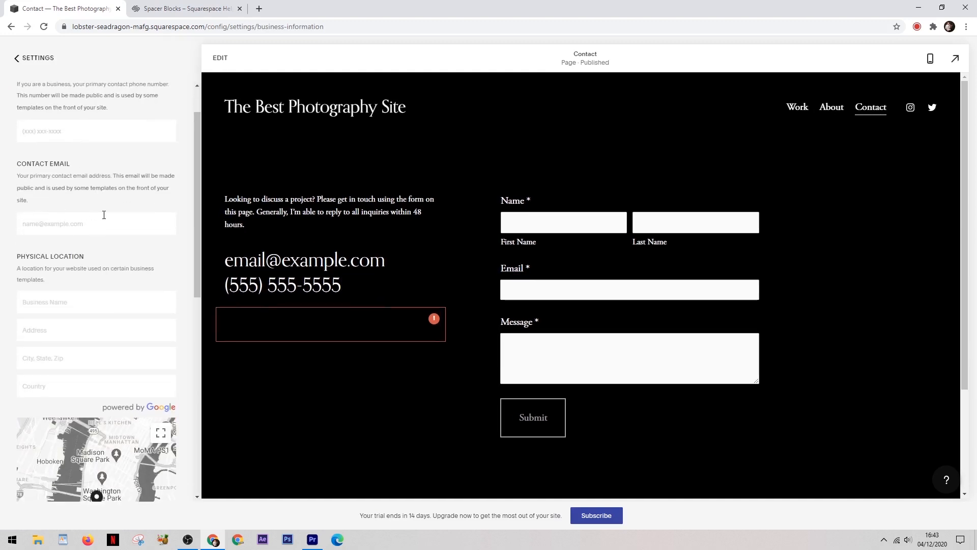
{"action": "mouse_move", "coordinate": [145, 219]}
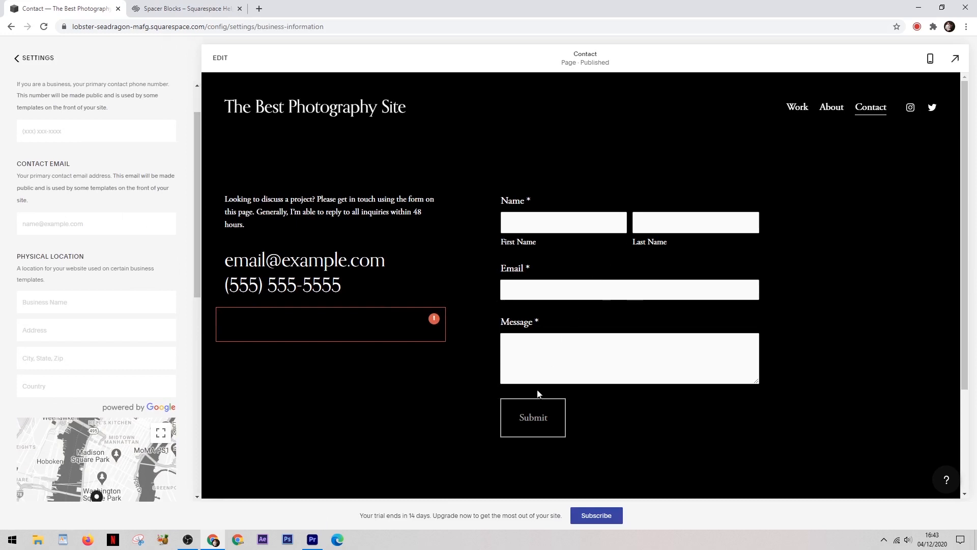
{"action": "mouse_move", "coordinate": [458, 387]}
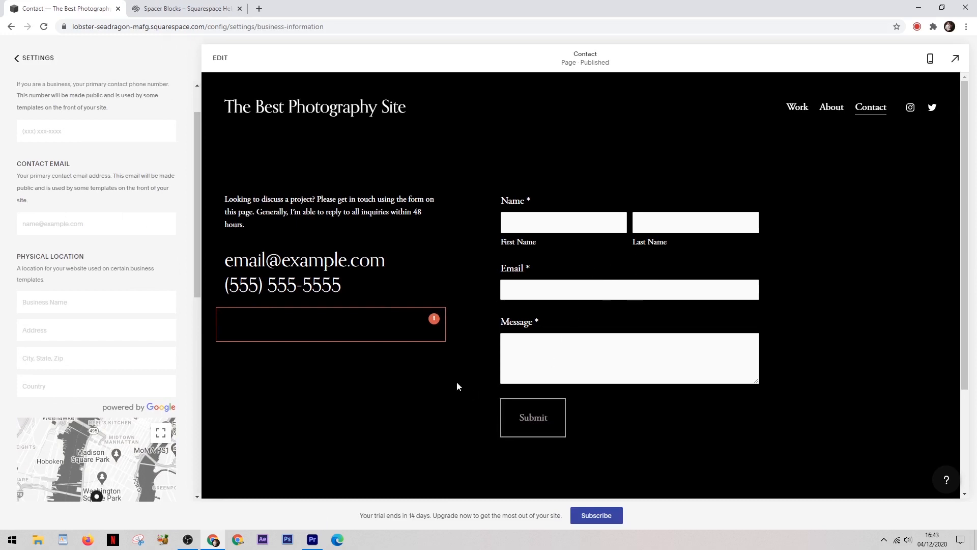
{"action": "mouse_move", "coordinate": [25, 63]}
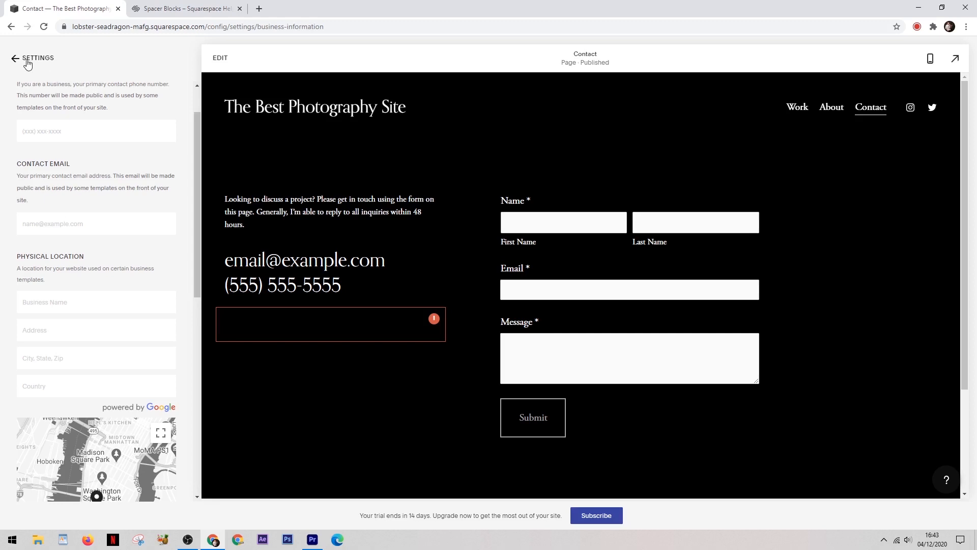
{"action": "left_click", "coordinate": [15, 57]}
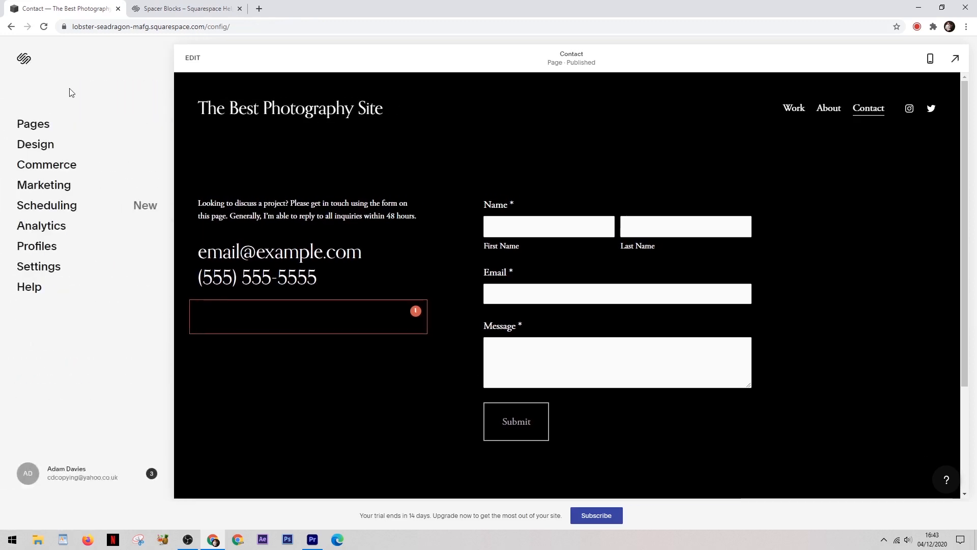
Look at the Design settings and reopen the Pages panel listing Work, About and Contact
{"action": "left_click", "coordinate": [34, 123]}
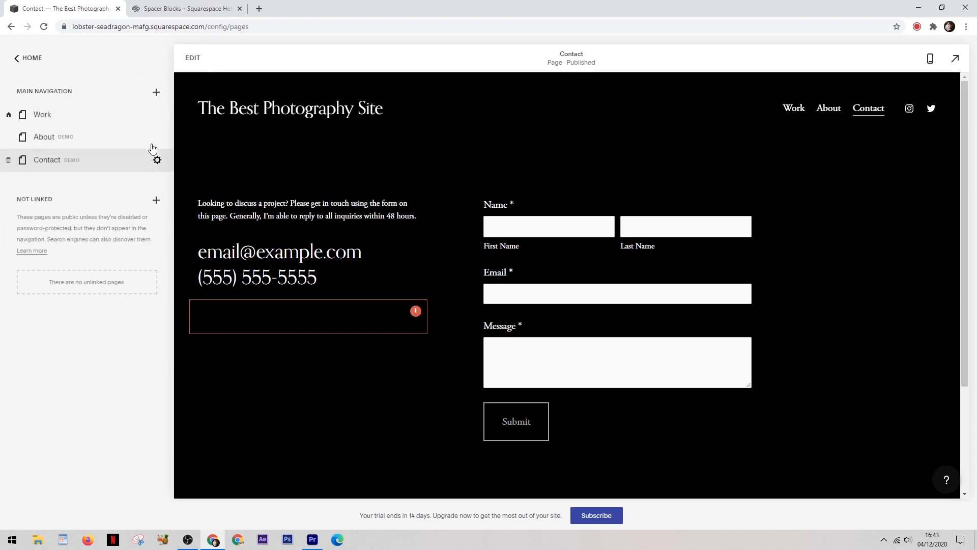
{"action": "mouse_move", "coordinate": [153, 96]}
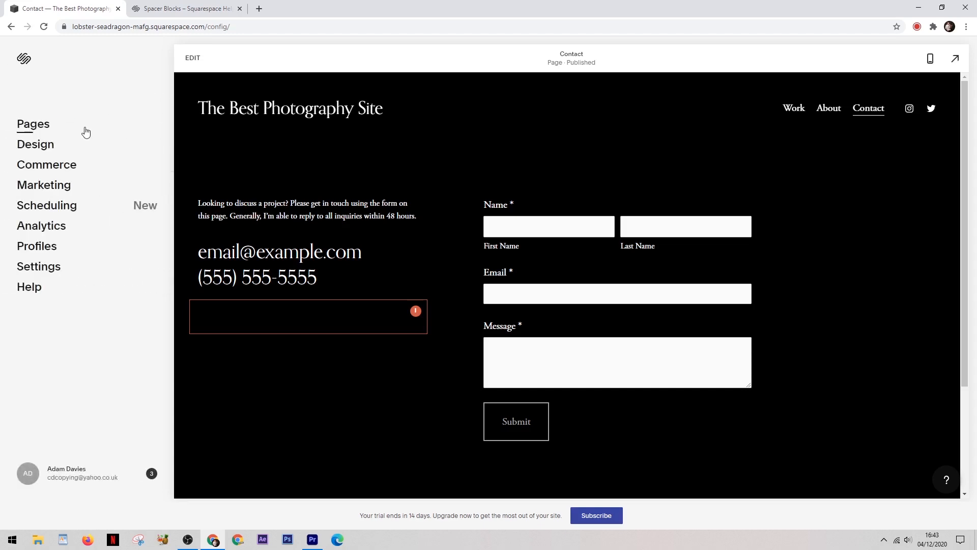
{"action": "left_click", "coordinate": [35, 145]}
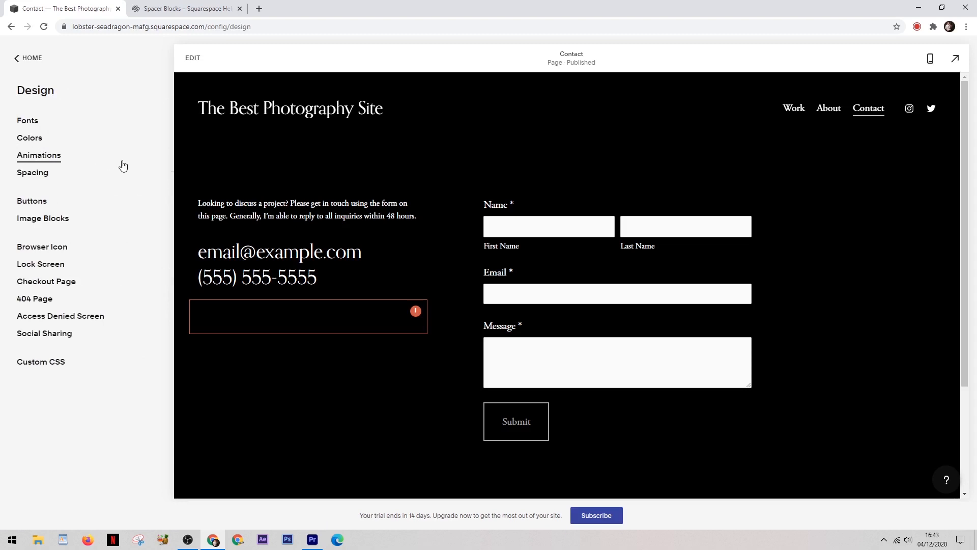
{"action": "mouse_move", "coordinate": [141, 189]}
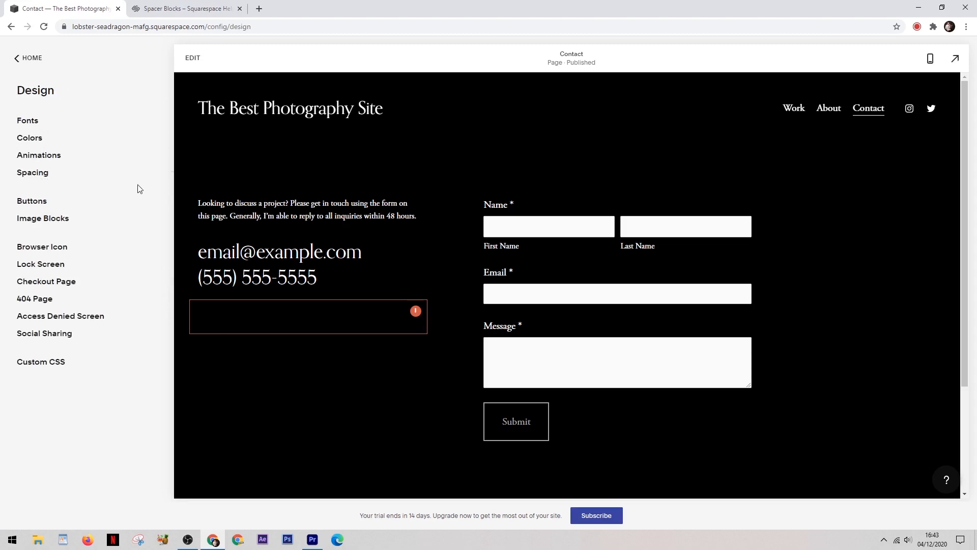
{"action": "mouse_move", "coordinate": [164, 81]}
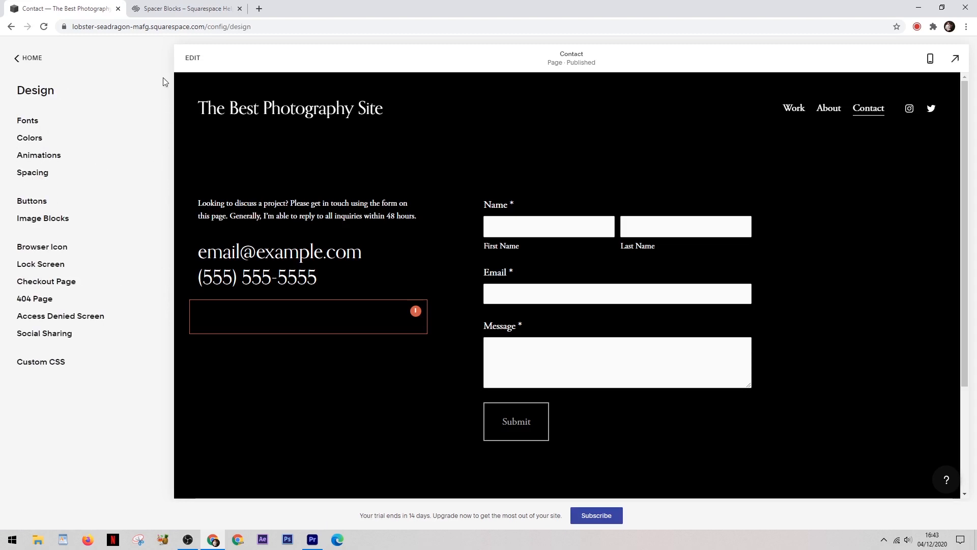
{"action": "left_click", "coordinate": [31, 57]}
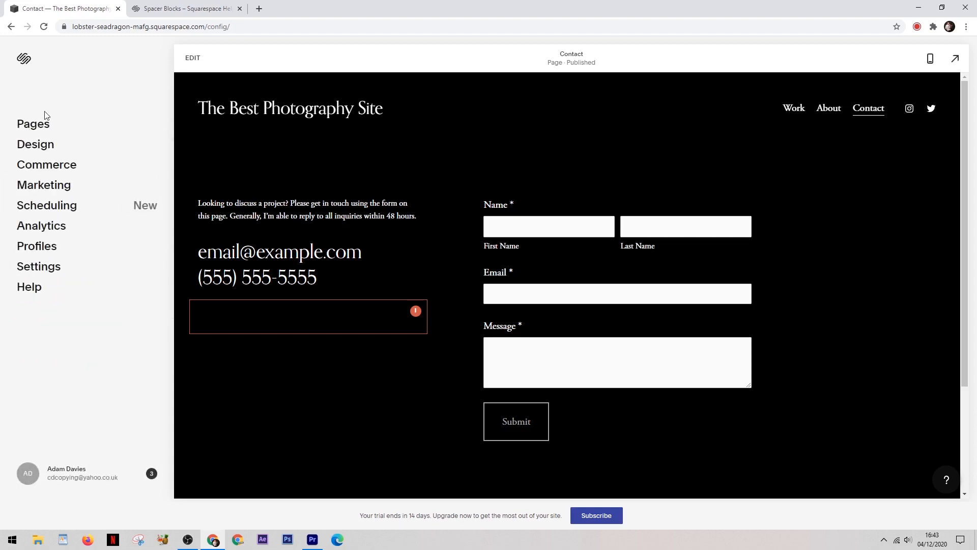
{"action": "left_click", "coordinate": [32, 124]}
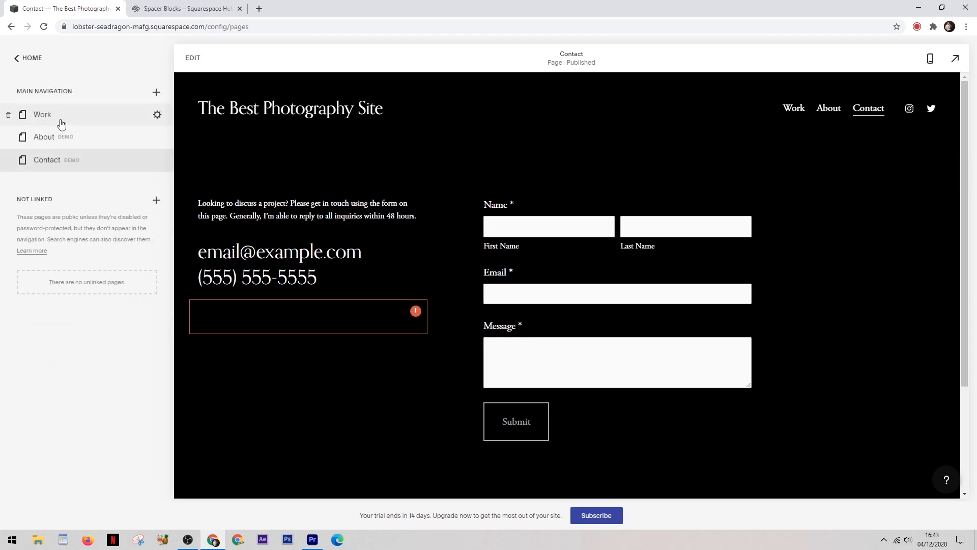
{"action": "mouse_move", "coordinate": [66, 118]}
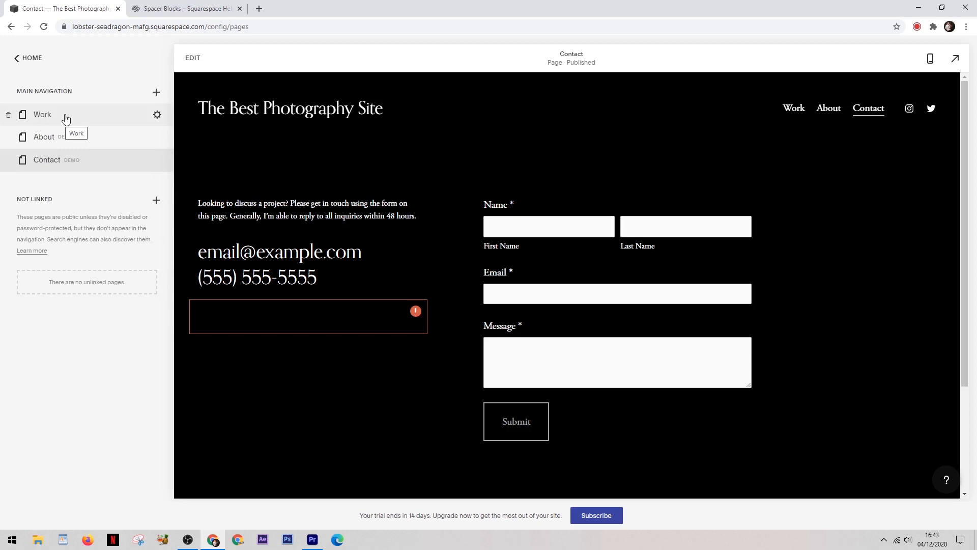
Preview the Work page and enlarge the dog-and-fish Animals photo in a lightbox
{"action": "left_click", "coordinate": [43, 114]}
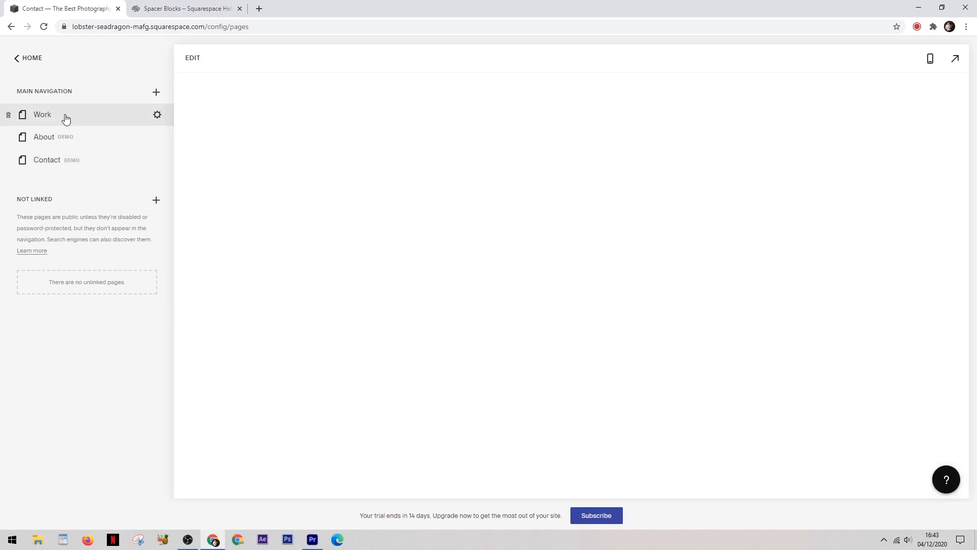
{"action": "left_click", "coordinate": [42, 114]}
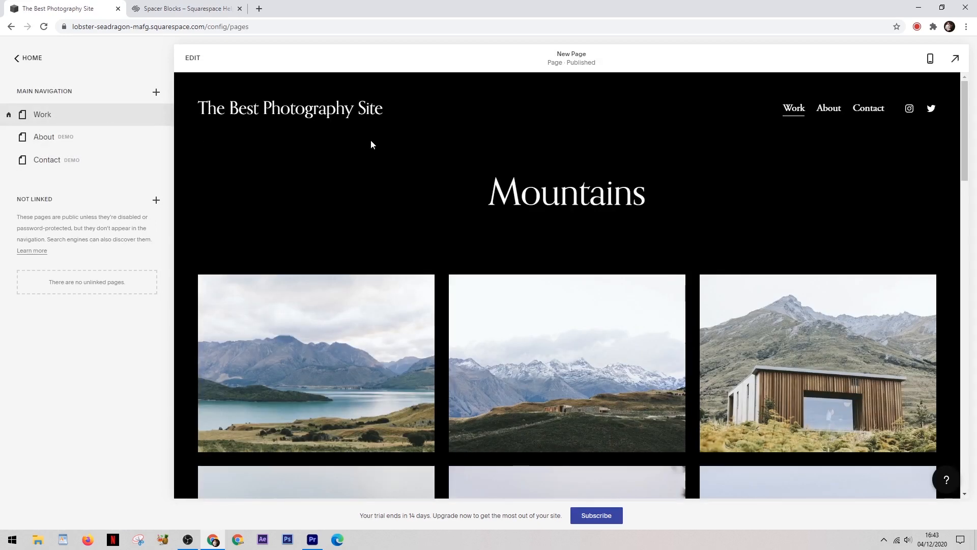
{"action": "scroll", "scroll_direction": "down", "scroll_amount": 3}
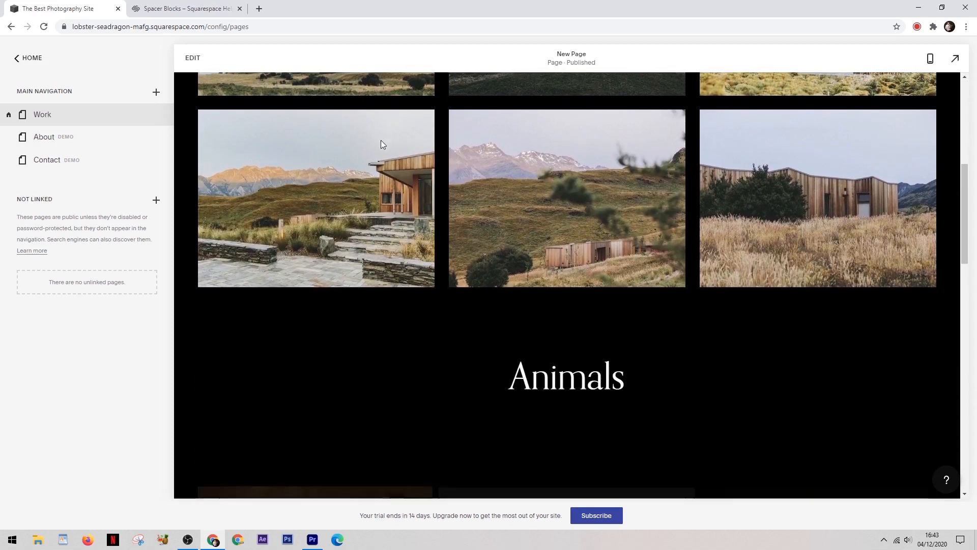
{"action": "scroll", "scroll_direction": "down", "scroll_amount": 3}
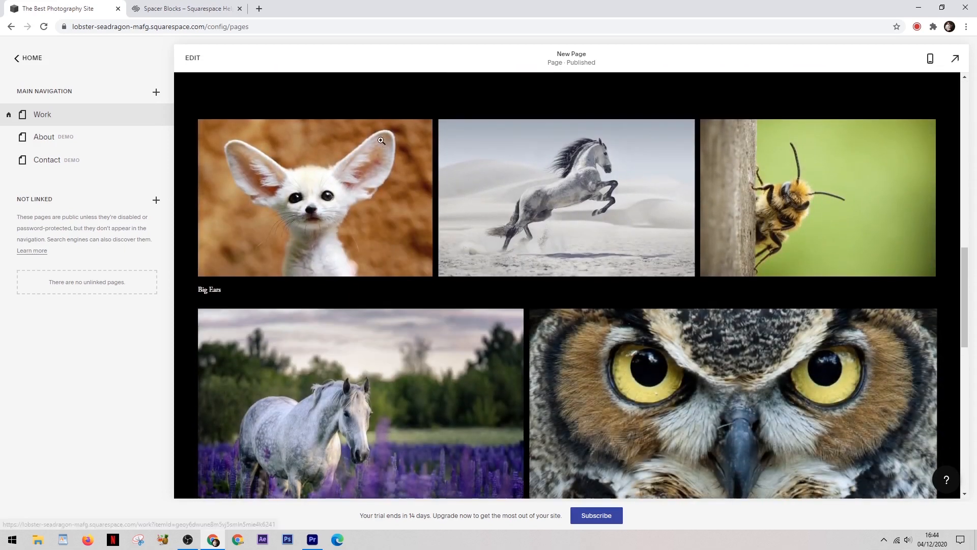
{"action": "scroll", "scroll_direction": "down", "scroll_amount": 3}
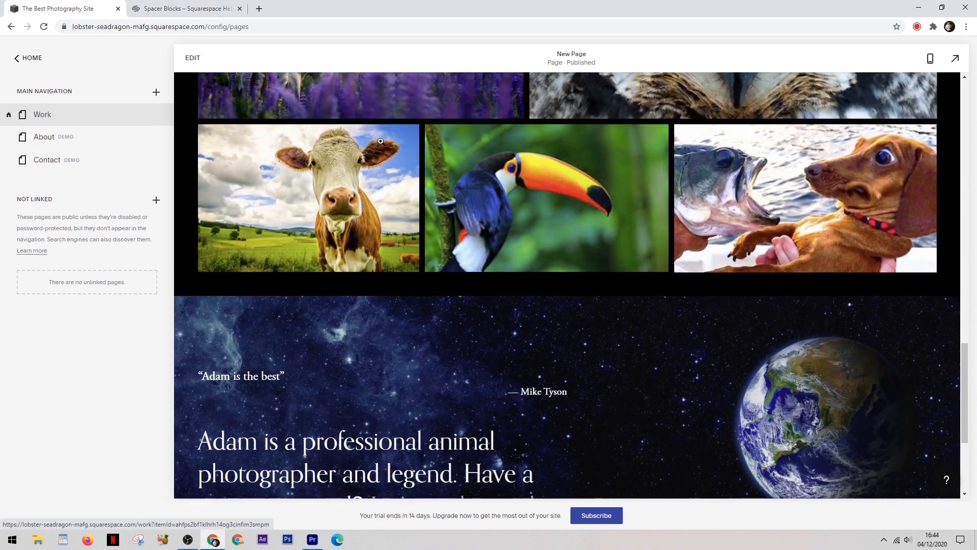
{"action": "left_click", "coordinate": [380, 140]}
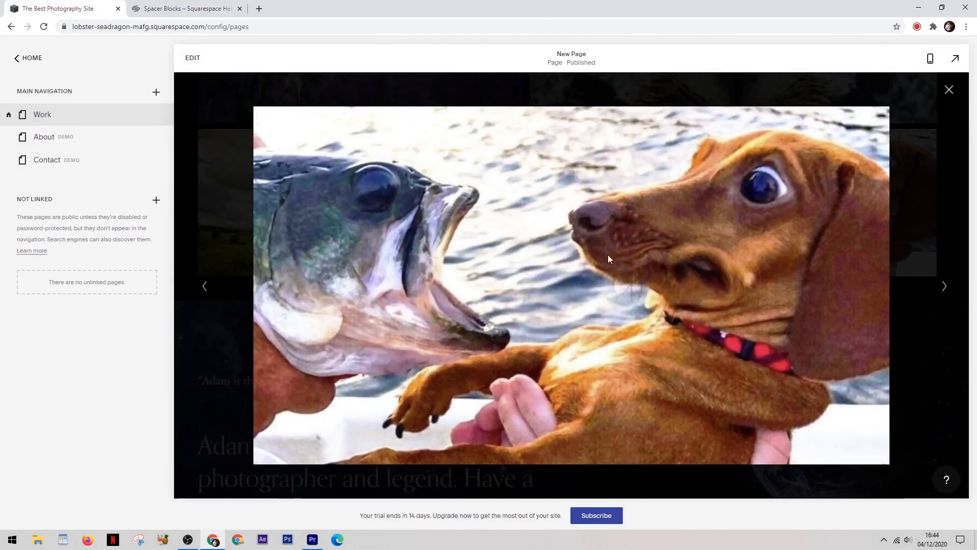
{"action": "mouse_move", "coordinate": [206, 272]}
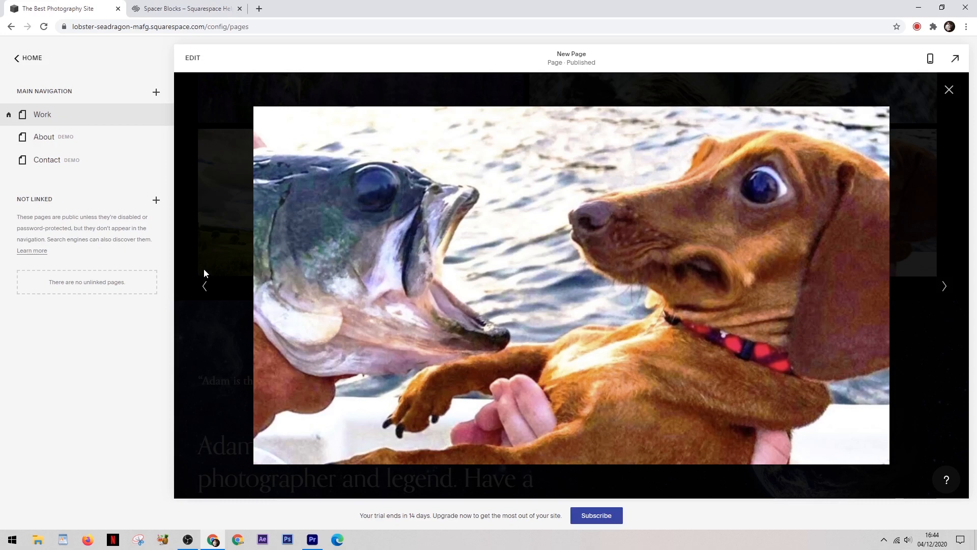